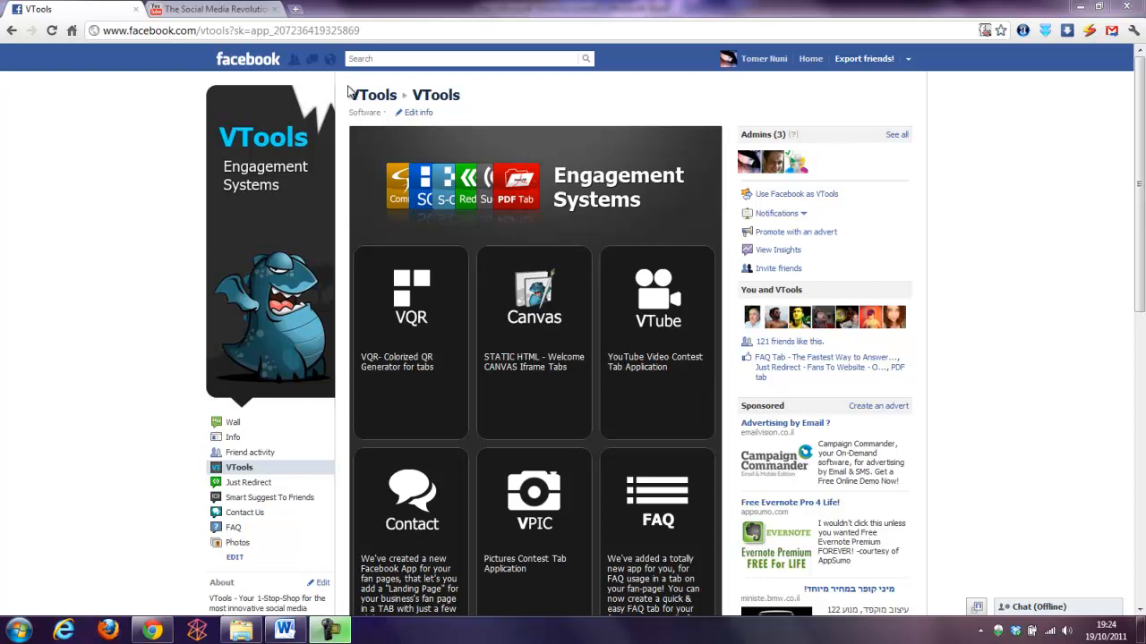
mouse_move(302, 219)
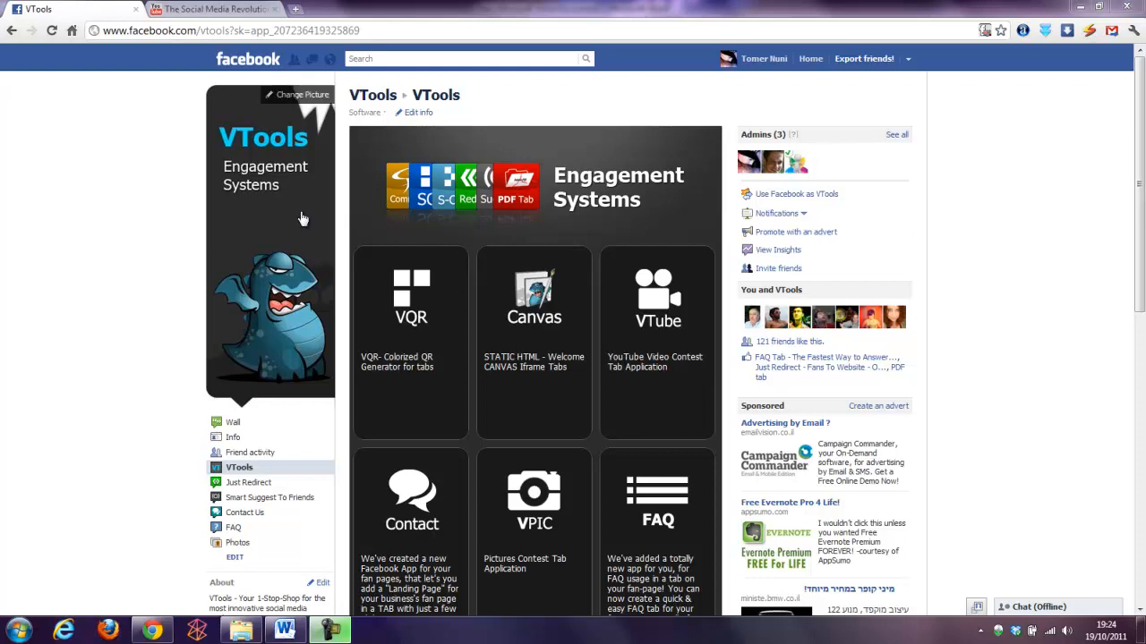
mouse_move(235, 473)
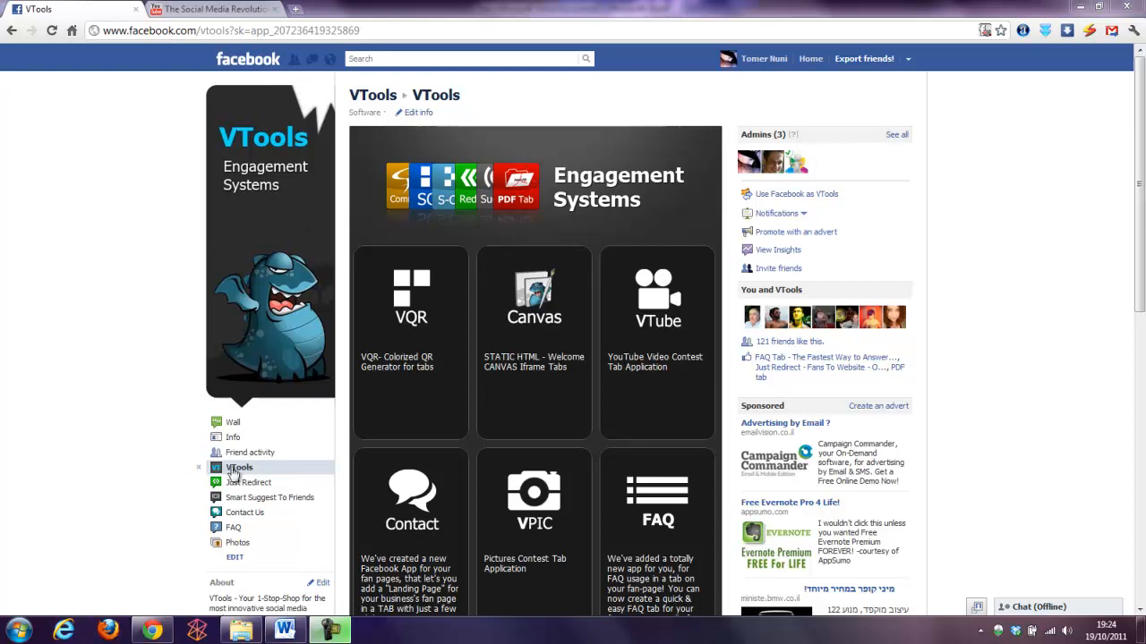
mouse_move(533, 342)
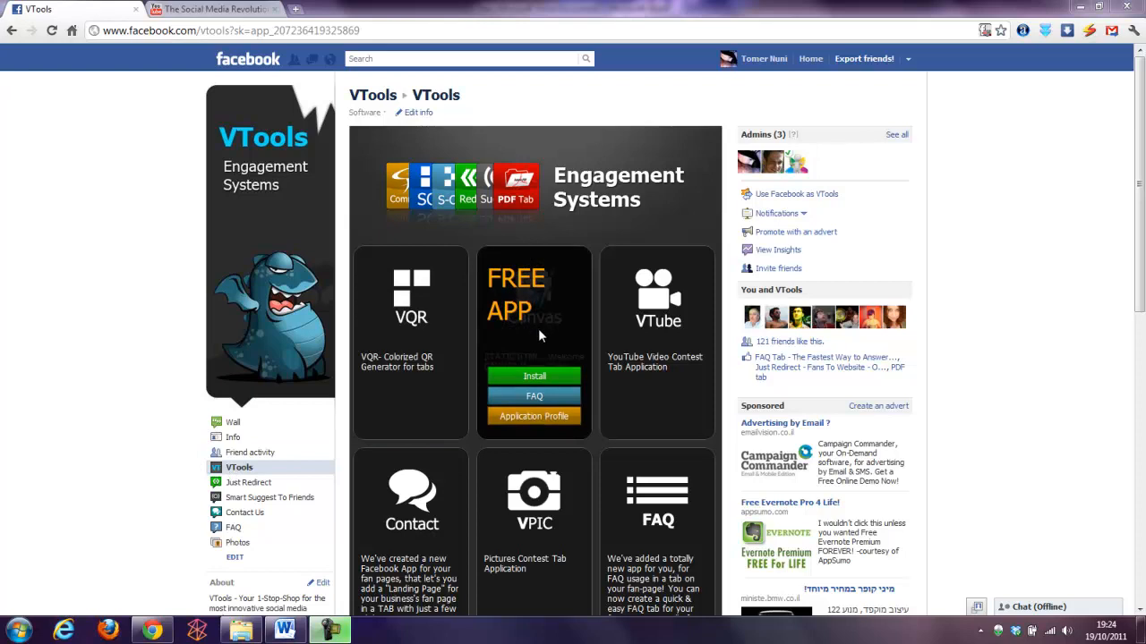
mouse_move(565, 298)
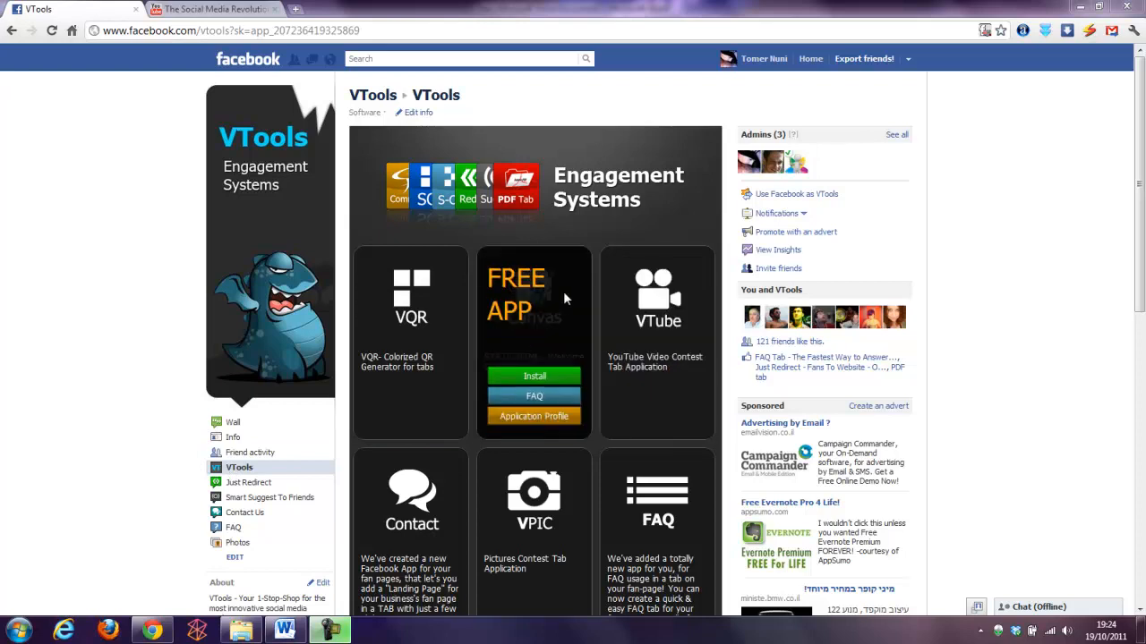
mouse_move(540, 421)
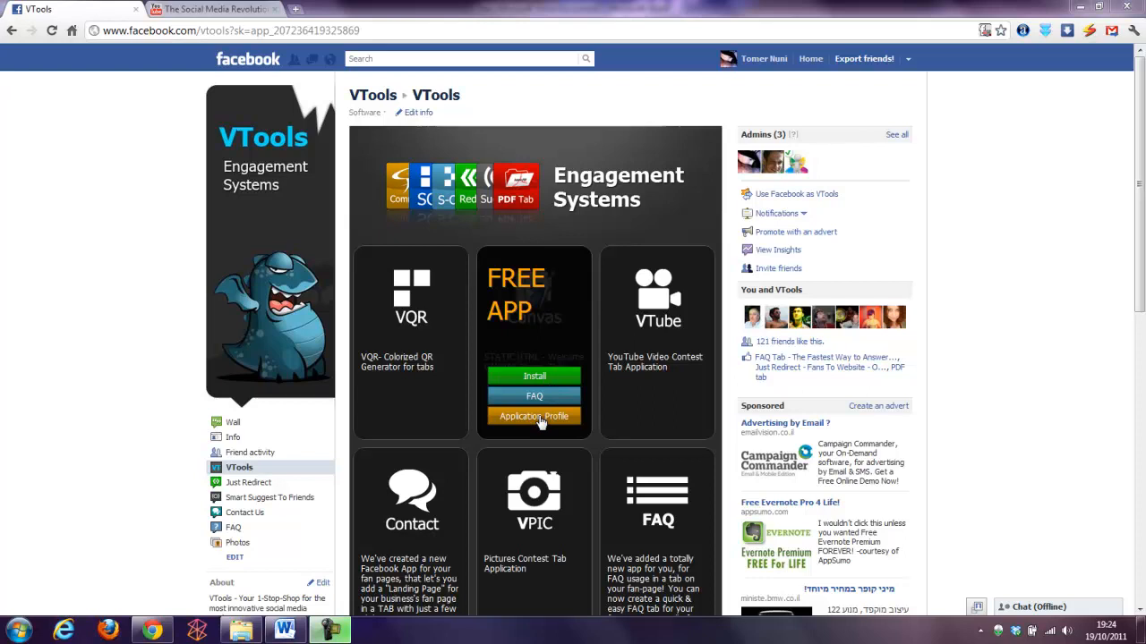
Open the Welcome Canvas app's profile and begin adding it to VTools
click(534, 415)
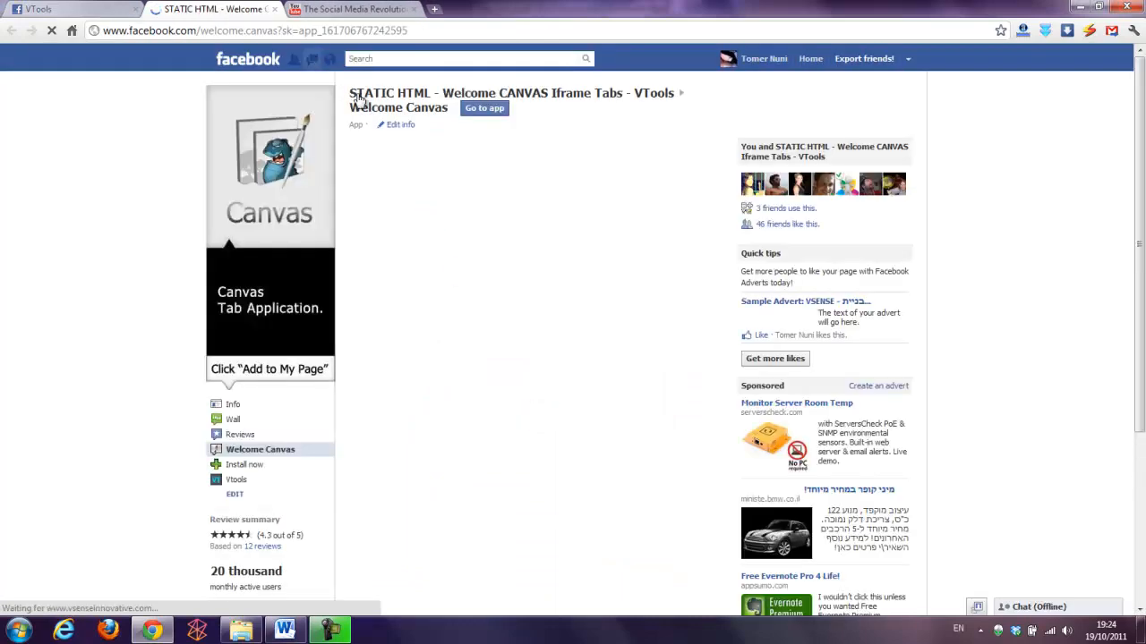
click(485, 108)
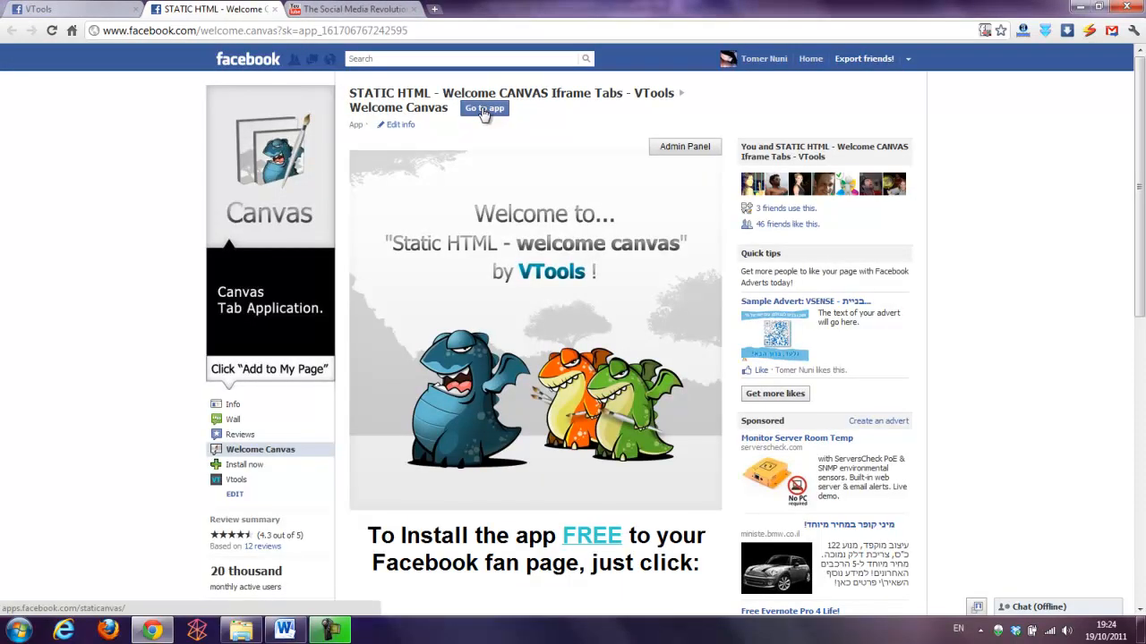
click(483, 108)
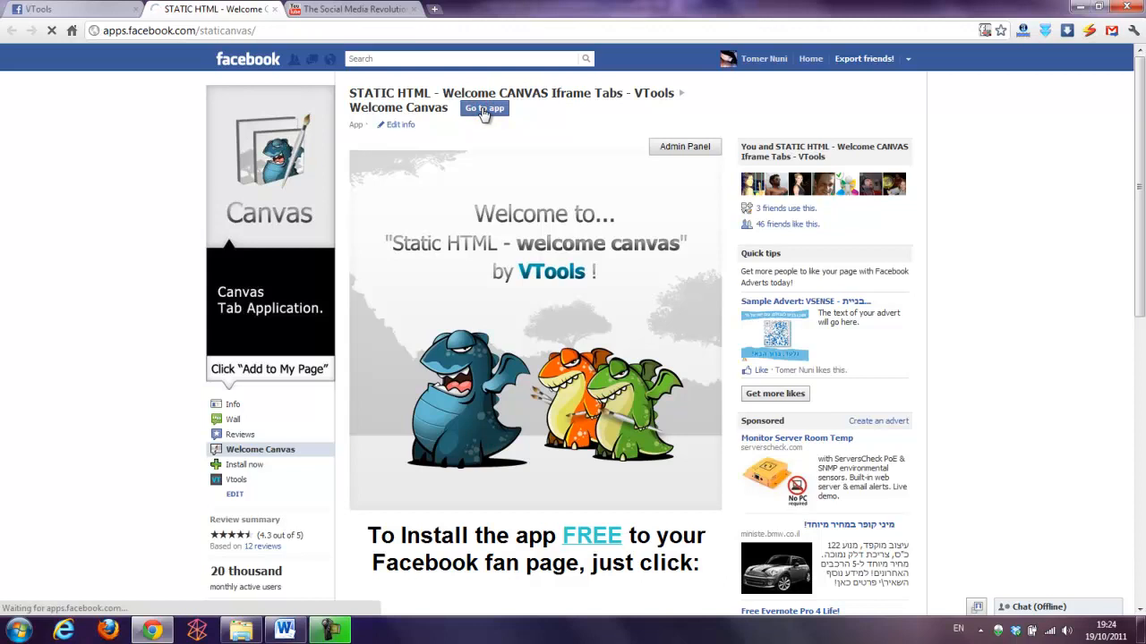
click(483, 109)
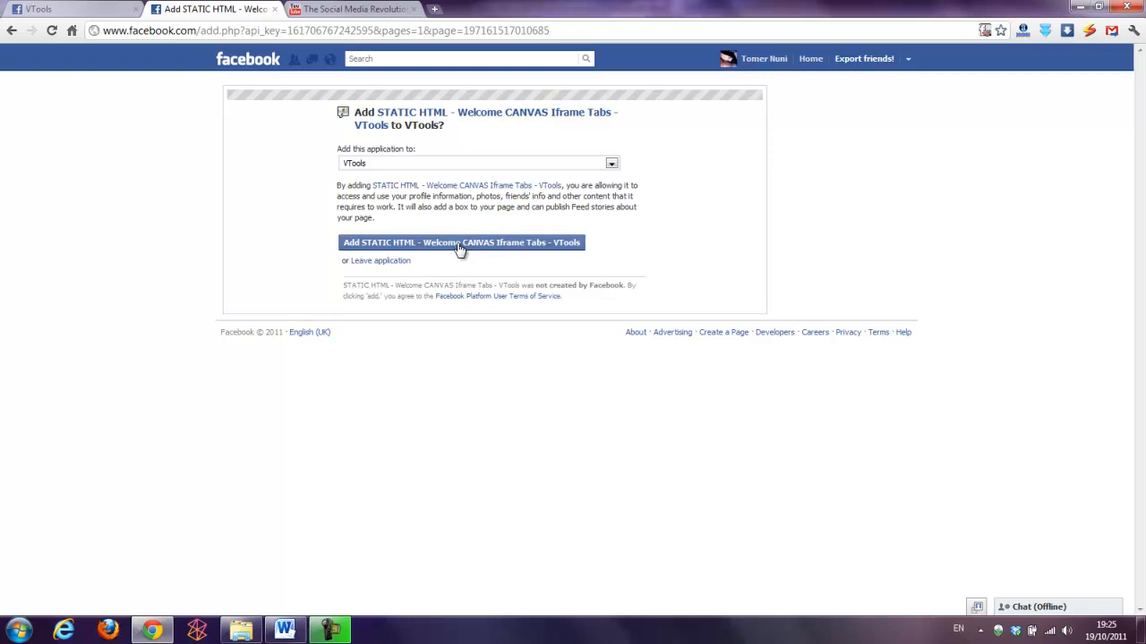
Add the Static HTML Welcome Canvas app to VTools and open its tab
click(460, 242)
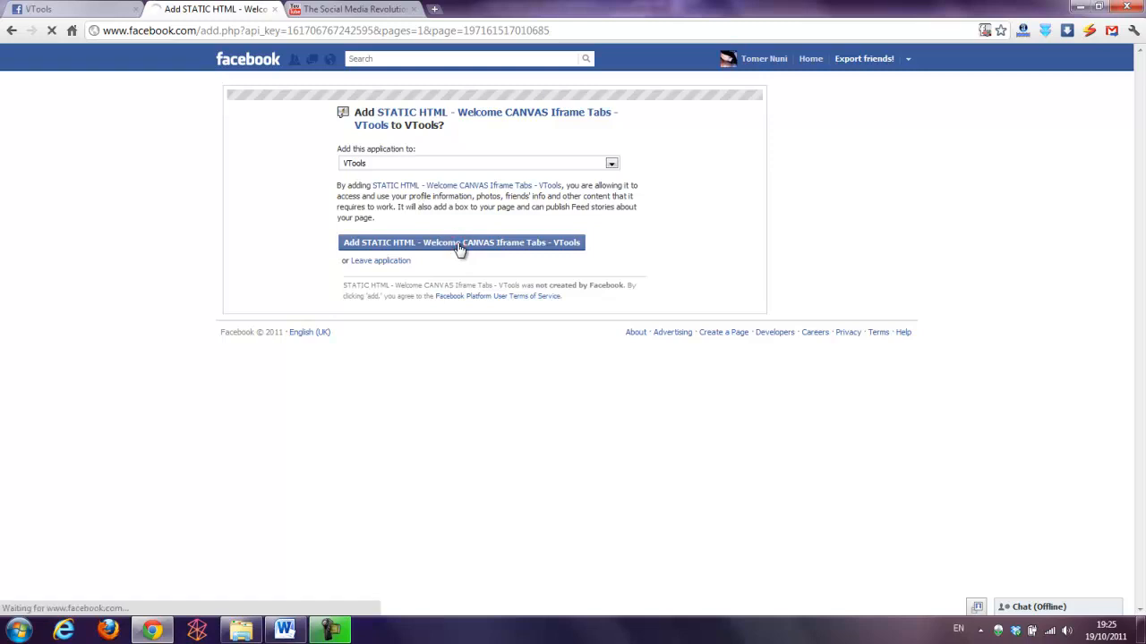
click(461, 243)
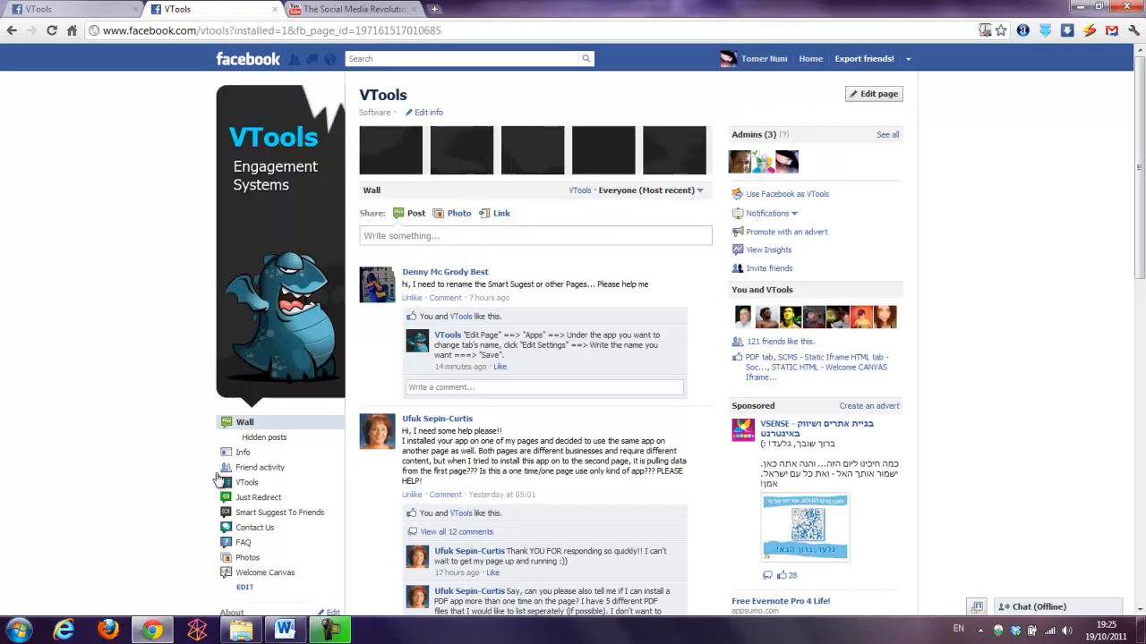
click(265, 573)
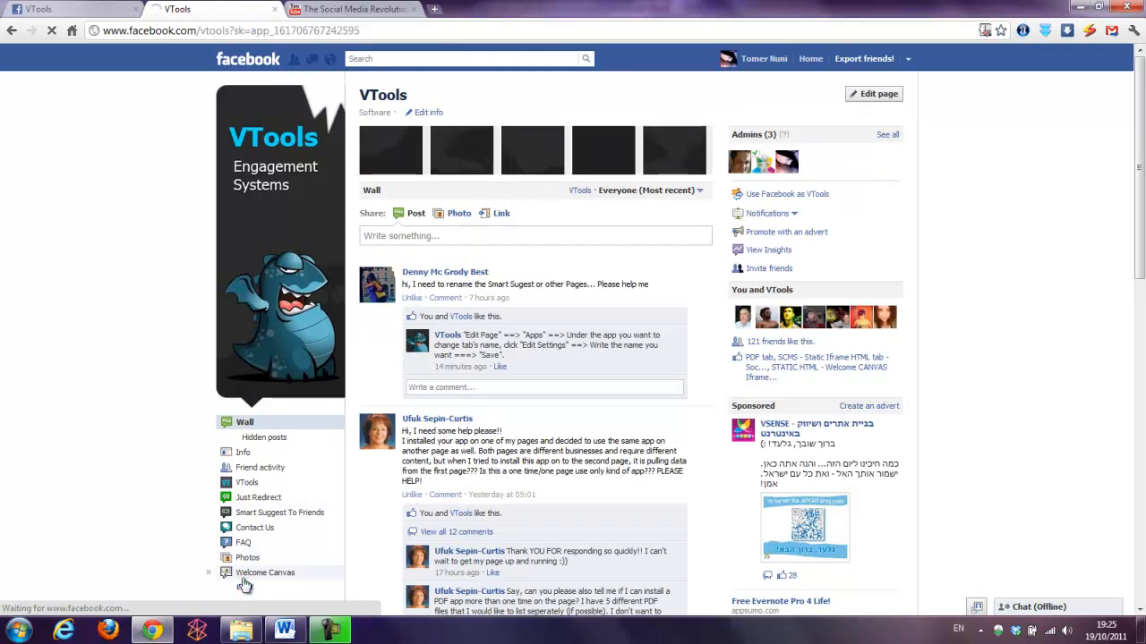
Open the Welcome Canvas tab's Admin Panel to reveal Edit Page and Edit PreLike Page
click(265, 572)
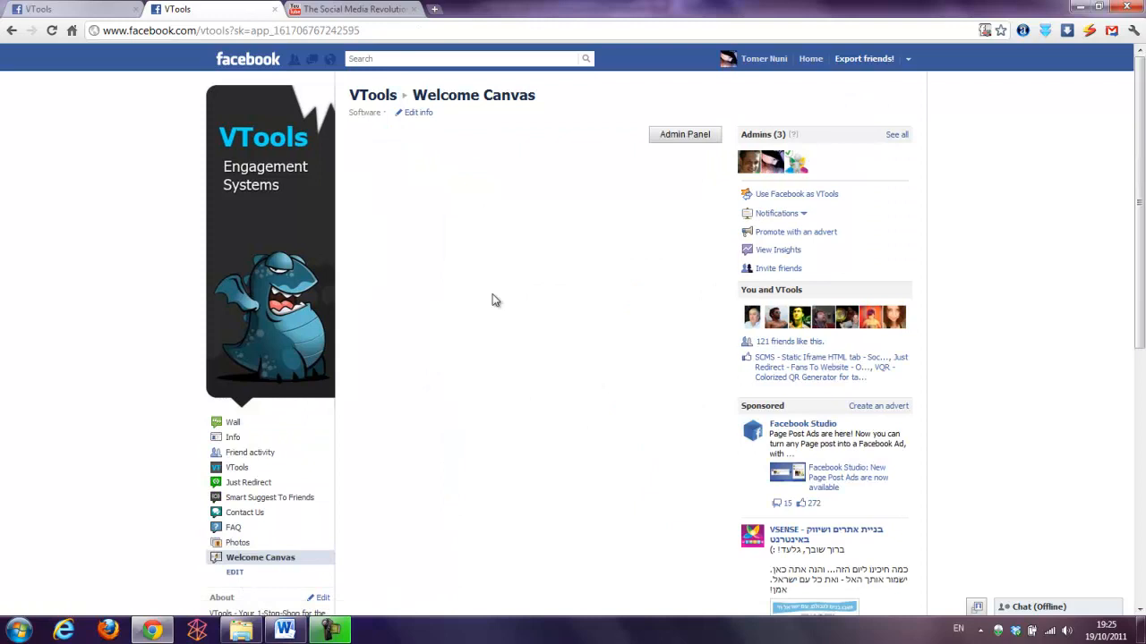
mouse_move(1048, 124)
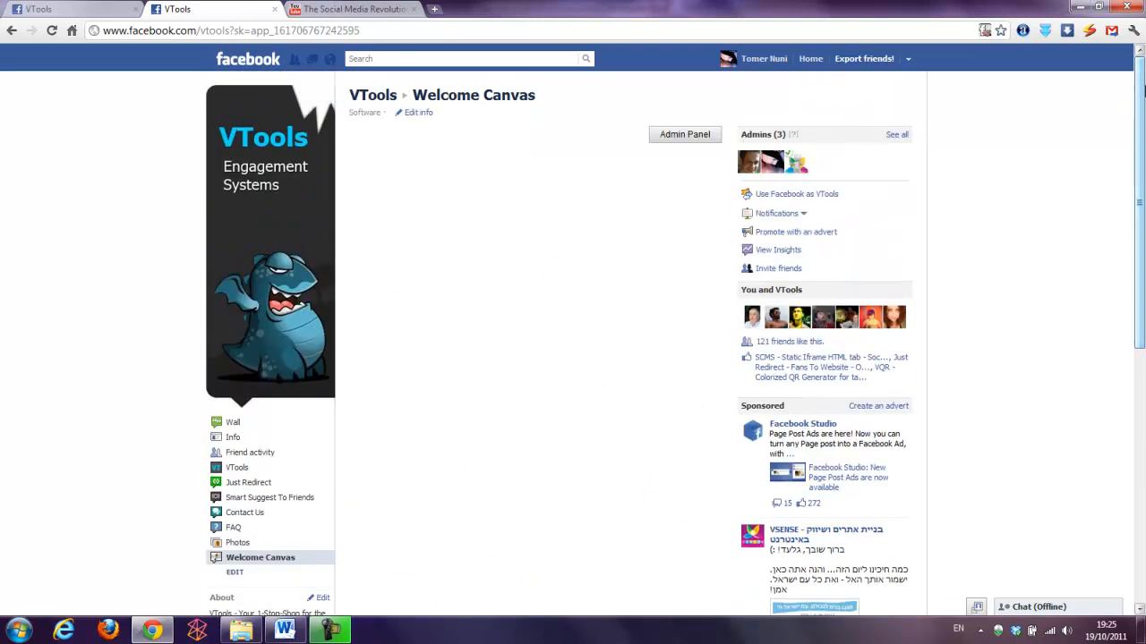
click(683, 133)
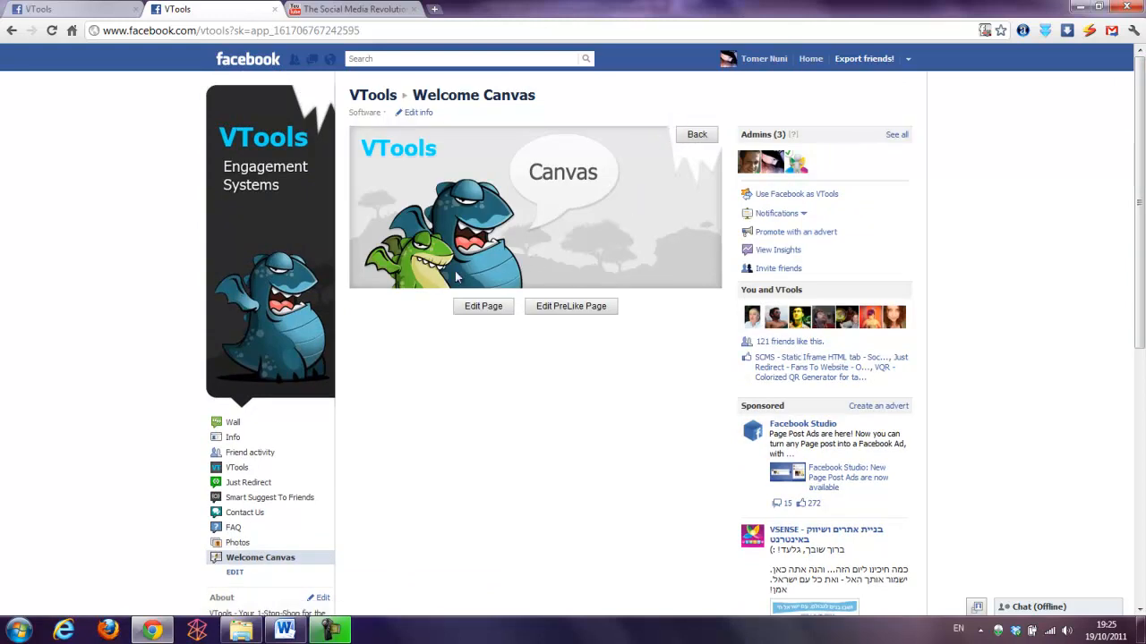
mouse_move(509, 319)
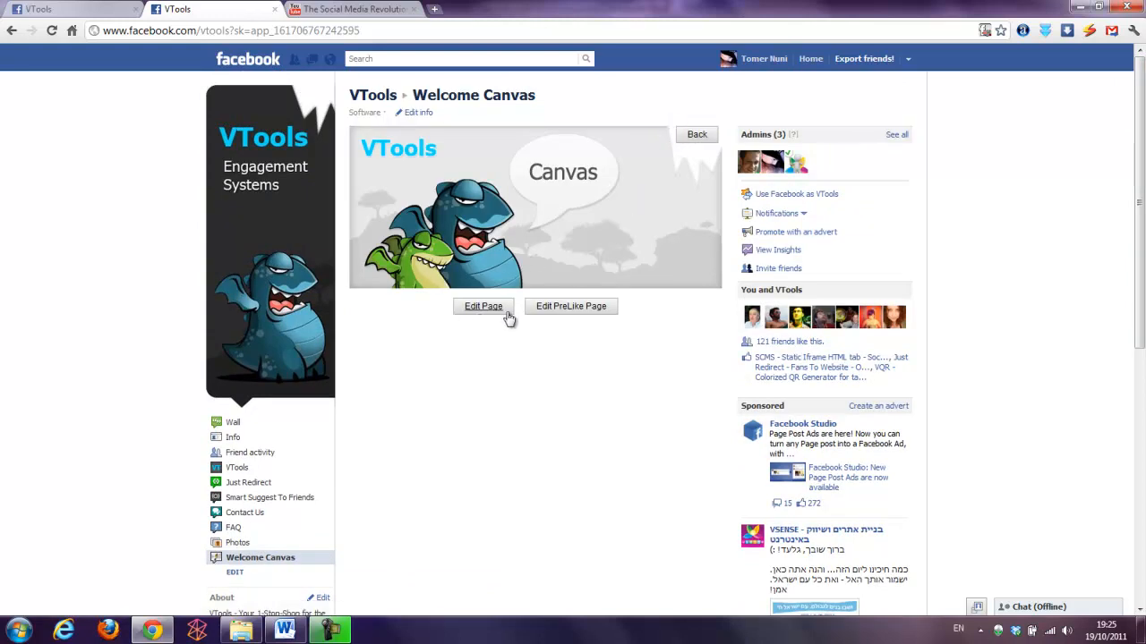
mouse_move(560, 323)
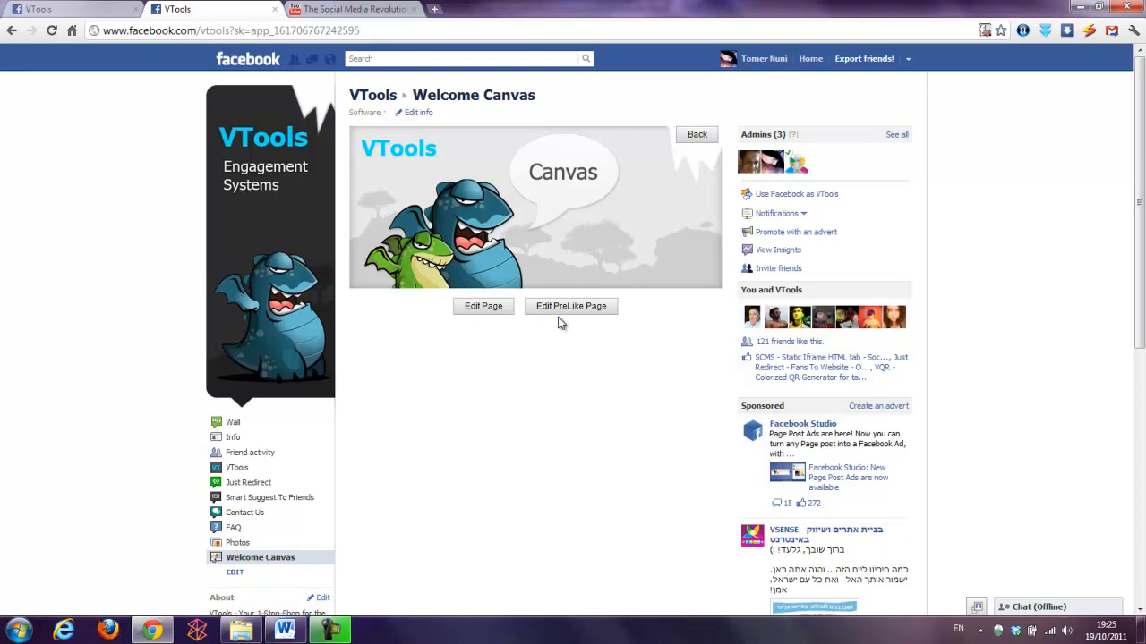
mouse_move(571, 310)
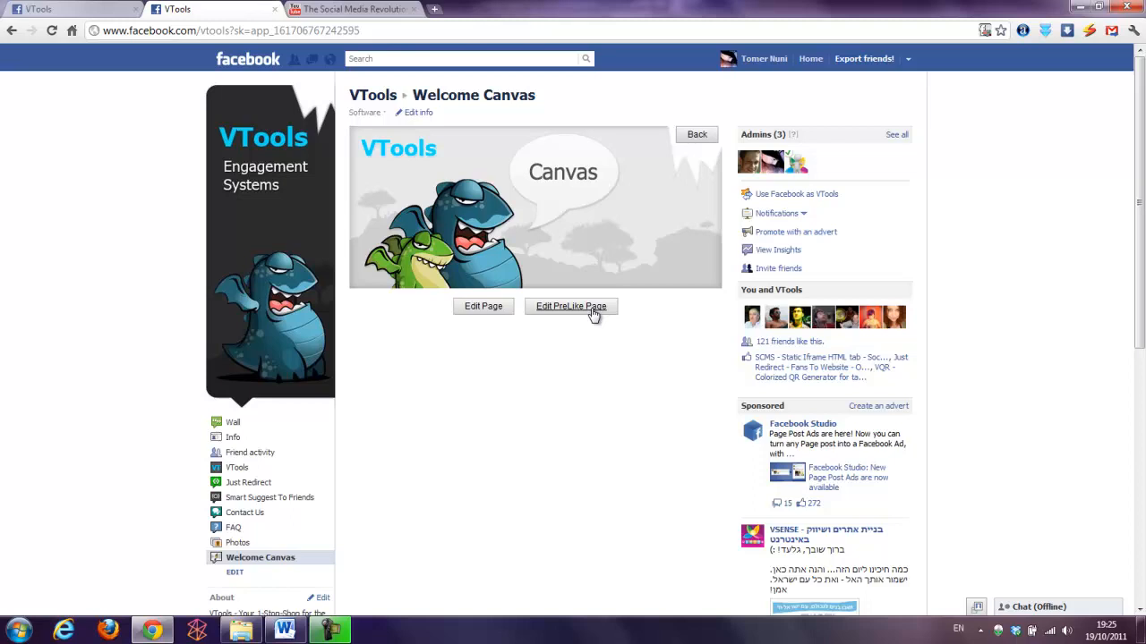
mouse_move(581, 329)
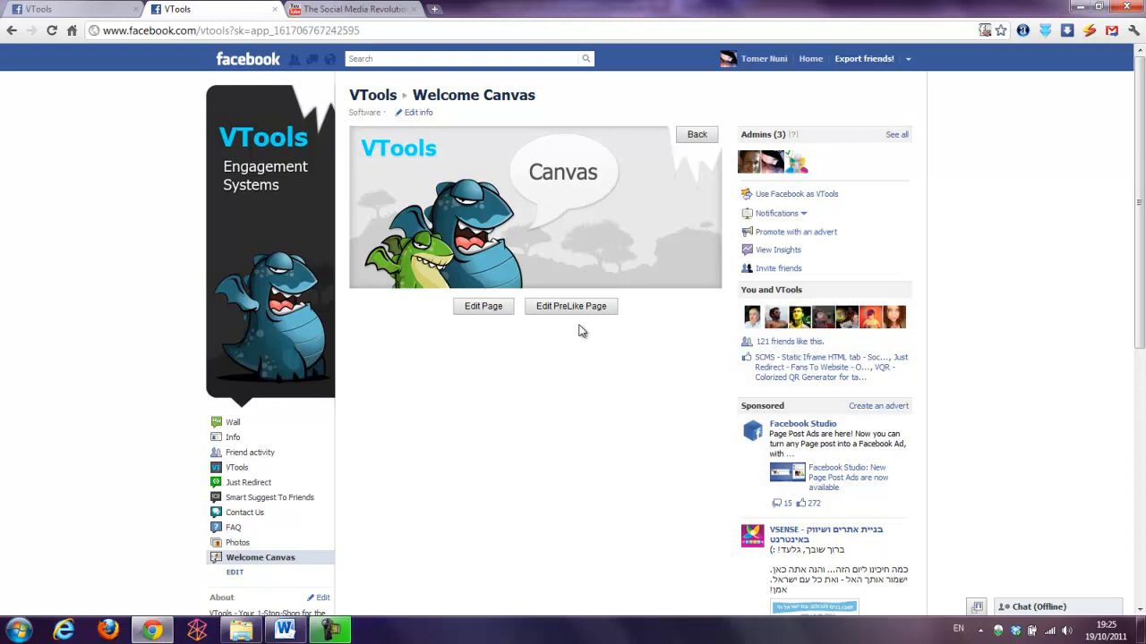
mouse_move(567, 336)
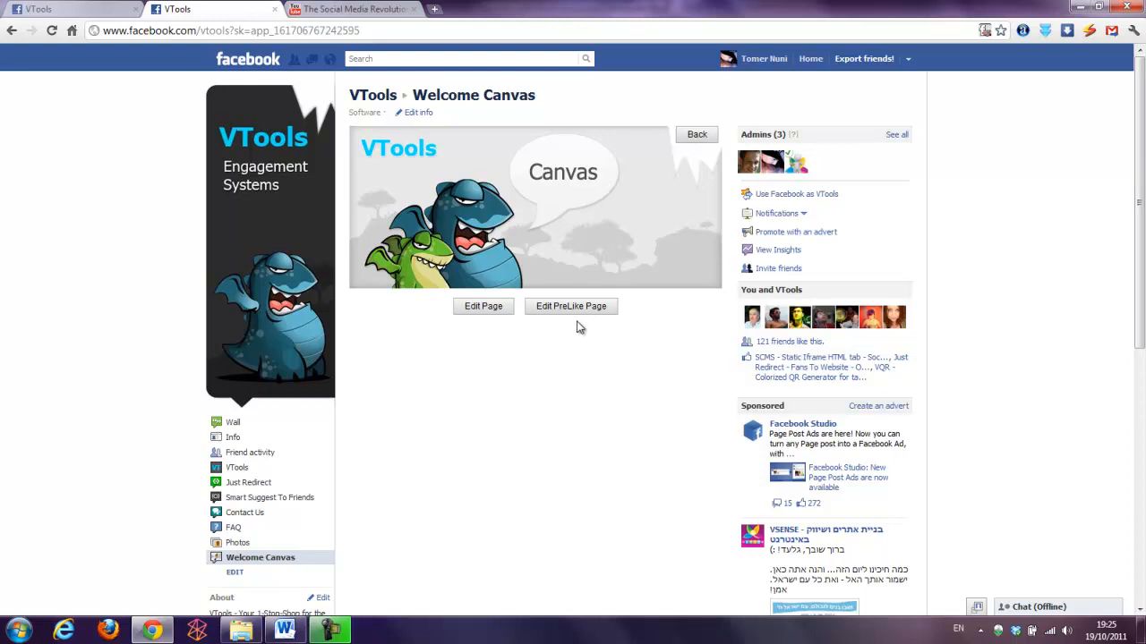
mouse_move(568, 326)
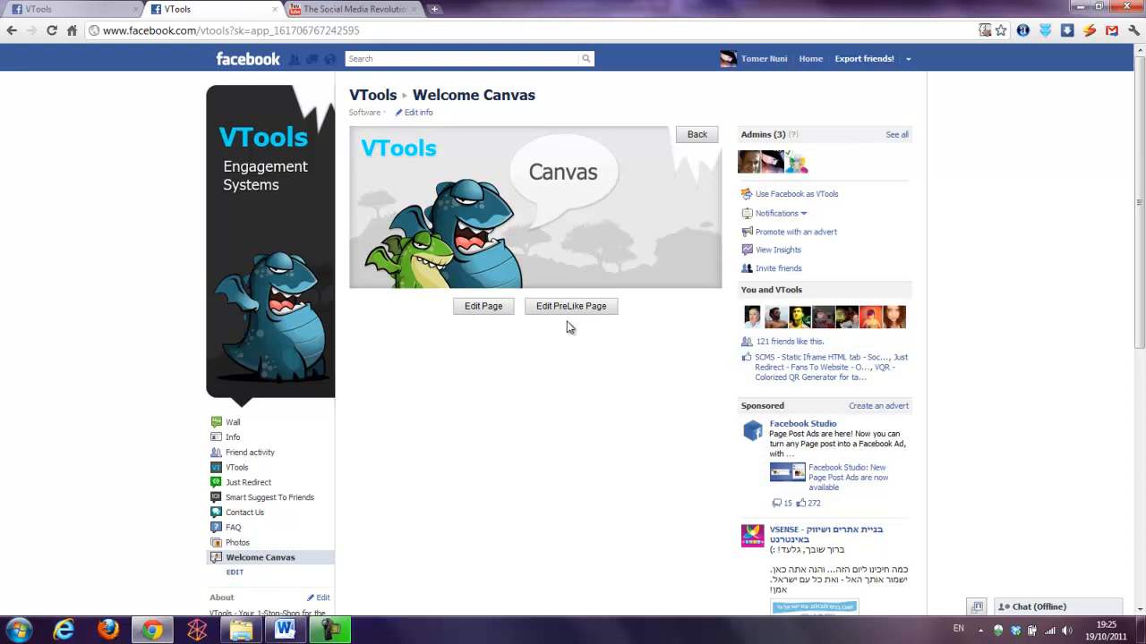
mouse_move(571, 306)
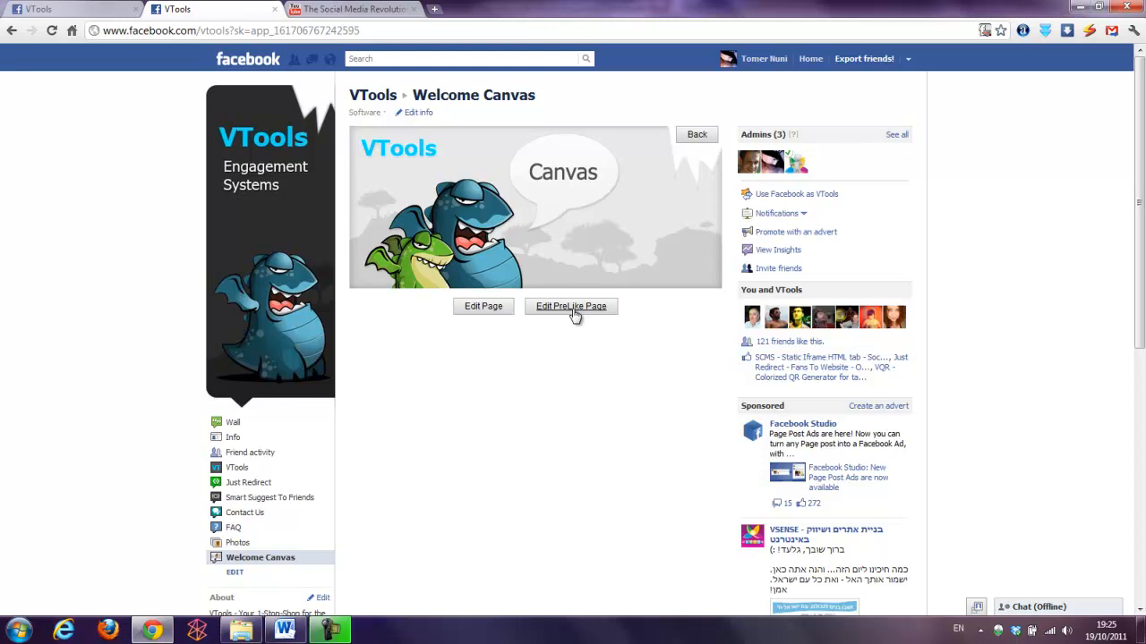
Open the pre-like page editor and toggle Edit Html back to visual mode
click(571, 306)
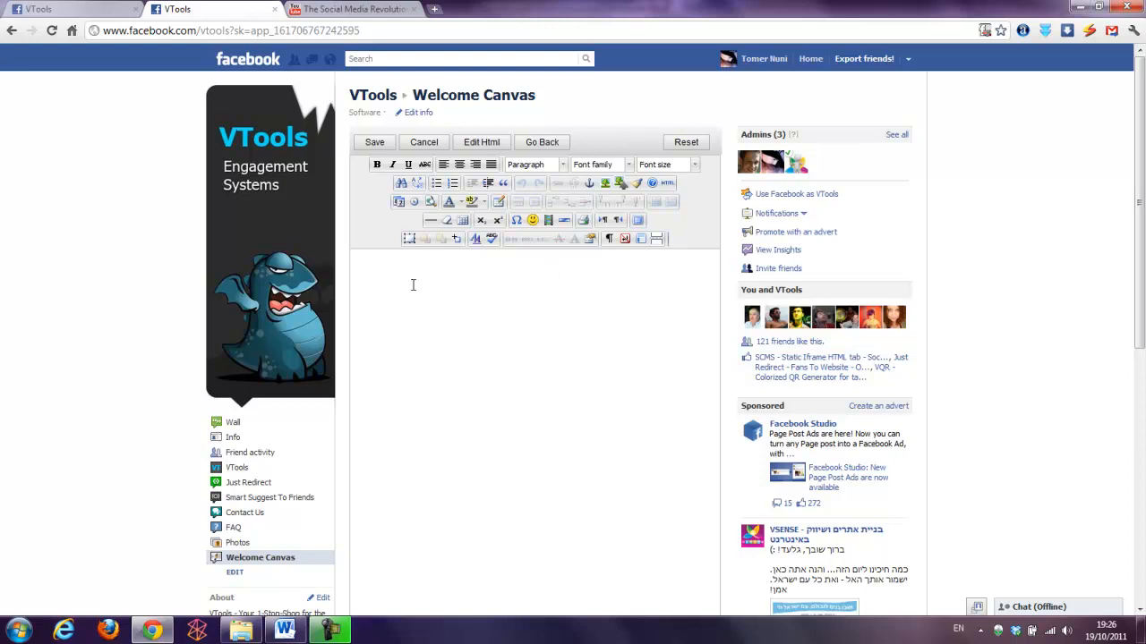
mouse_move(376, 240)
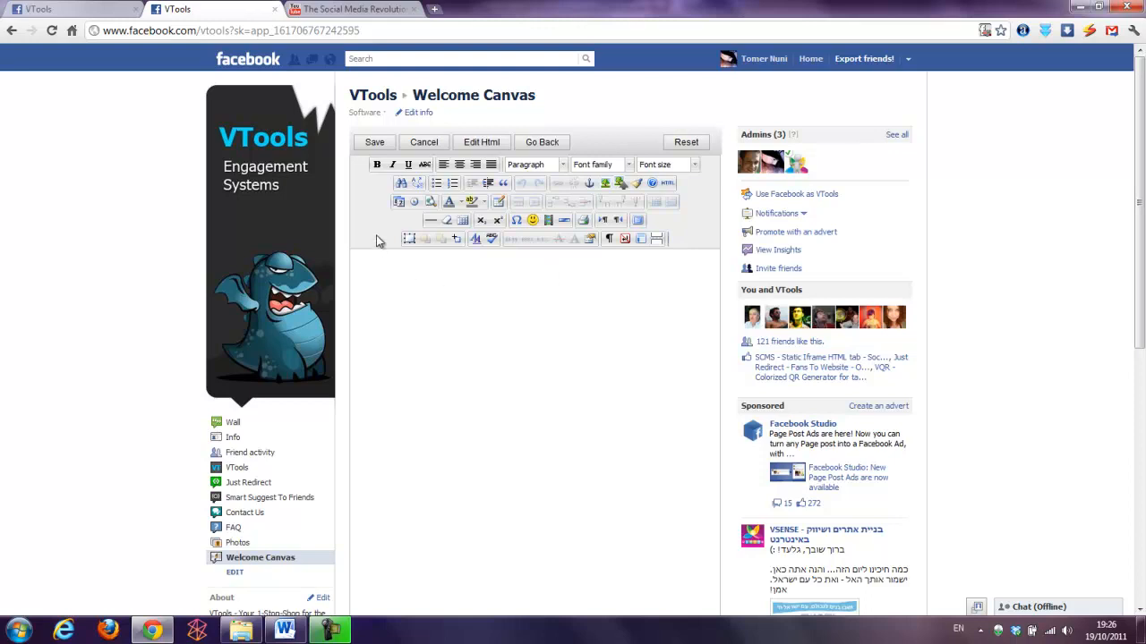
mouse_move(414, 266)
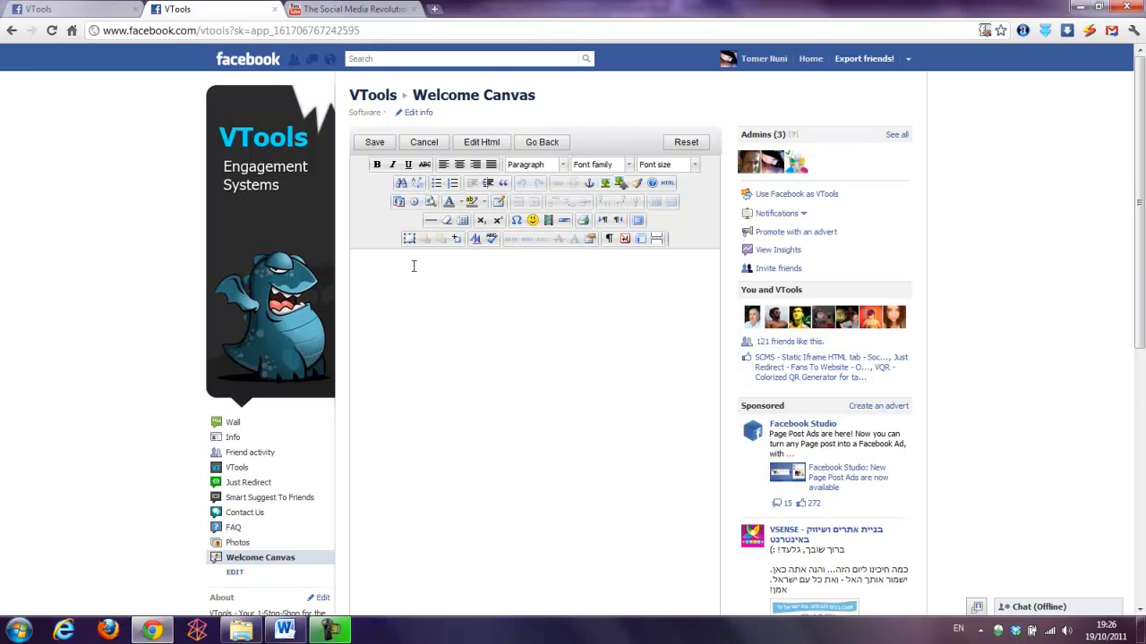
mouse_move(490, 260)
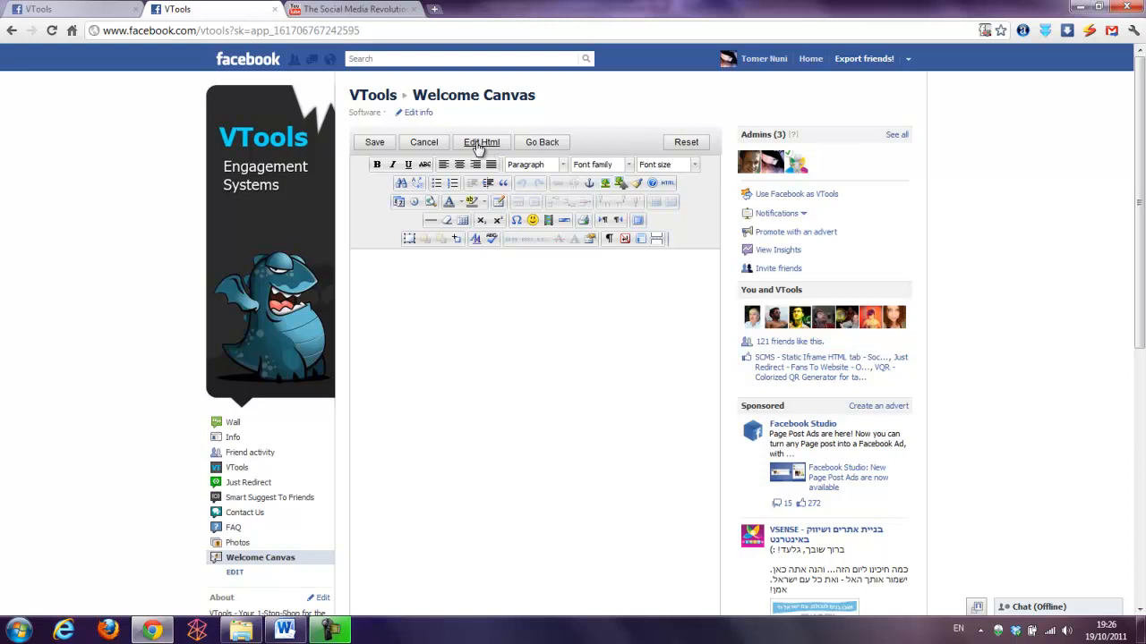
click(481, 141)
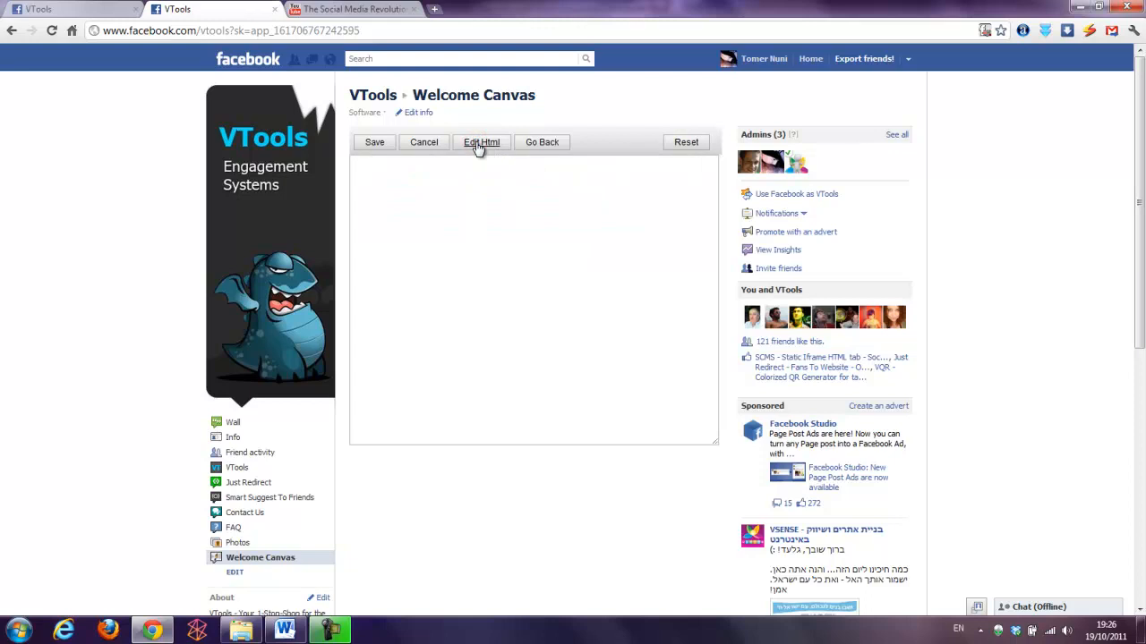
click(482, 141)
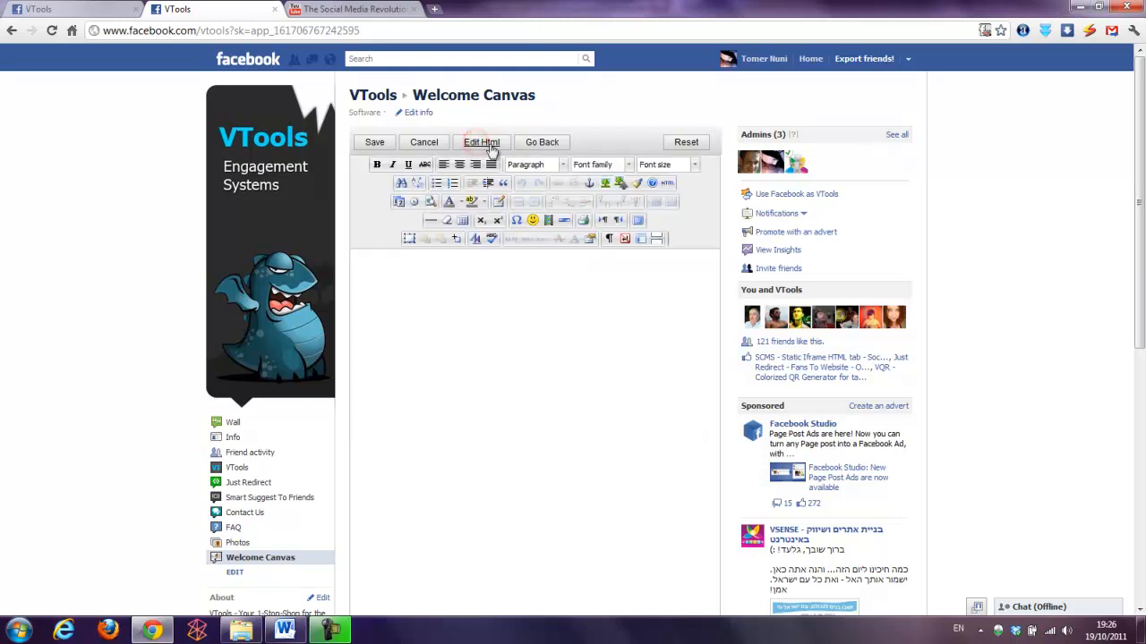
mouse_move(619, 183)
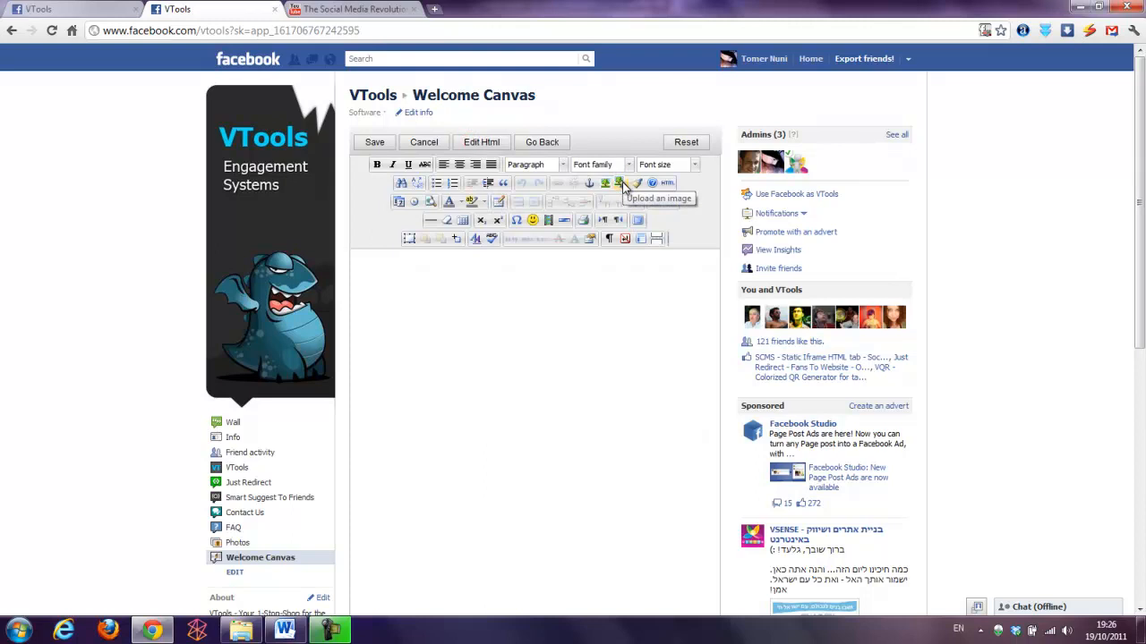
Upload the orange dragon image 455611636 into the pre-like page
click(620, 182)
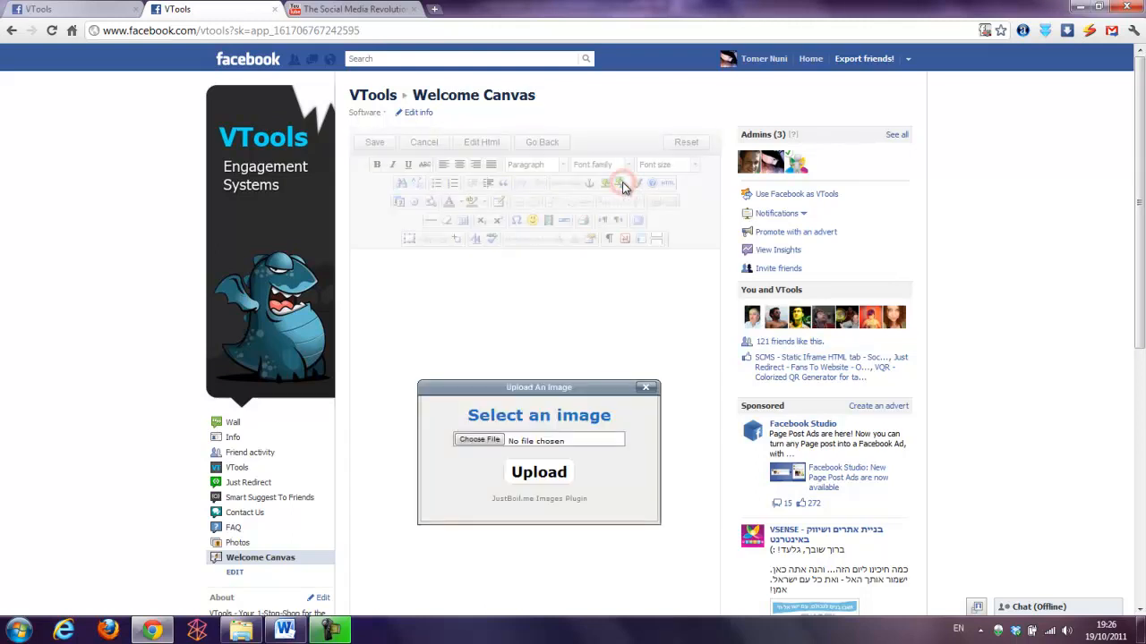
click(478, 439)
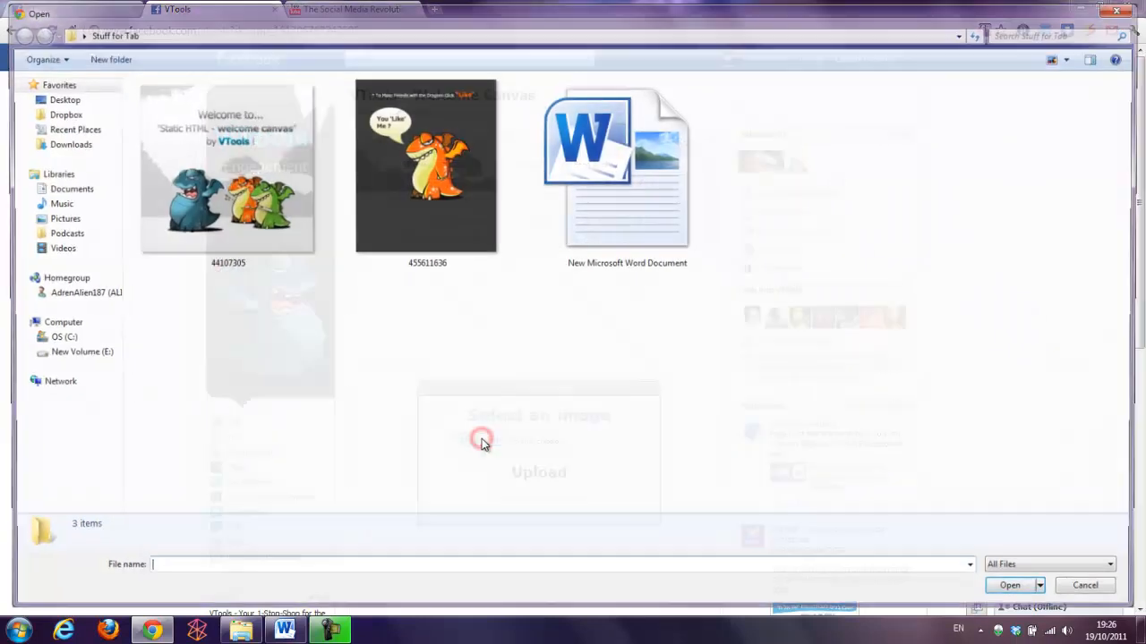
click(424, 166)
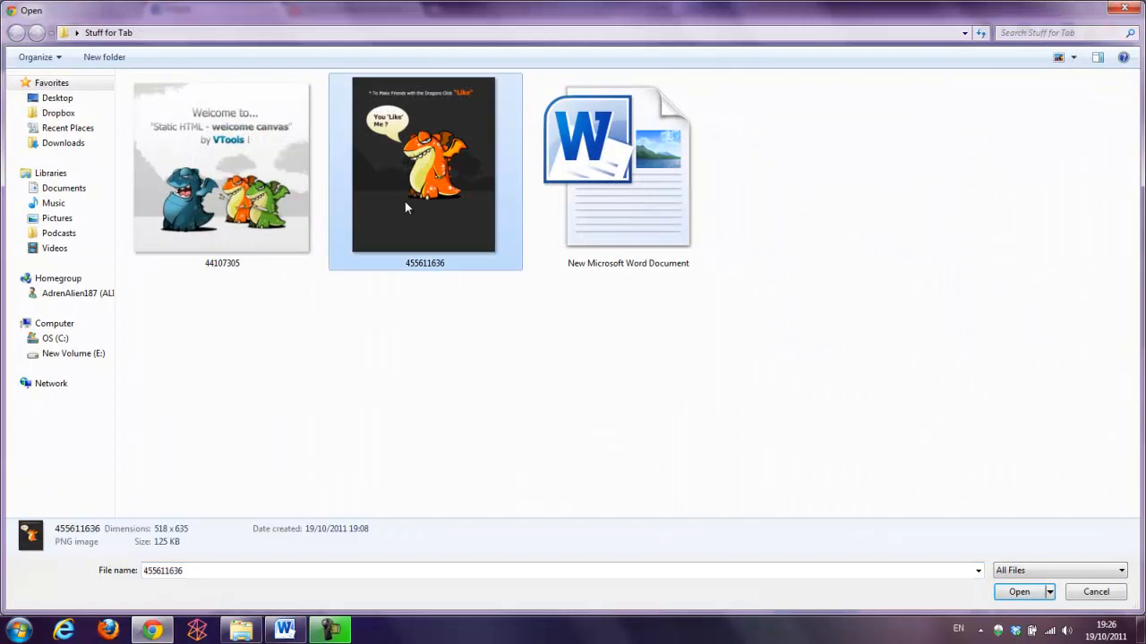
mouse_move(420, 214)
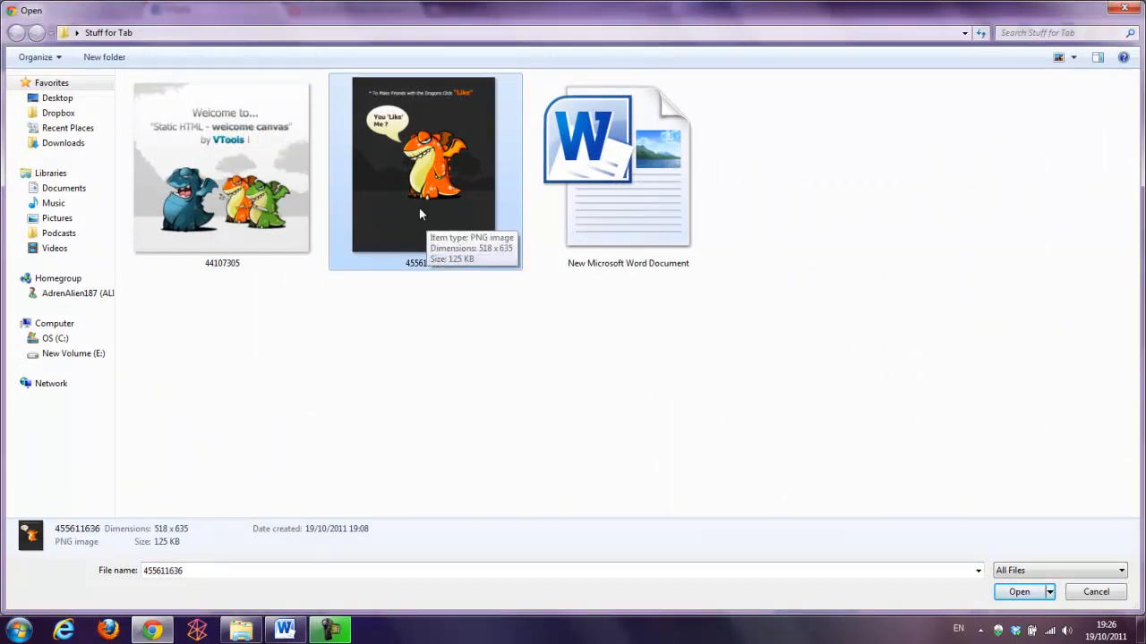
click(1019, 591)
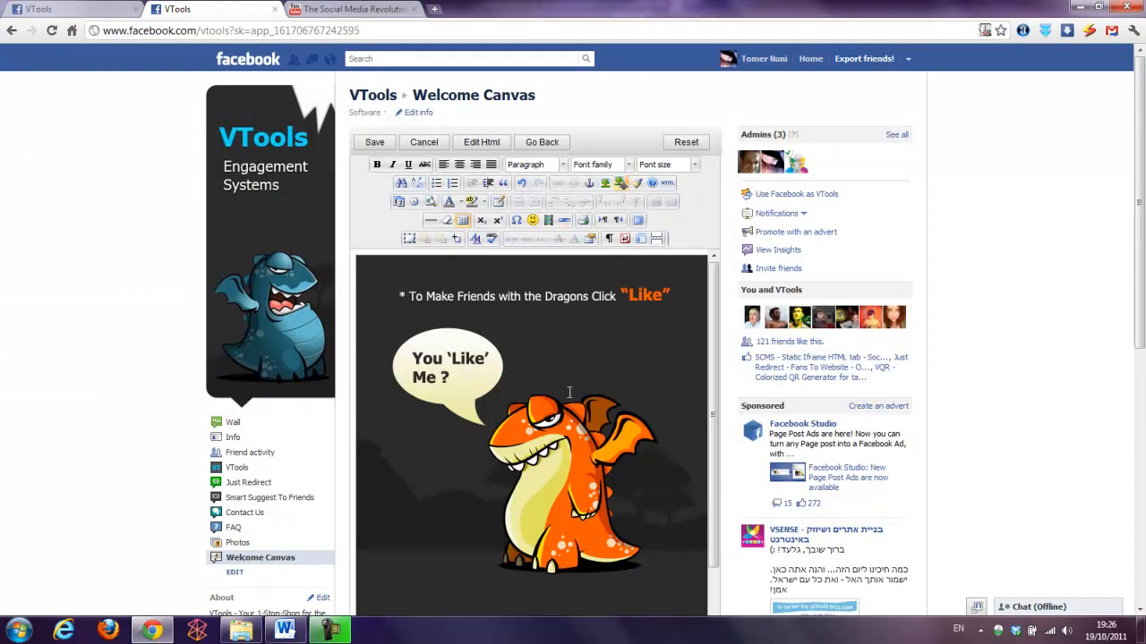
Save the pre-like dragon page, dismiss the alert, and go back to the overview
scroll(down, 3)
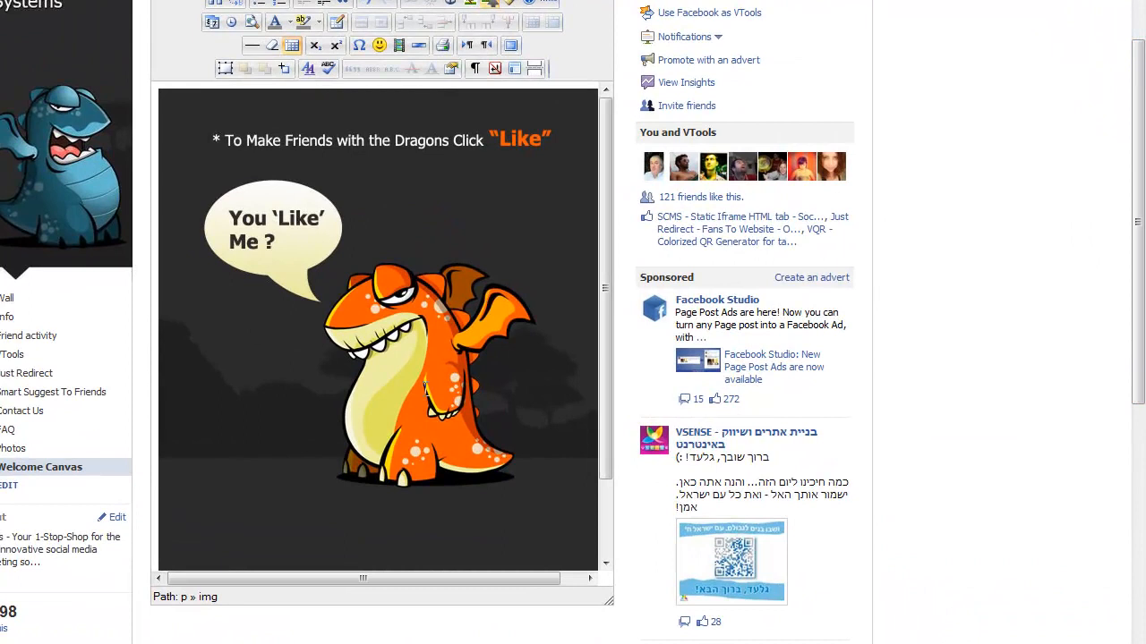
scroll(up, 3)
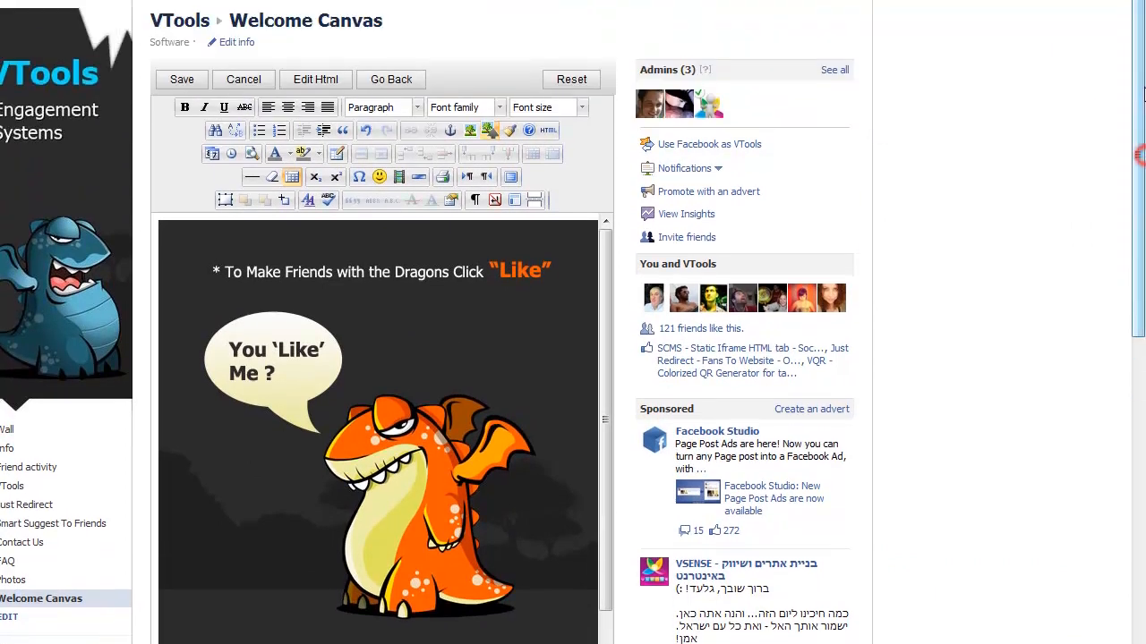
click(181, 79)
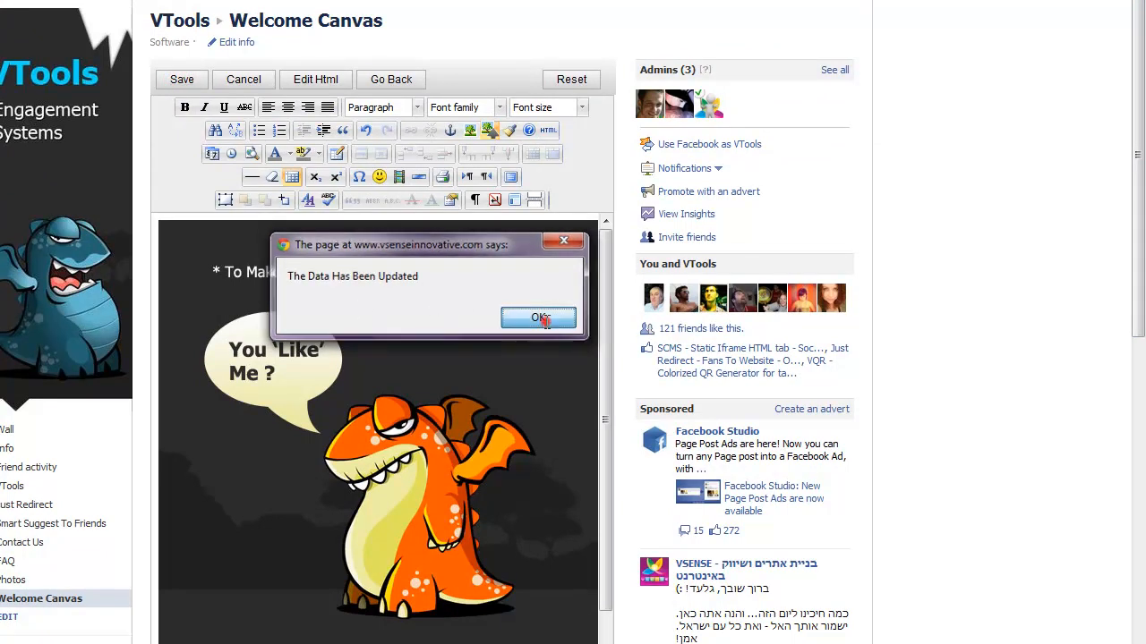
click(538, 319)
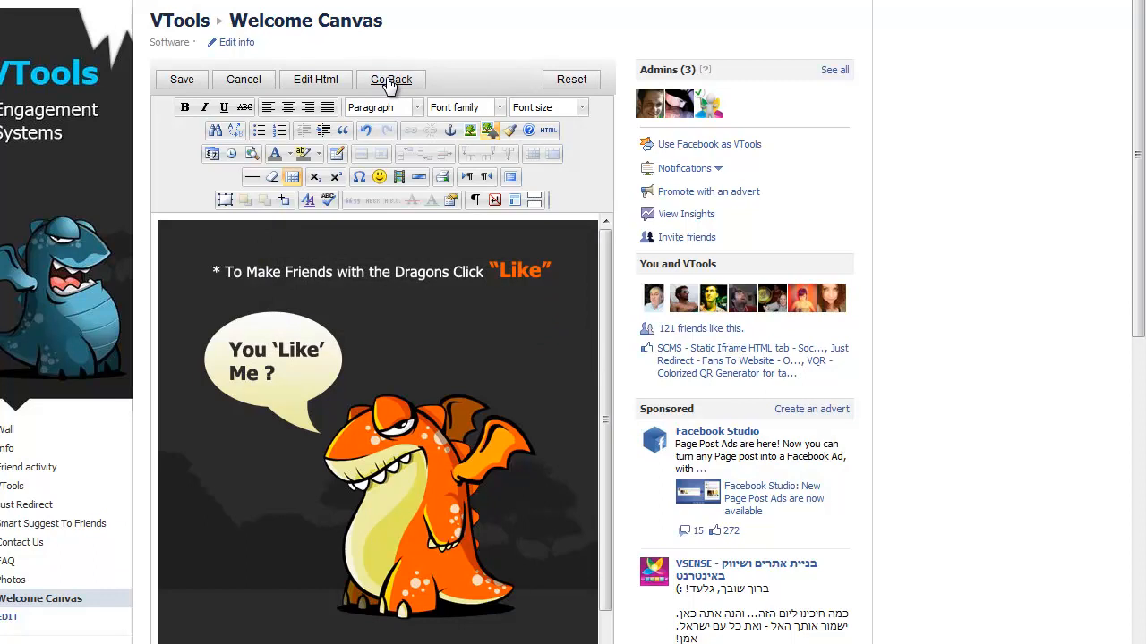
click(391, 79)
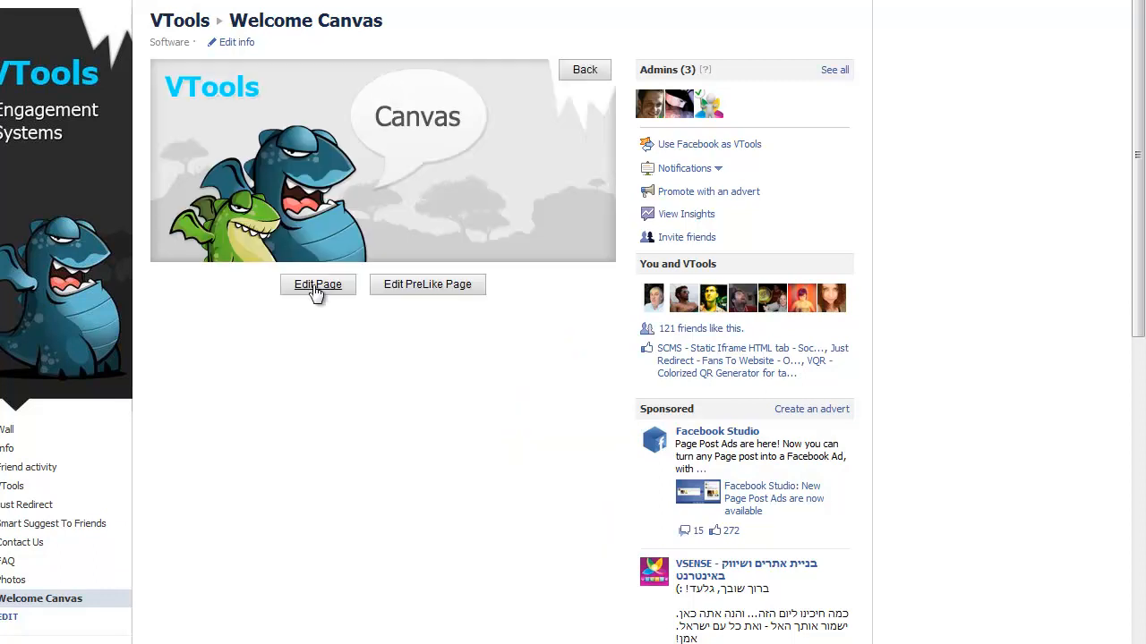
Open the main page editor and bring up the image upload window
click(317, 285)
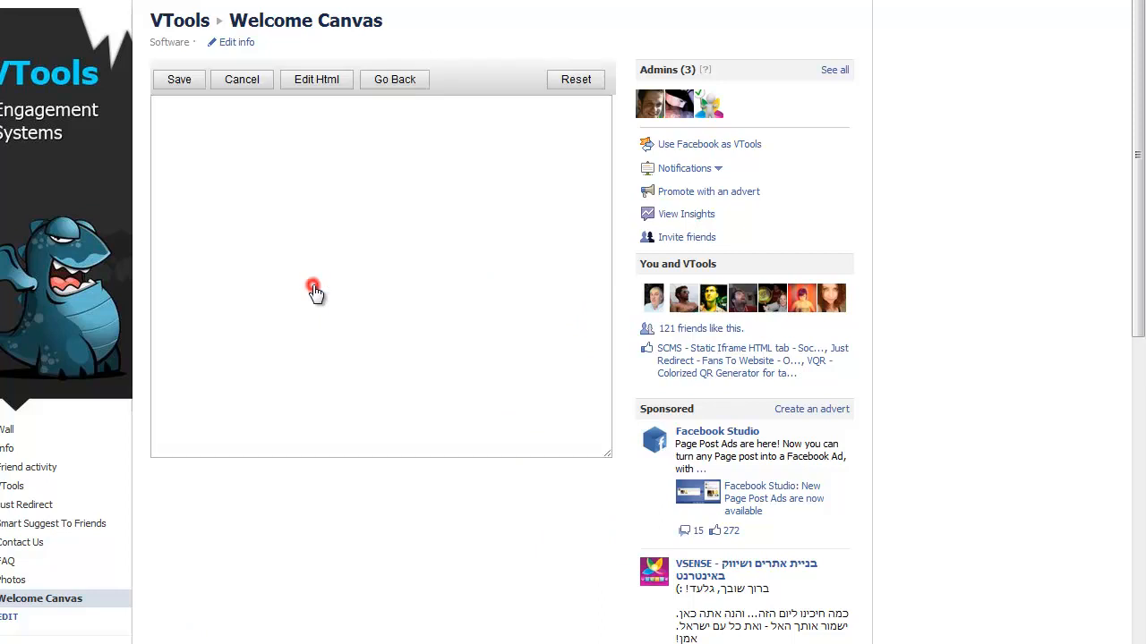
click(313, 287)
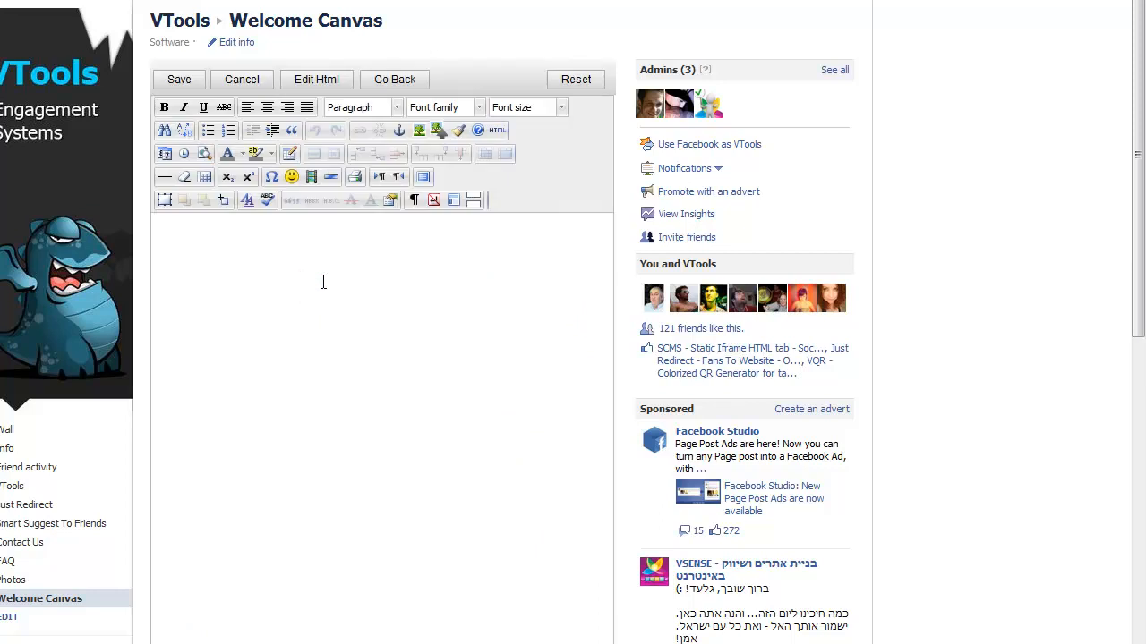
mouse_move(427, 251)
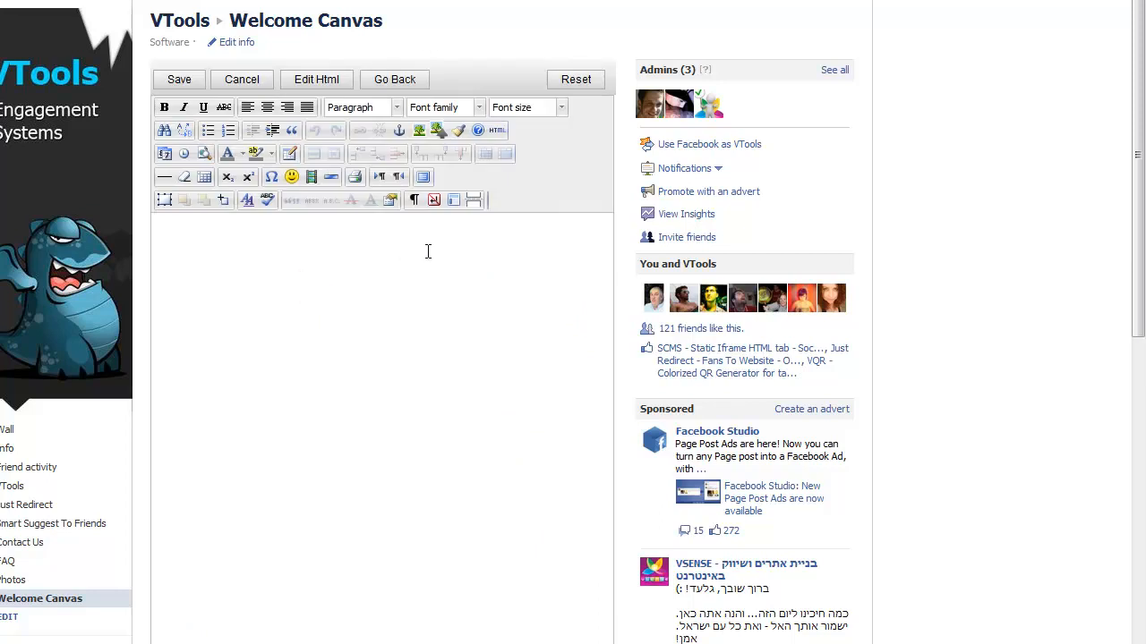
mouse_move(437, 131)
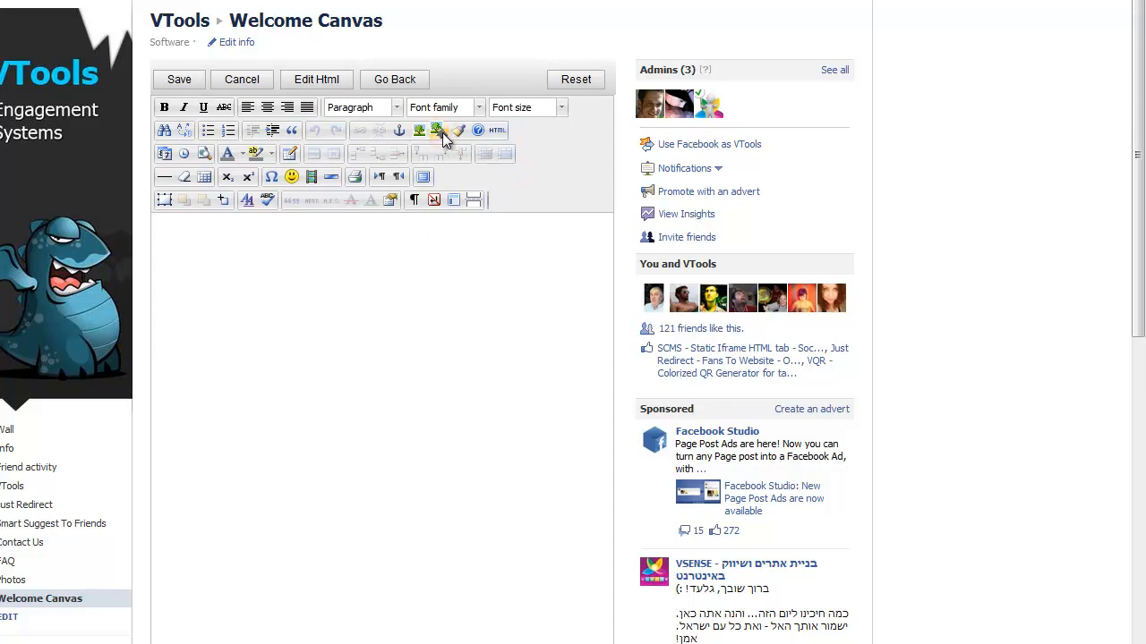
right_click(439, 134)
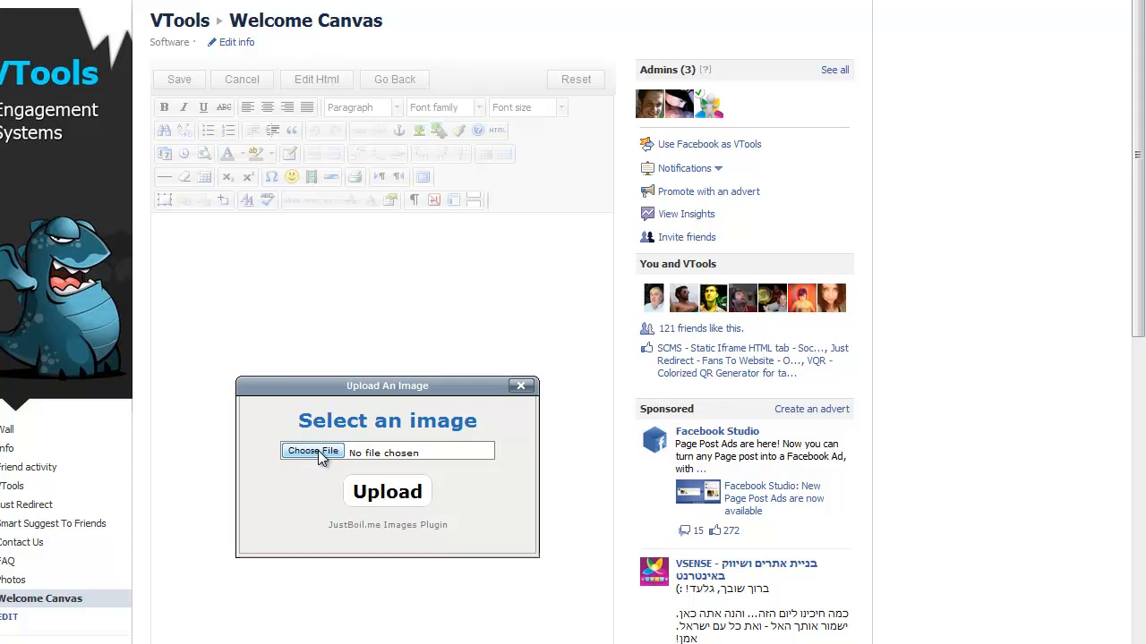
mouse_move(310, 427)
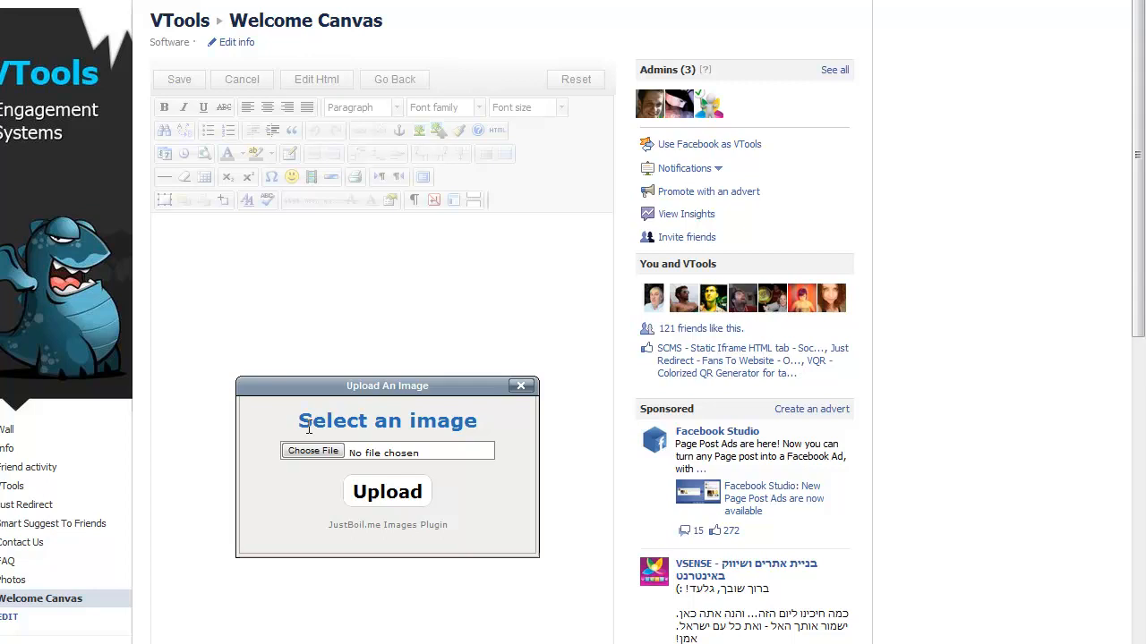
mouse_move(336, 440)
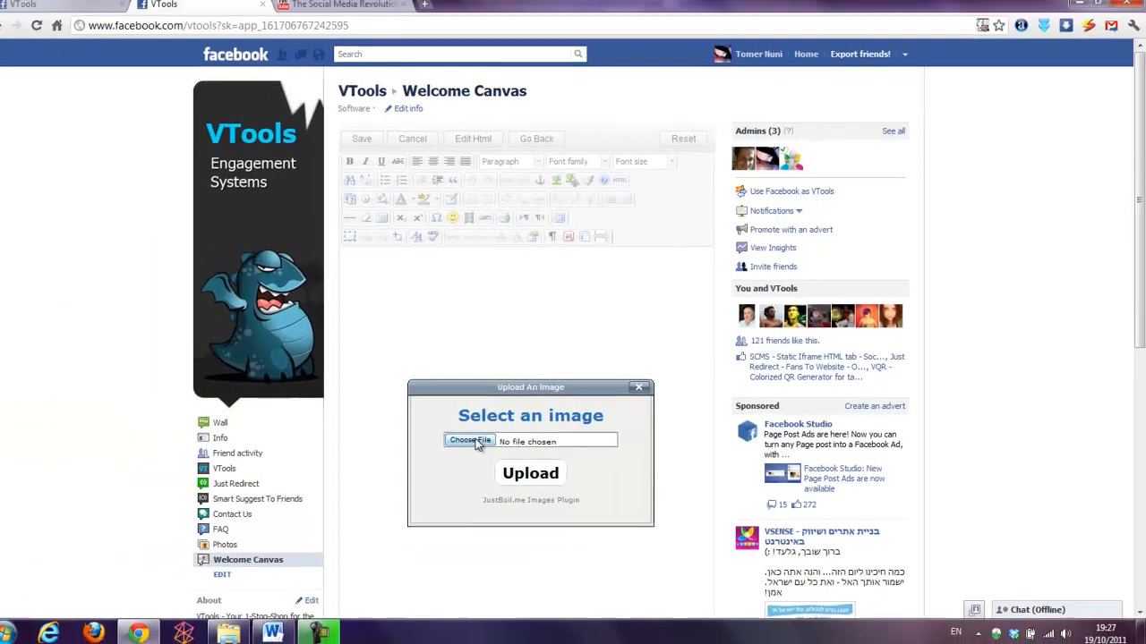
Choose the welcome dragons image 44107305 for upload
click(469, 442)
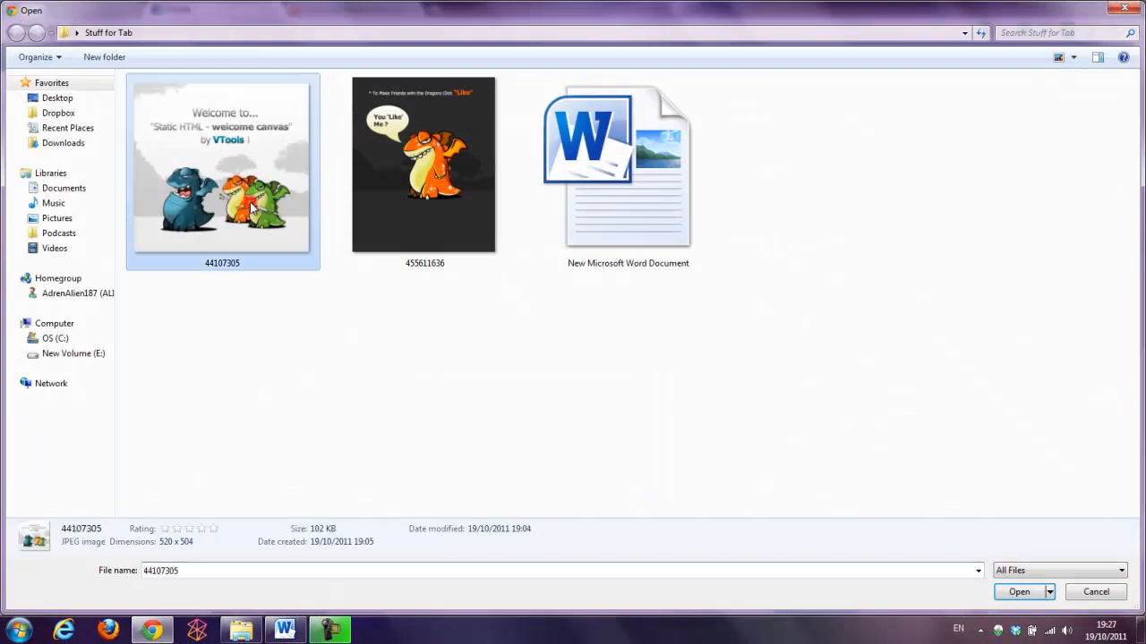
mouse_move(184, 191)
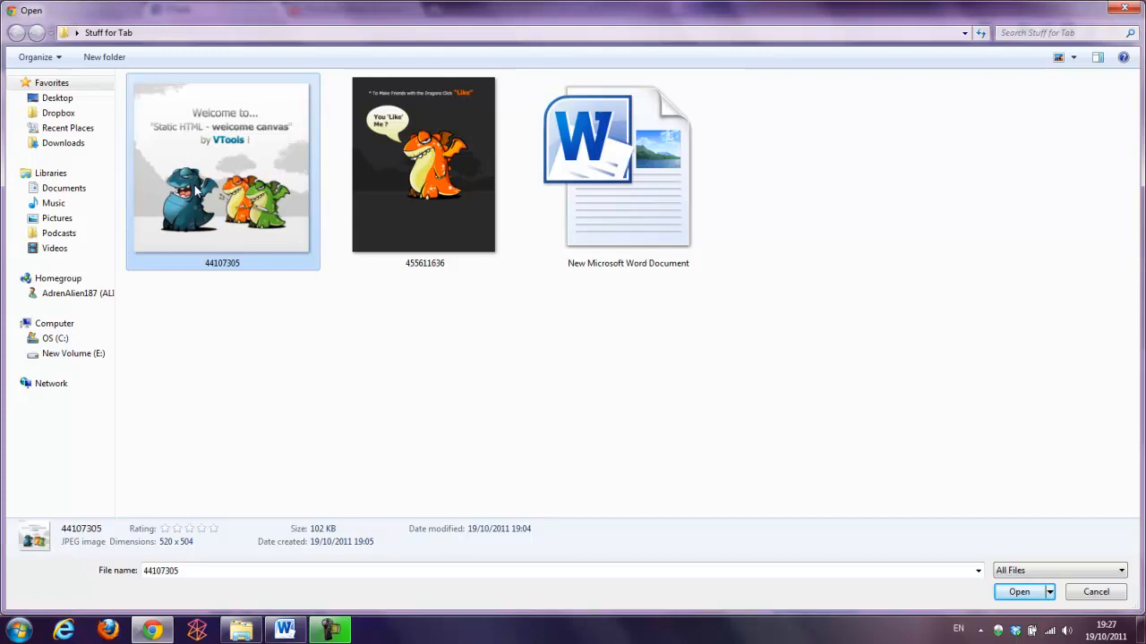
click(1019, 592)
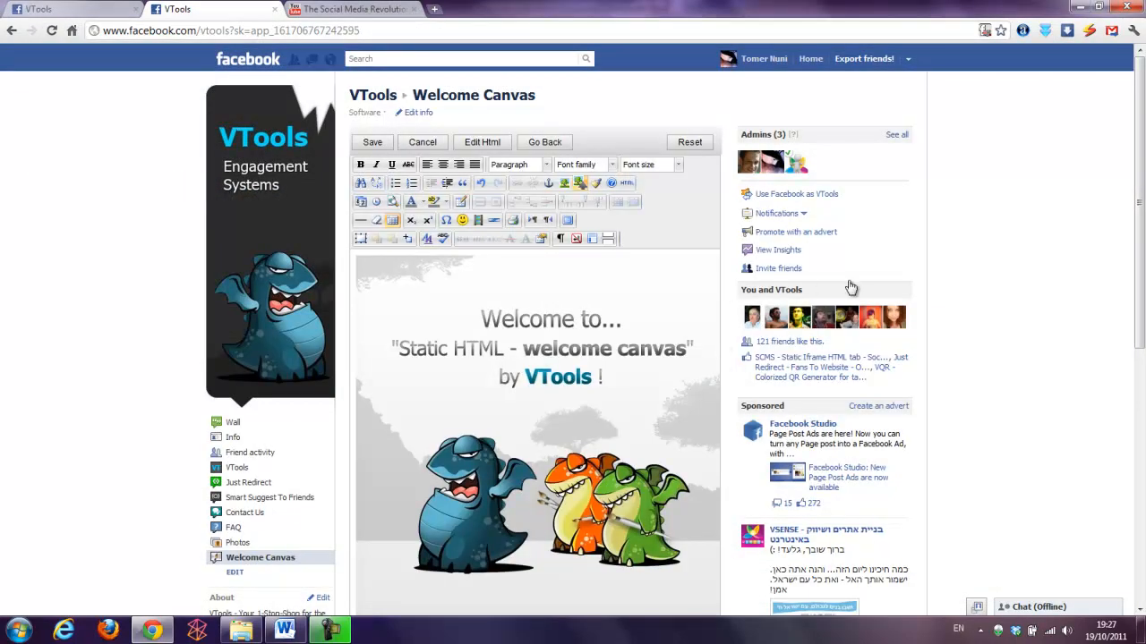
Copy the selected install instructions from the Word document
scroll(down, 3)
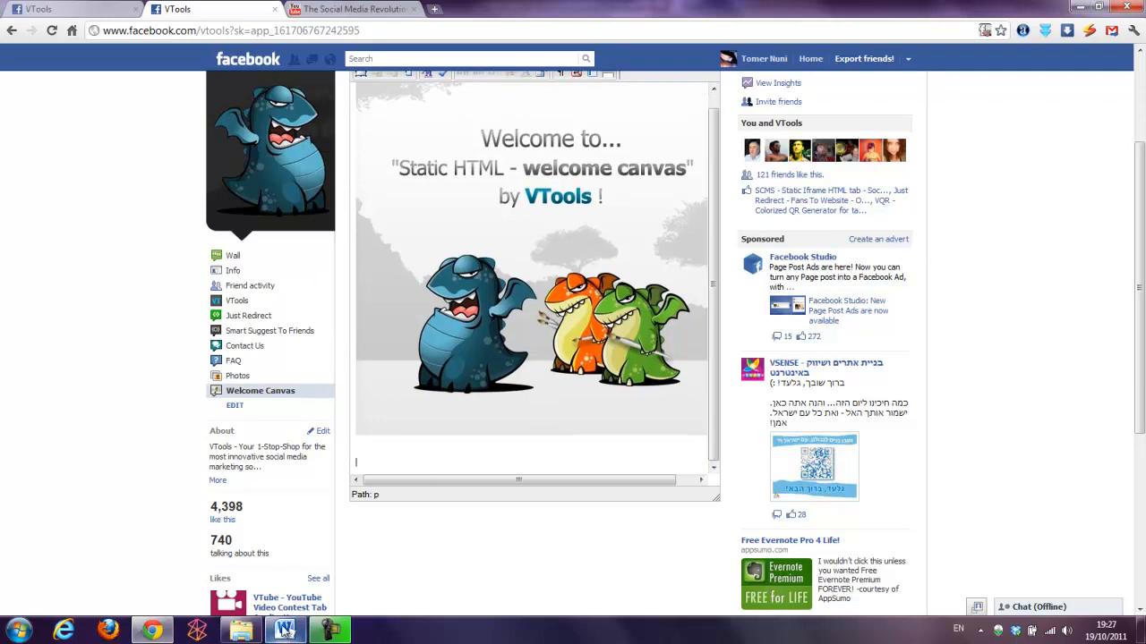
click(284, 630)
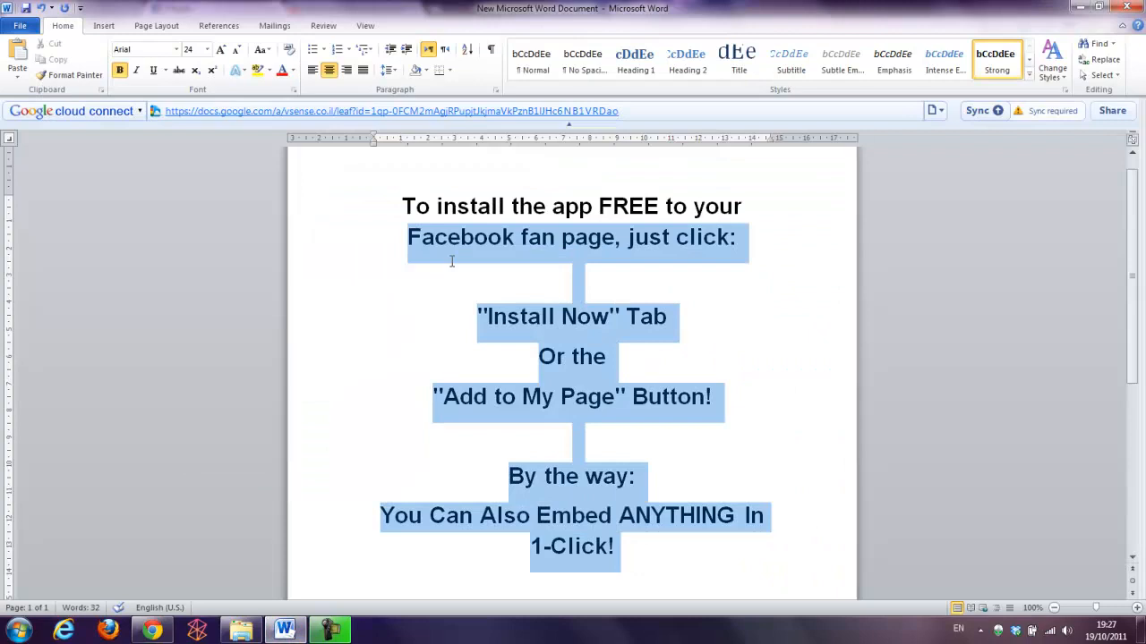
right_click(452, 237)
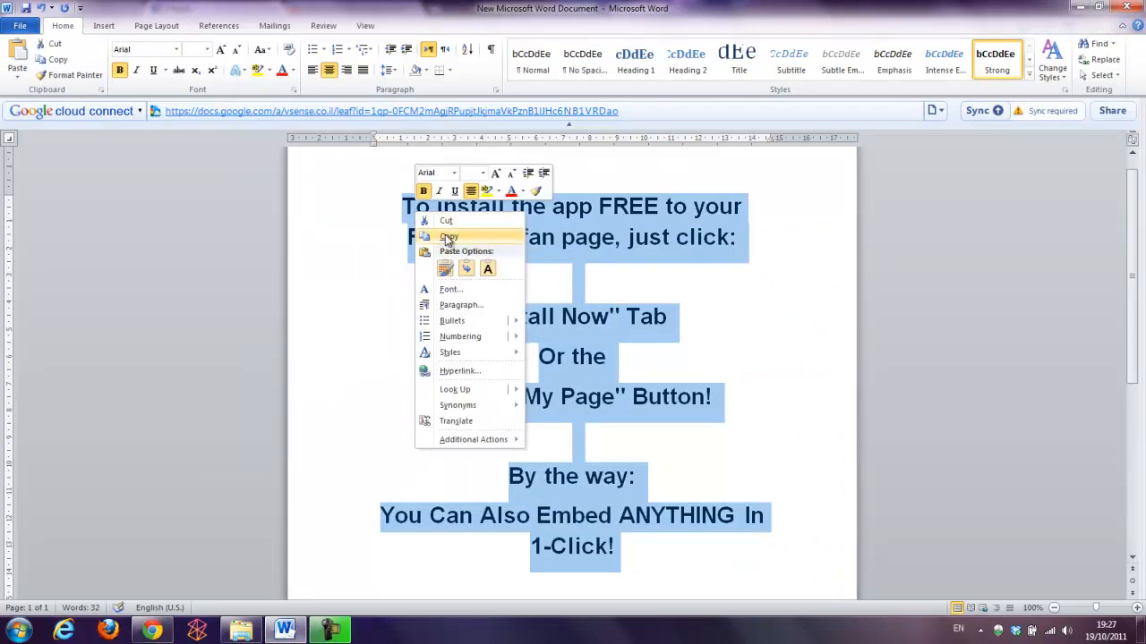
click(152, 631)
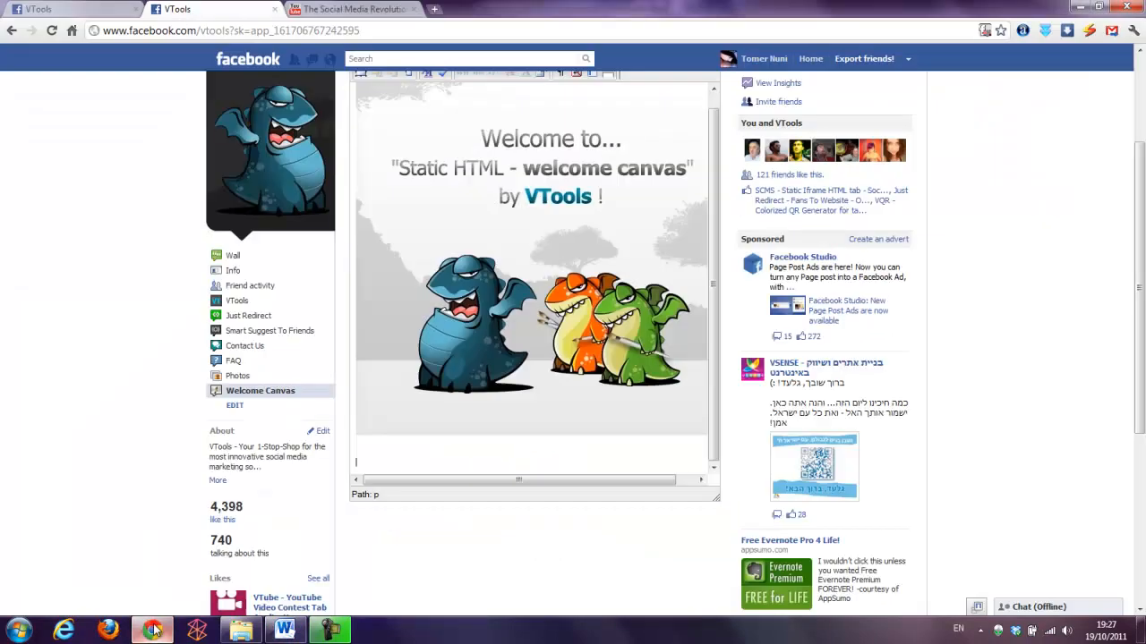
mouse_move(446, 510)
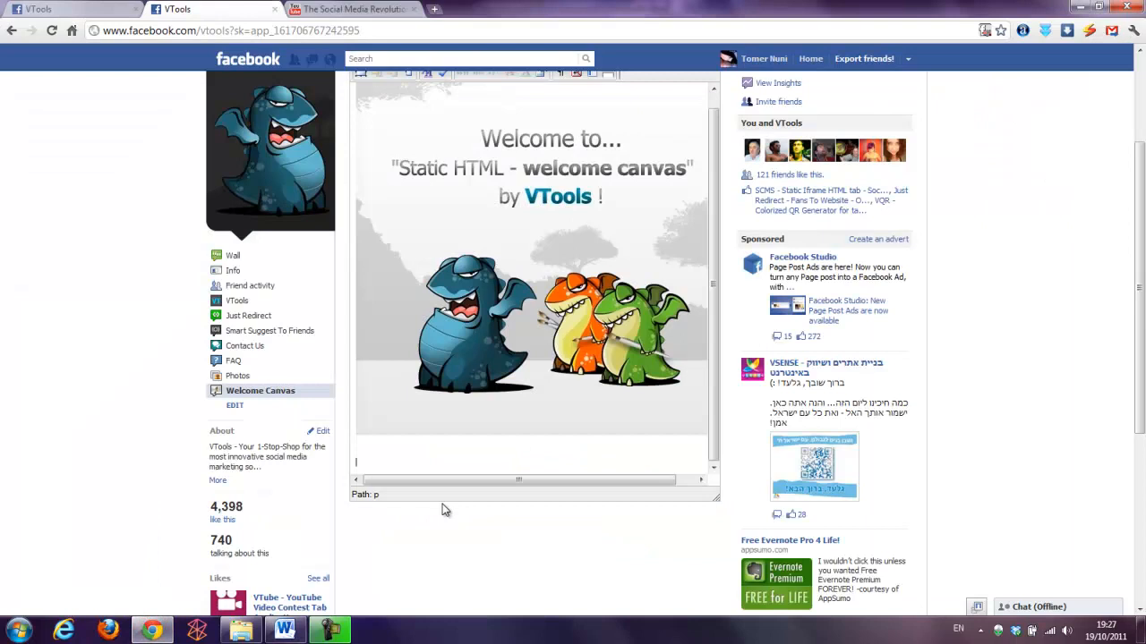
Review the dragons header image above the pasted install instructions
scroll(down, 3)
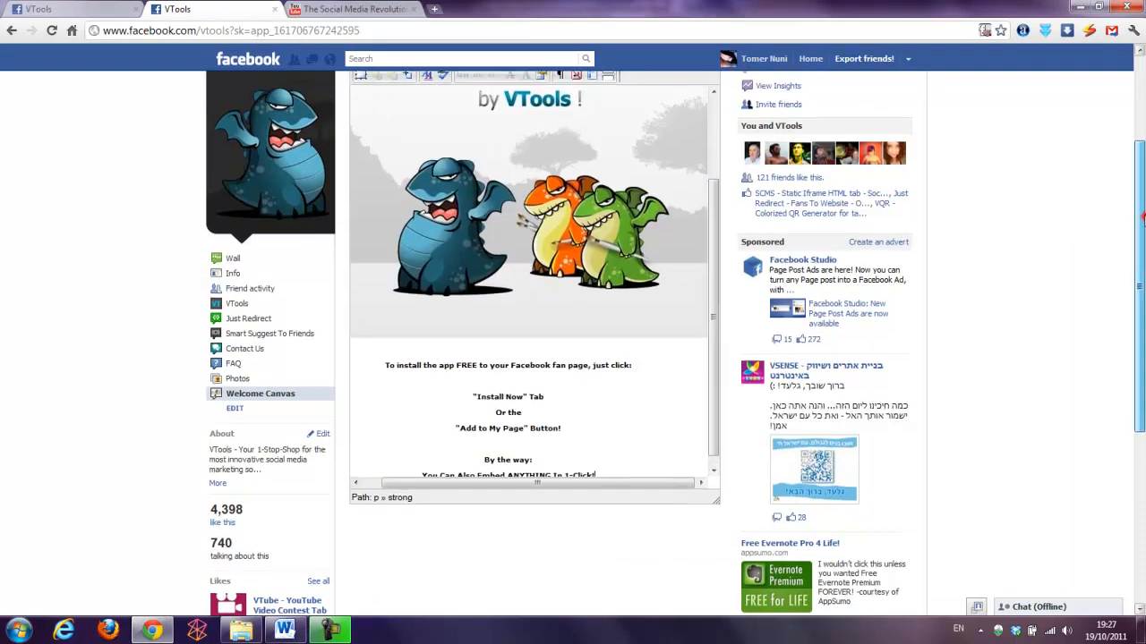
key(F11)
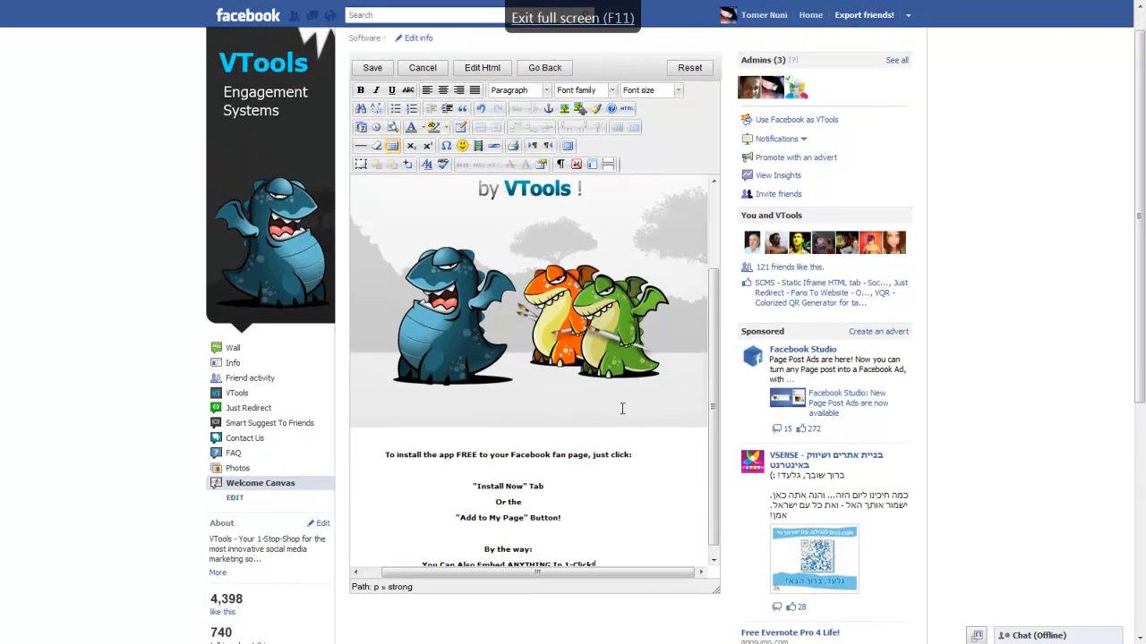
Colour the first instruction line blue
triple_click(507, 455)
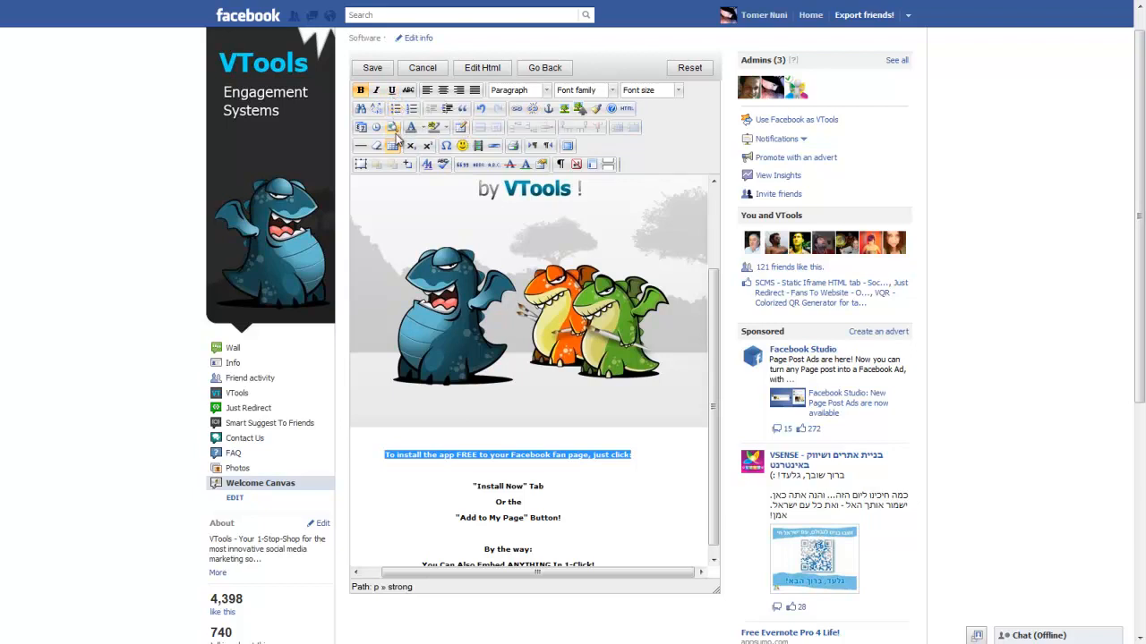
mouse_move(408, 164)
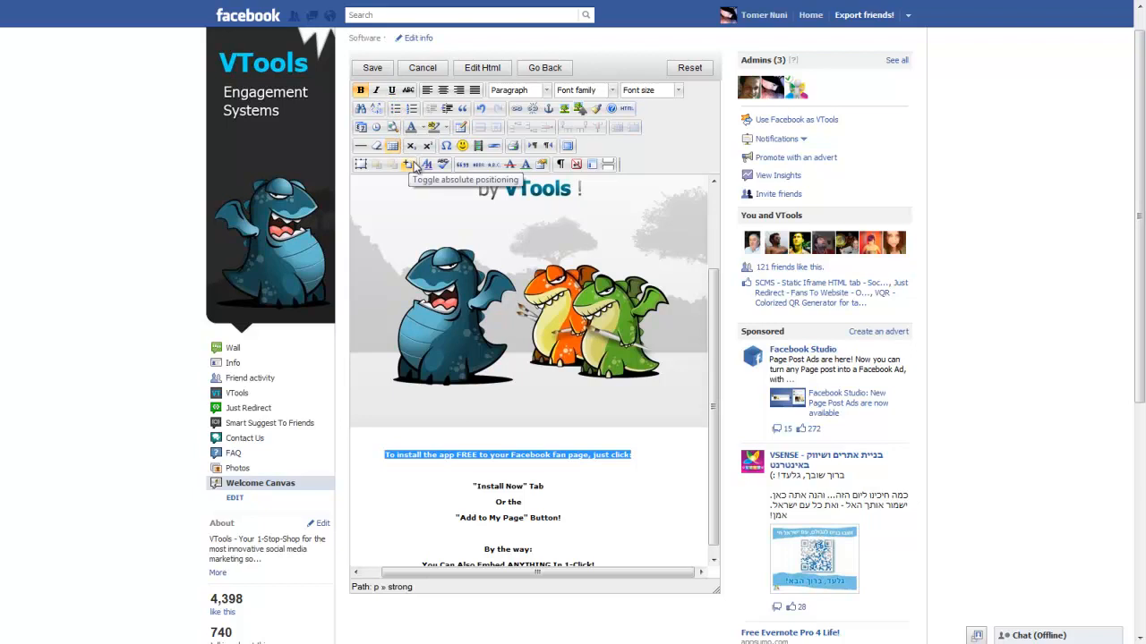
click(417, 128)
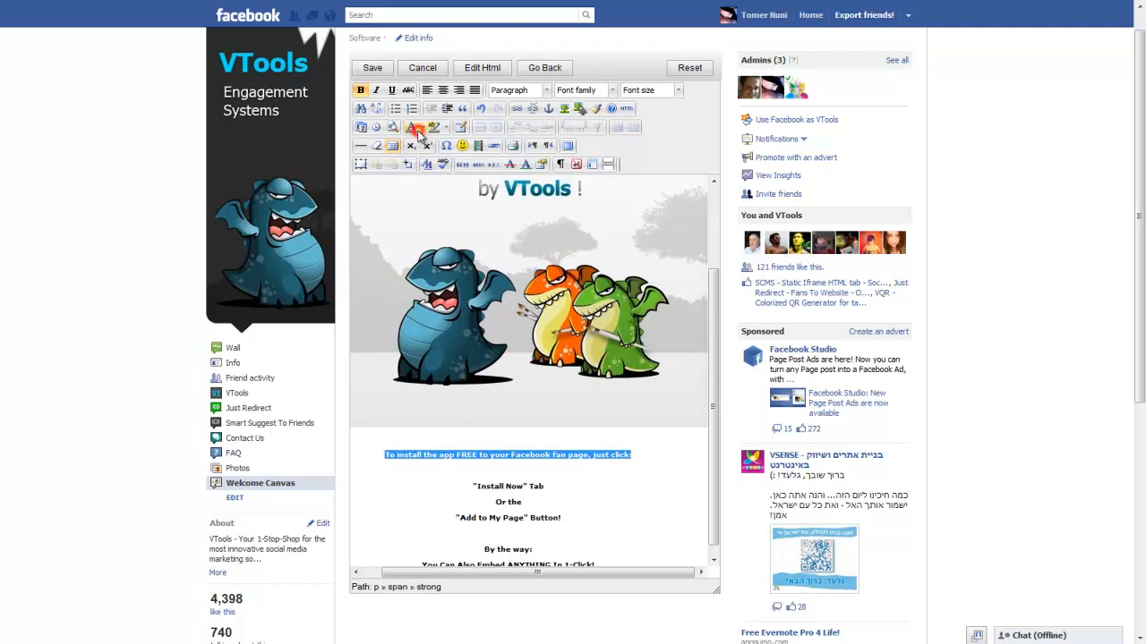
click(418, 127)
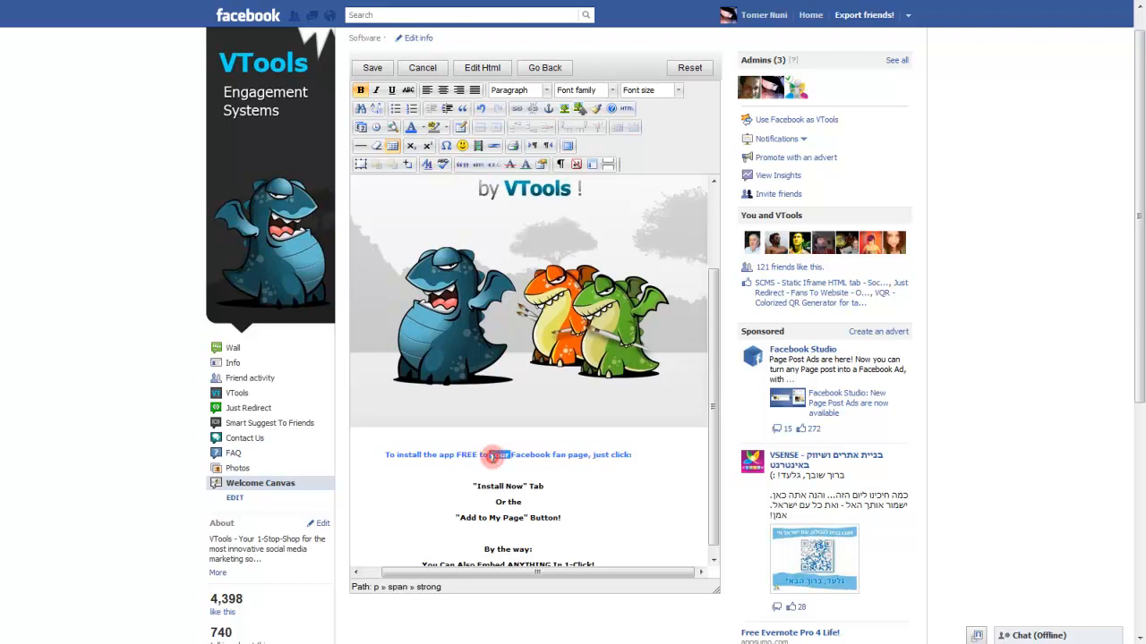
Colour "Install Now" red and "Add to My Page" pink
triple_click(508, 454)
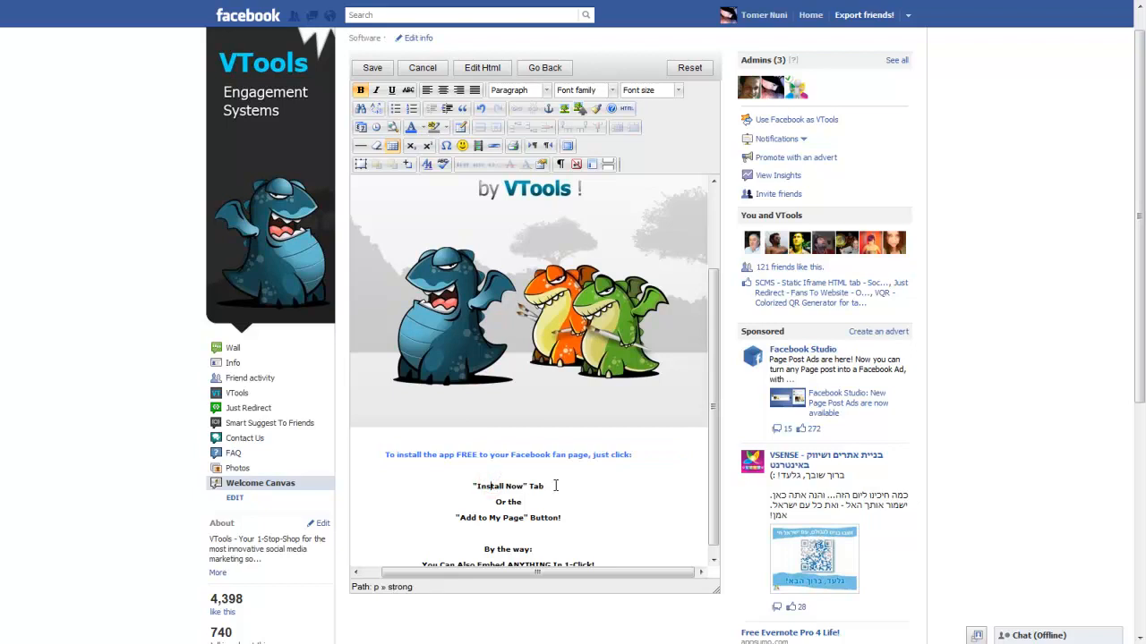
double_click(506, 486)
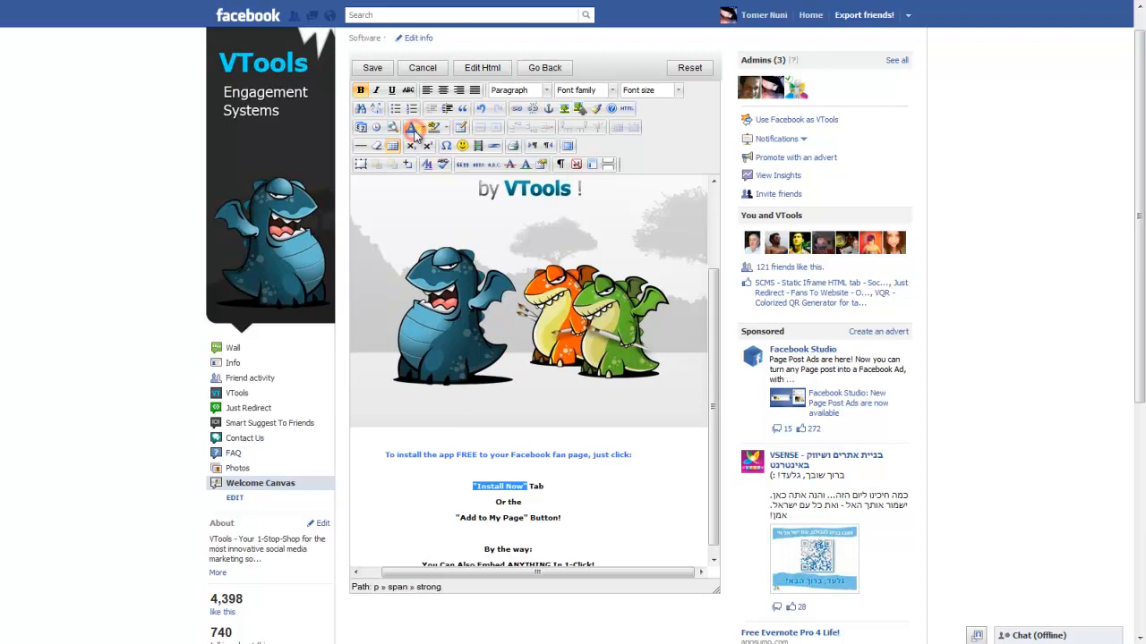
click(413, 127)
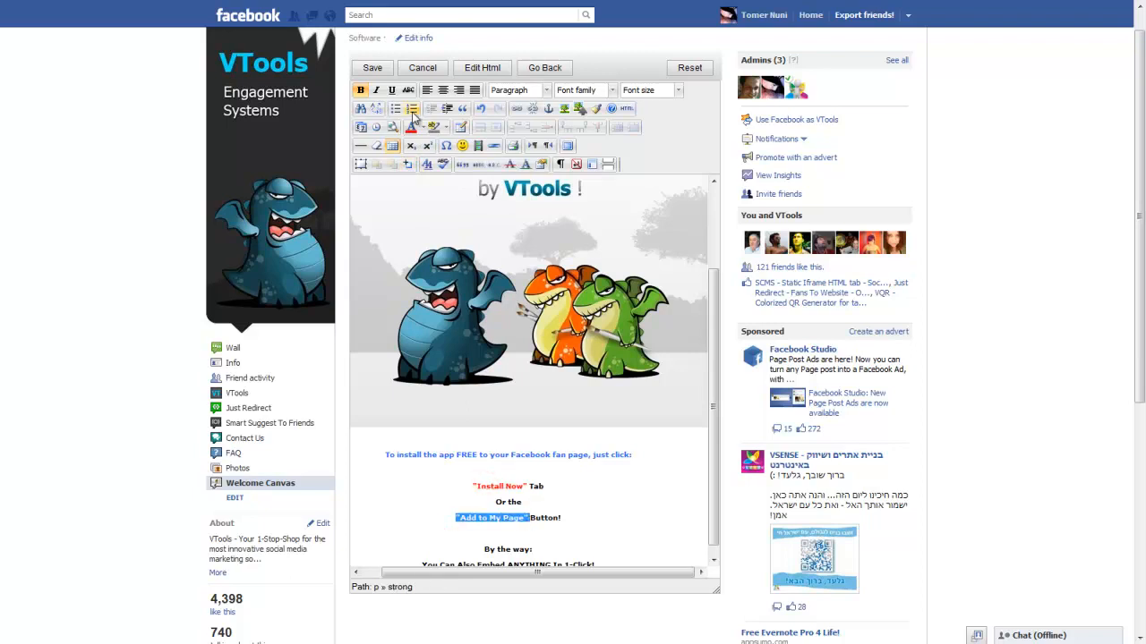
click(411, 128)
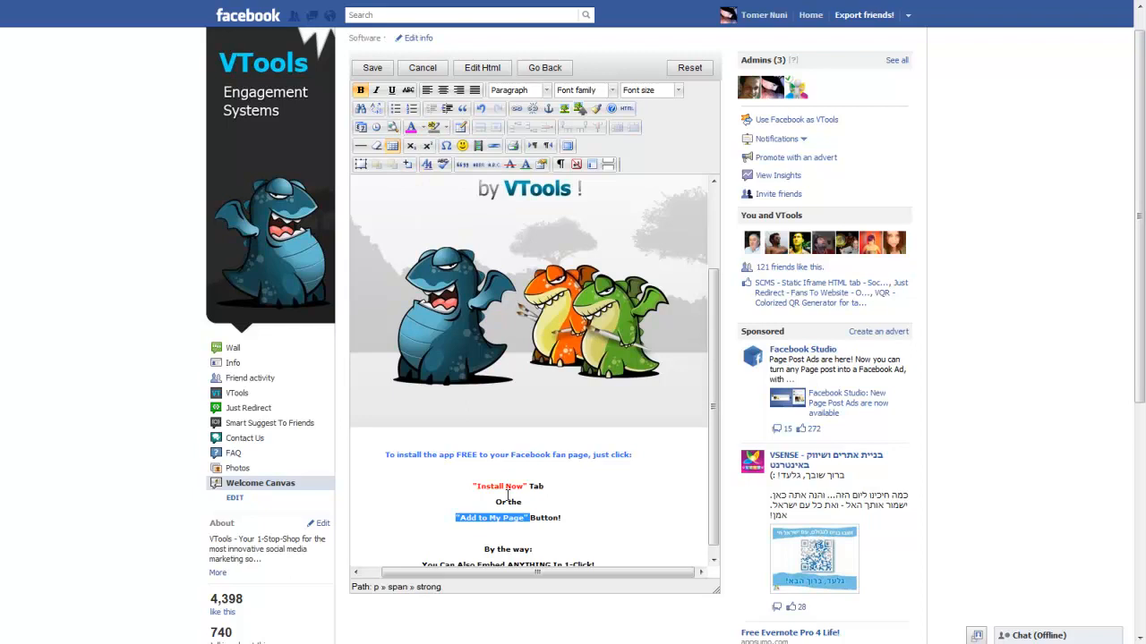
Colour the last instruction line Yellow green
scroll(down, 3)
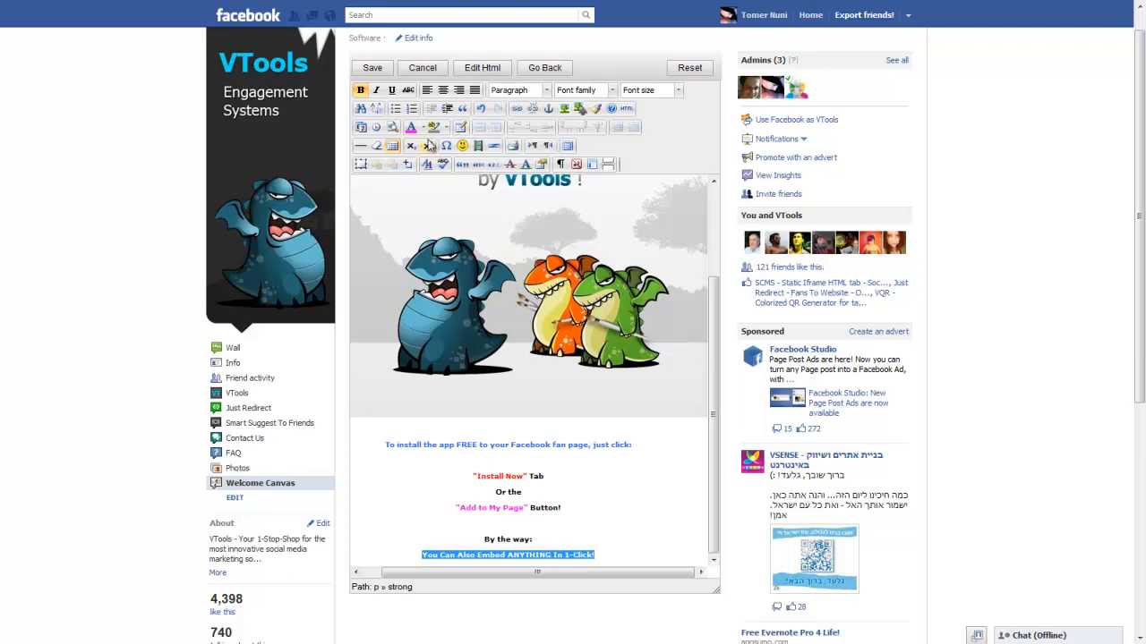
click(411, 128)
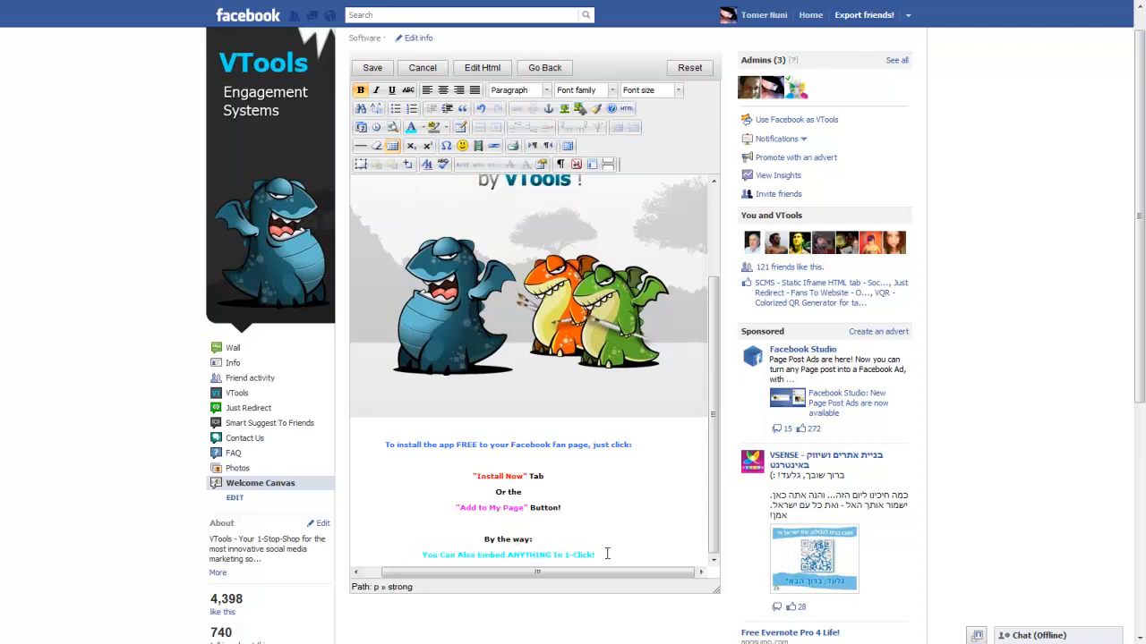
click(566, 555)
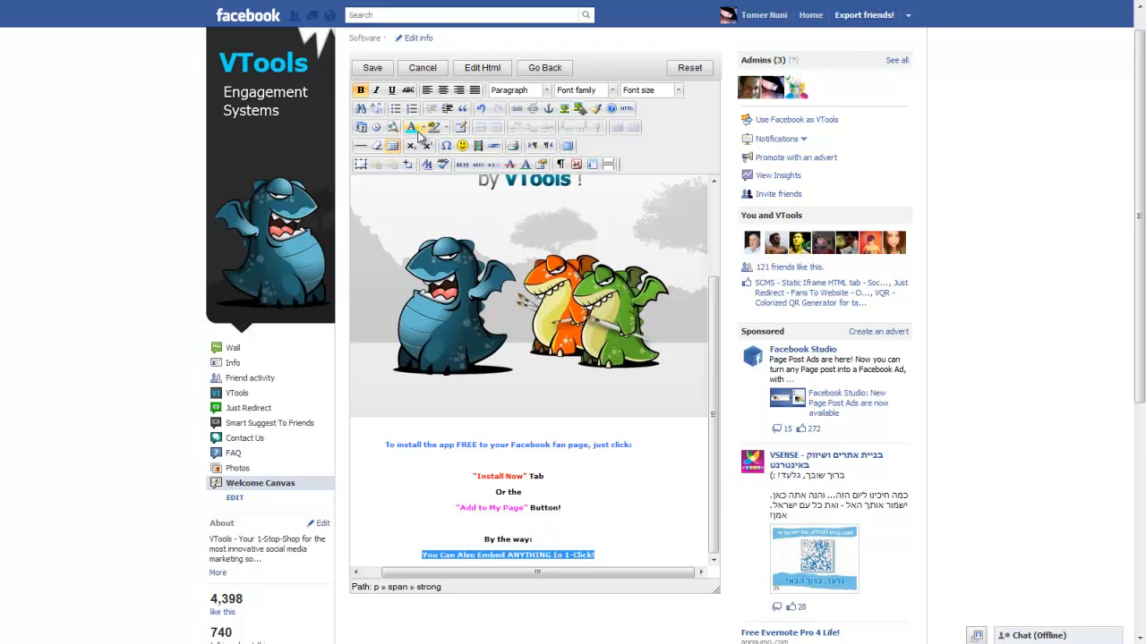
click(411, 127)
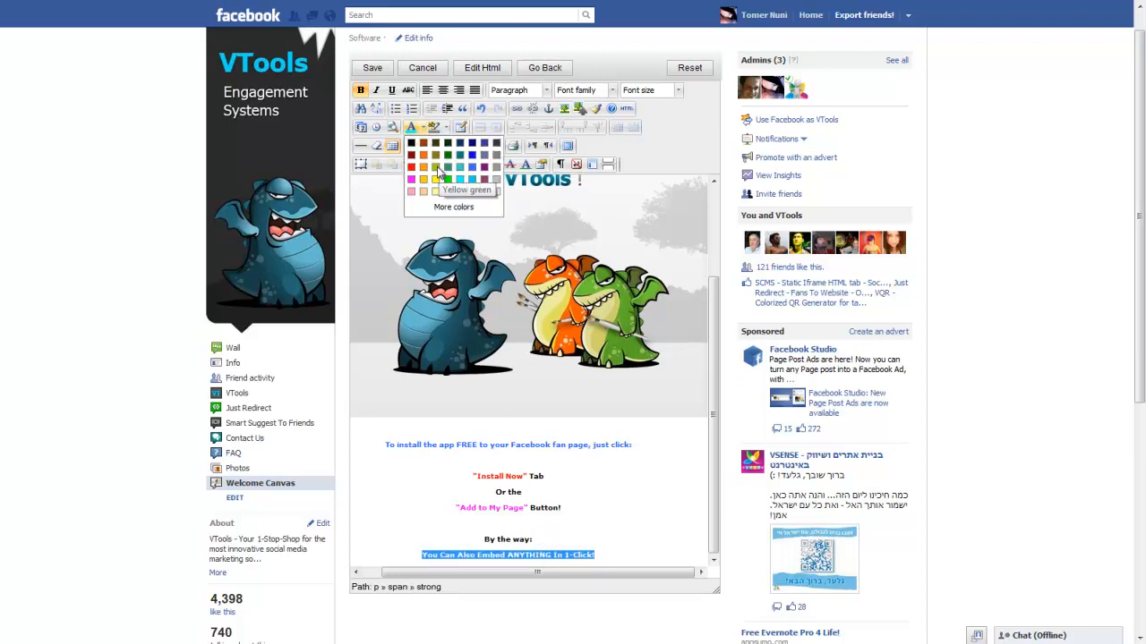
click(440, 170)
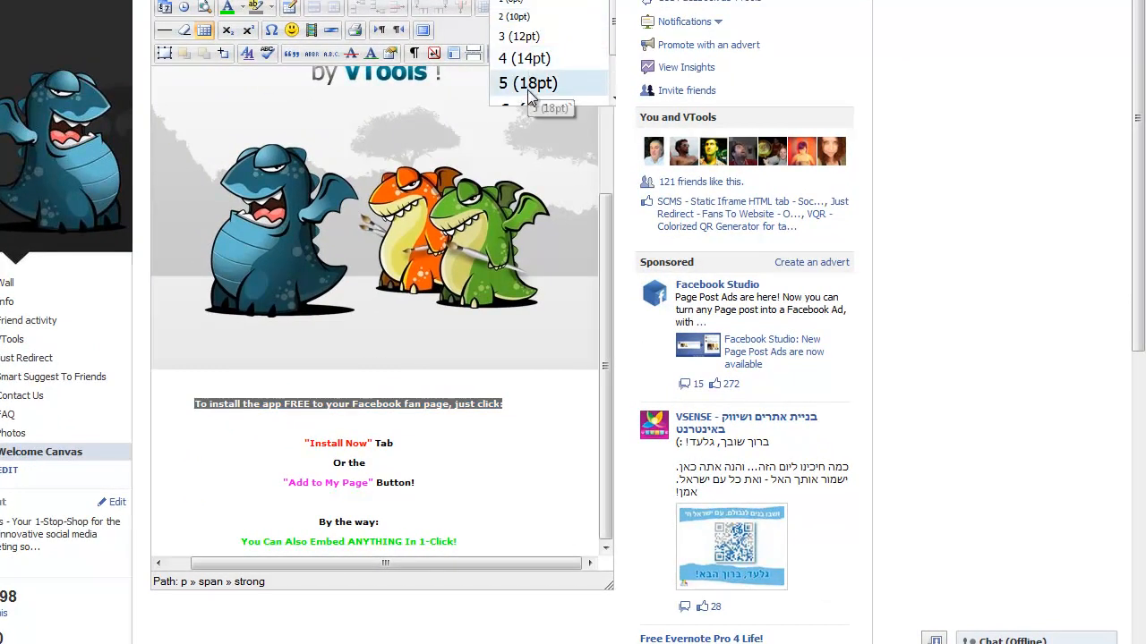
Set the coloured install instructions to font size 4 (14pt)
click(526, 82)
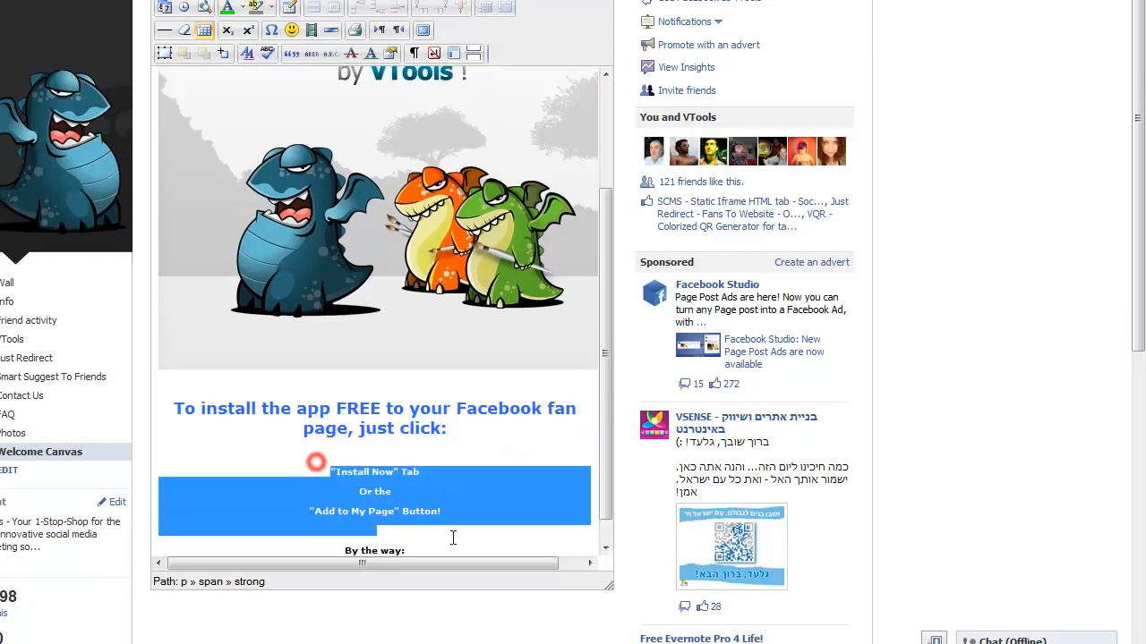
scroll(down, 3)
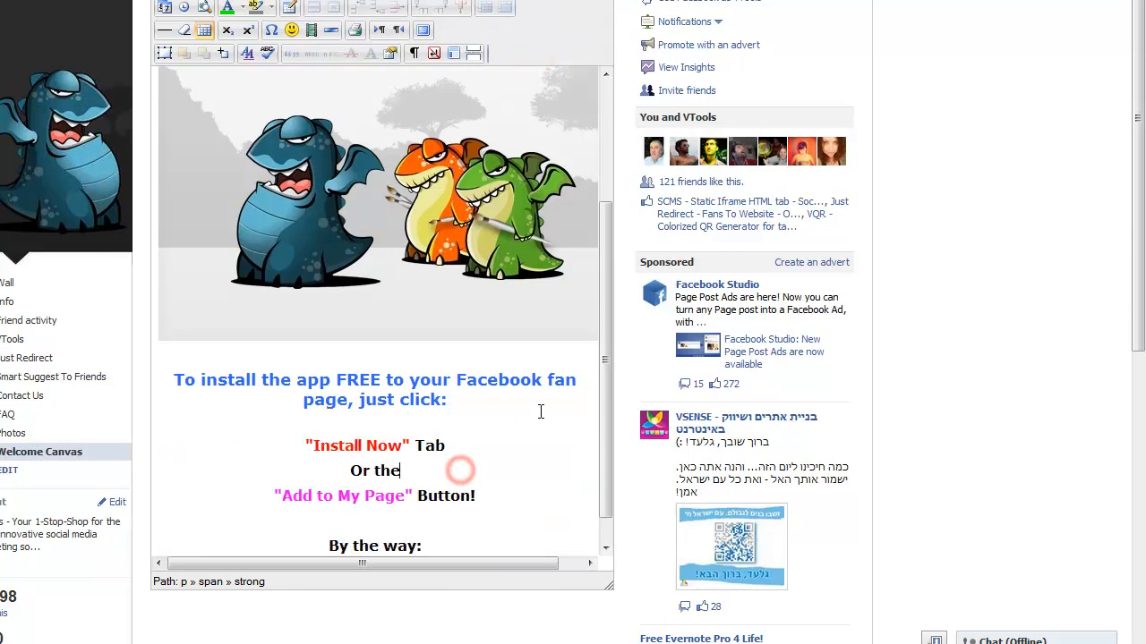
scroll(down, 3)
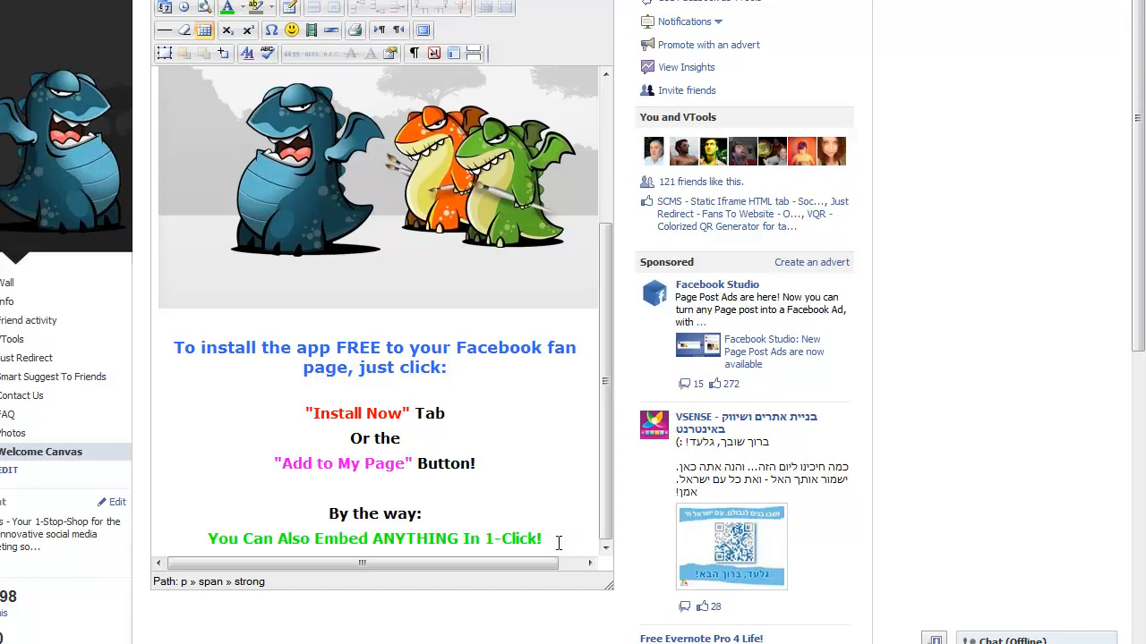
scroll(up, 3)
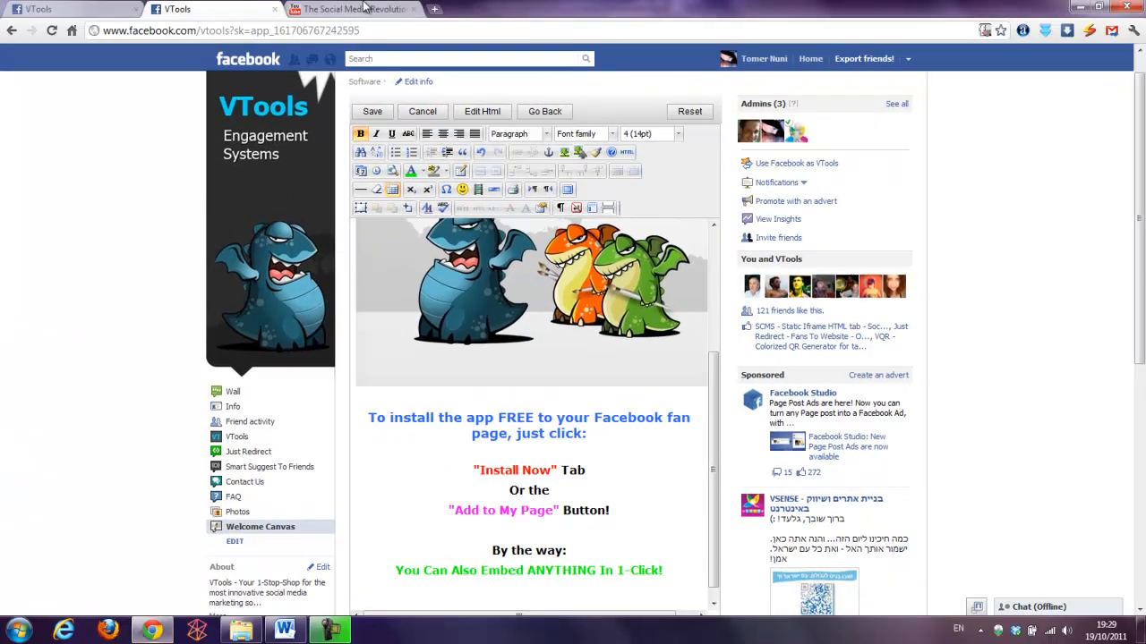
mouse_move(477, 189)
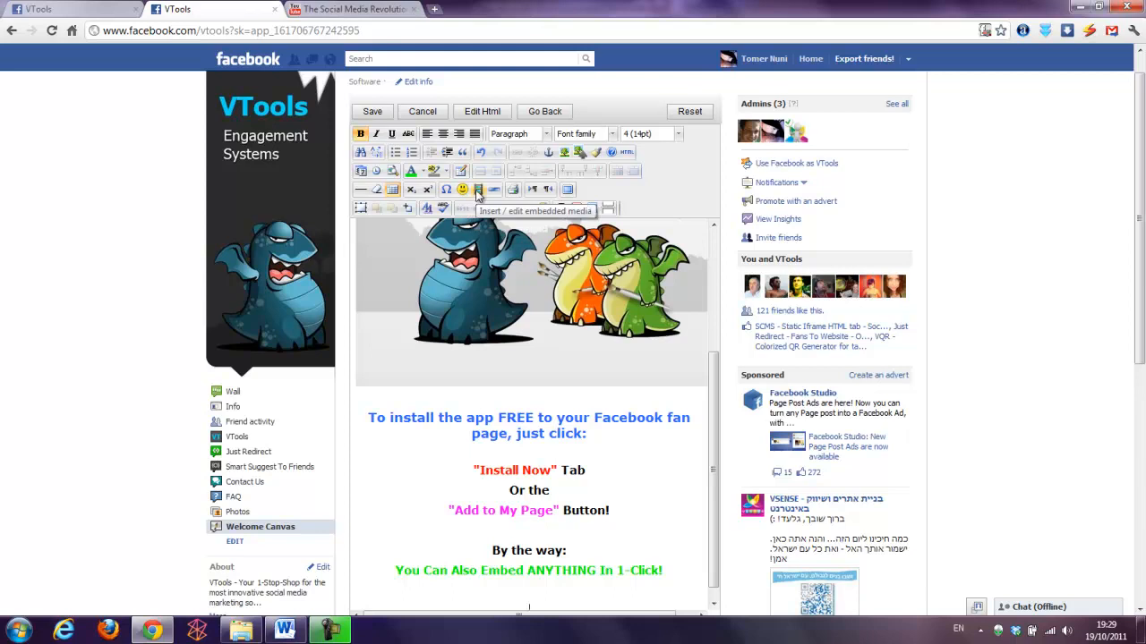
Embed The Social Media Revolution video using its URL copied from the YouTube tab
click(477, 189)
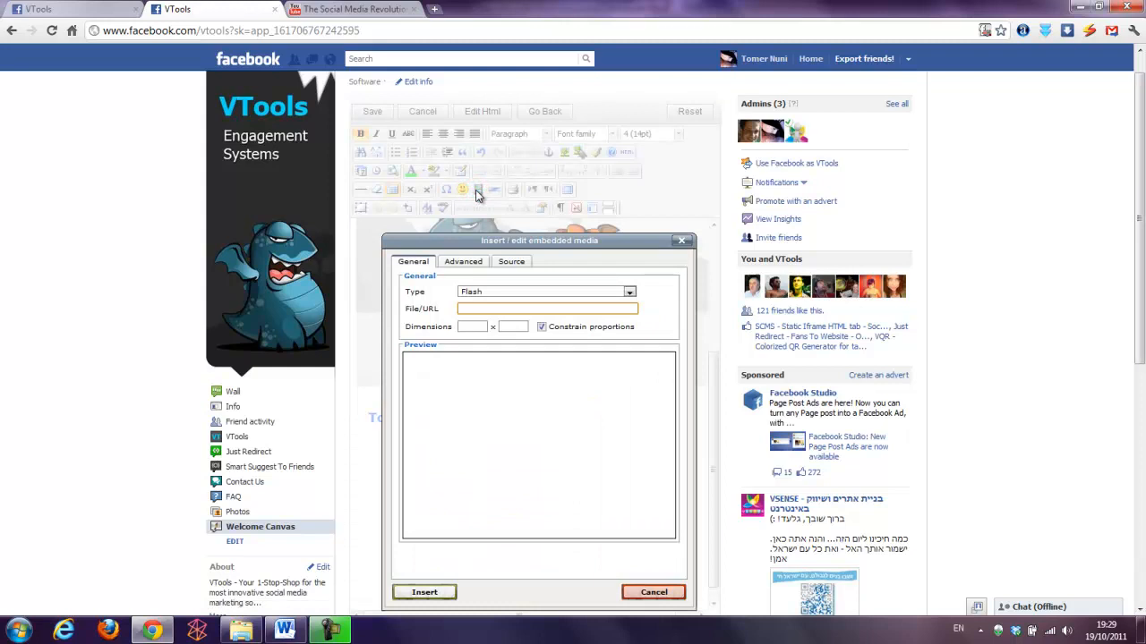
click(349, 9)
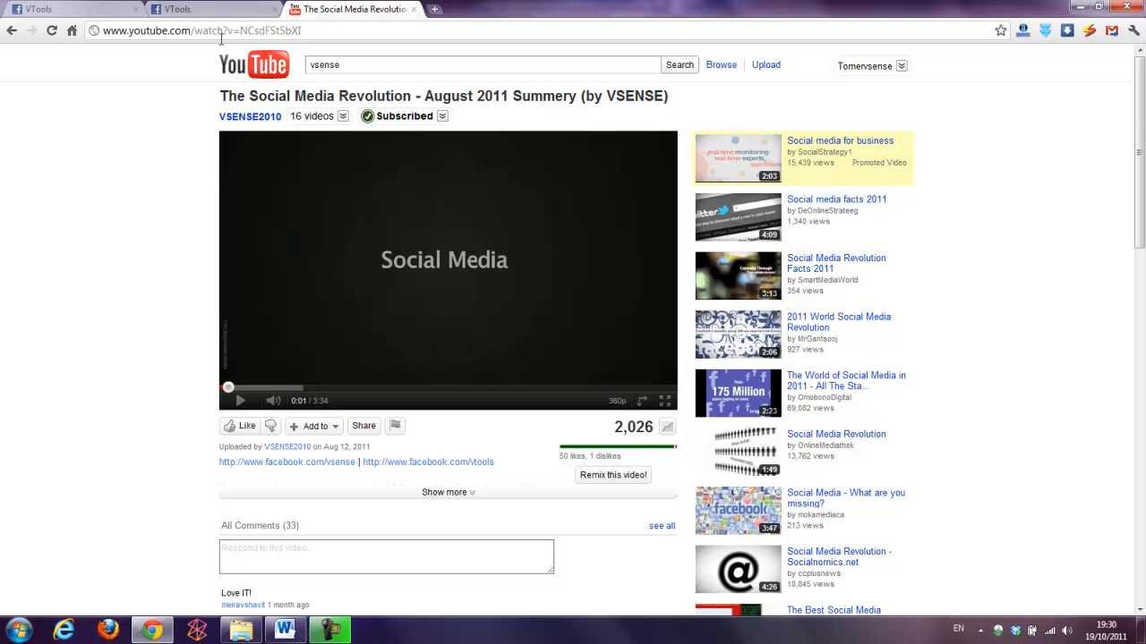
right_click(197, 30)
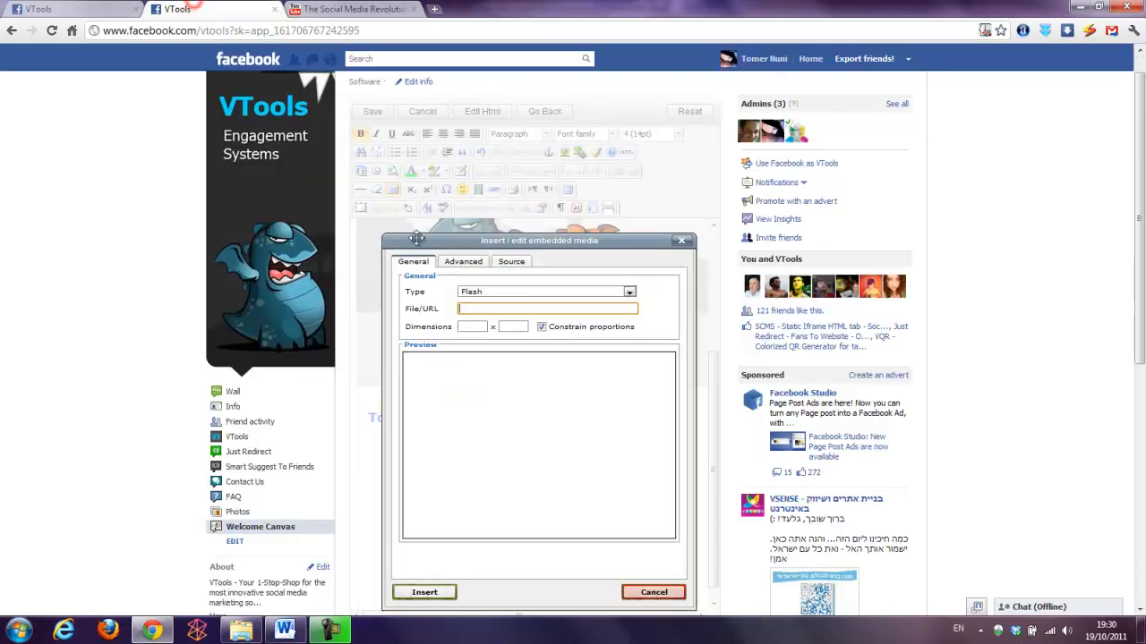
right_click(548, 308)
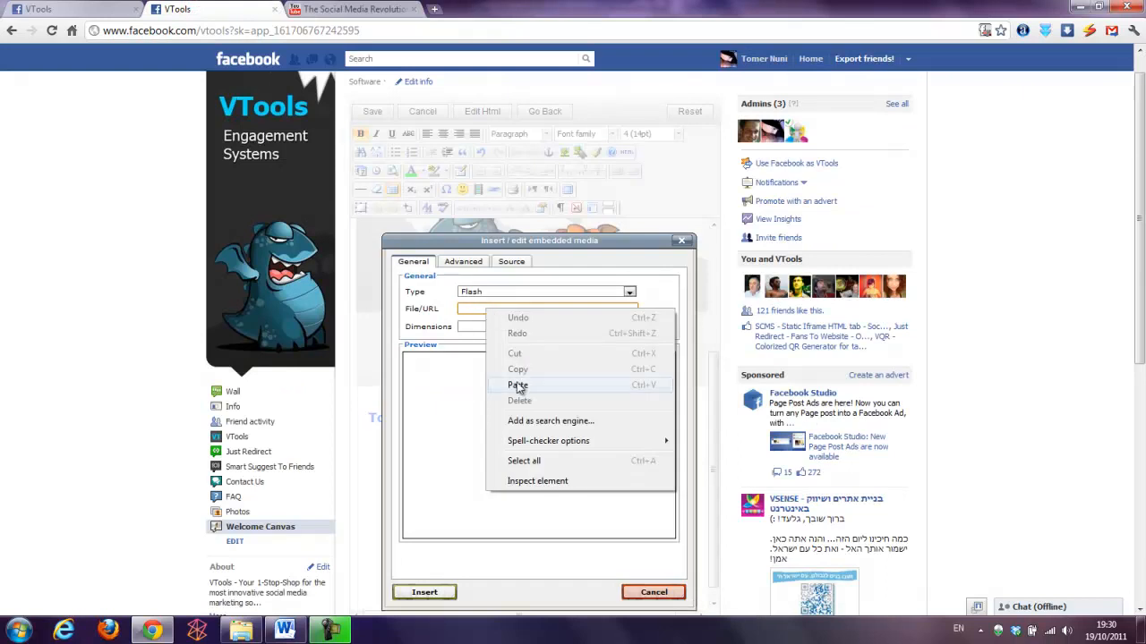
click(518, 385)
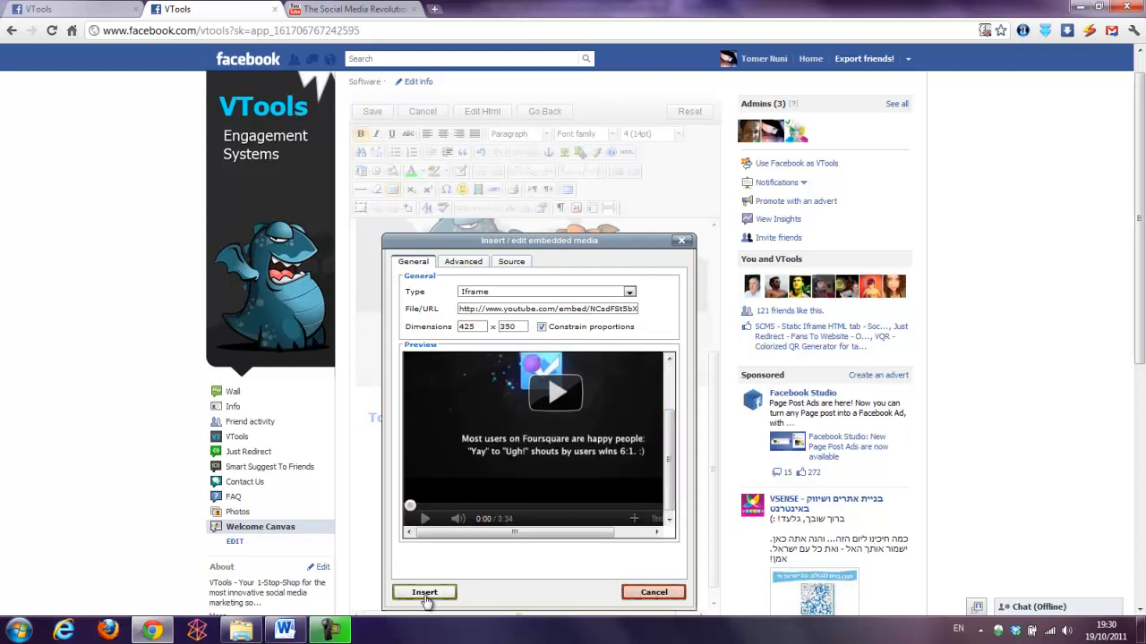
click(425, 591)
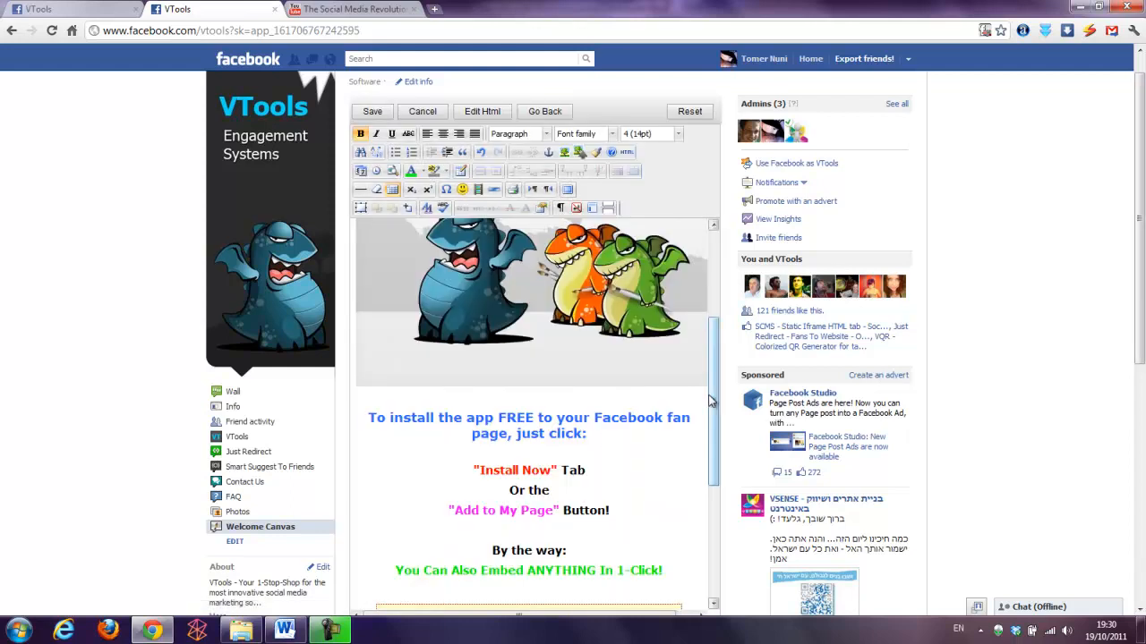
scroll(down, 3)
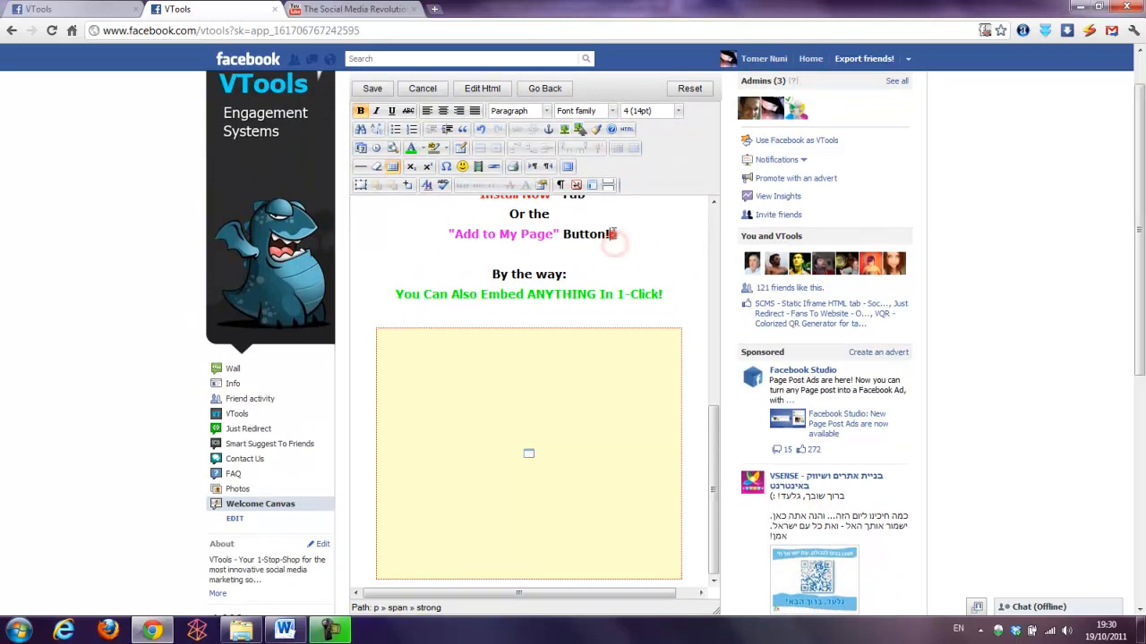
Insert the sunglasses smiley after "Add to My Page" Button!
click(462, 166)
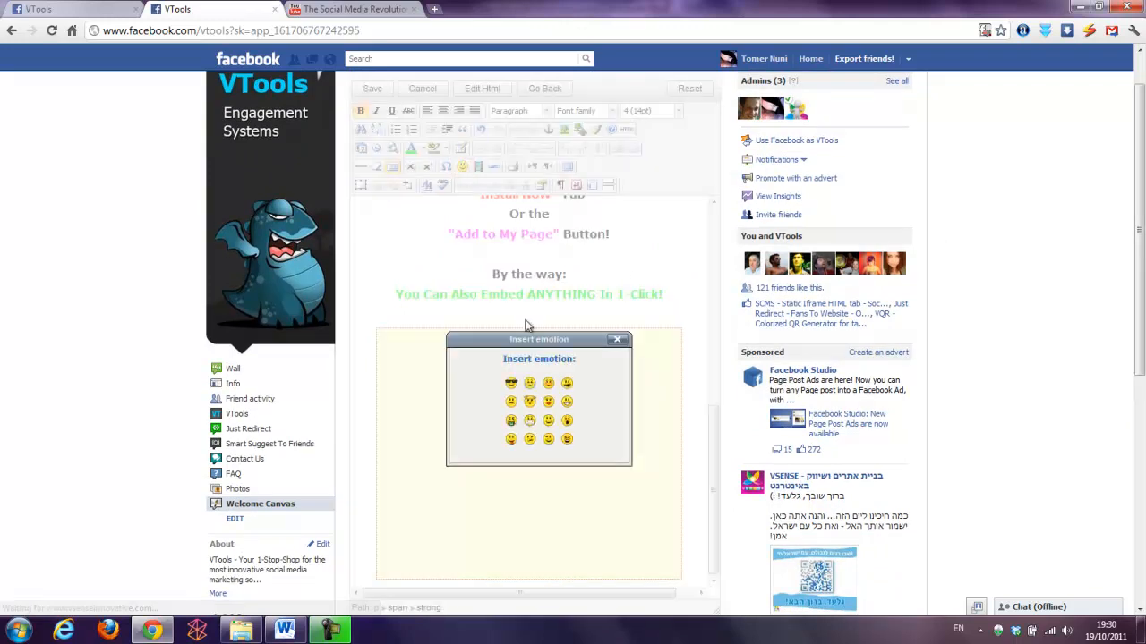
click(511, 383)
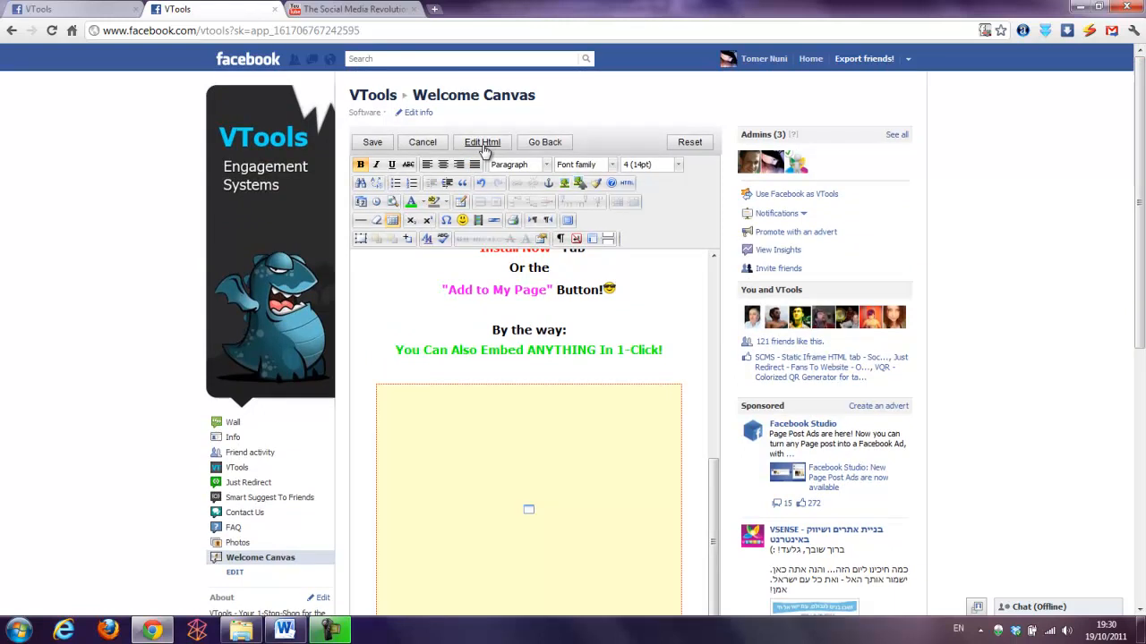
mouse_move(651, 296)
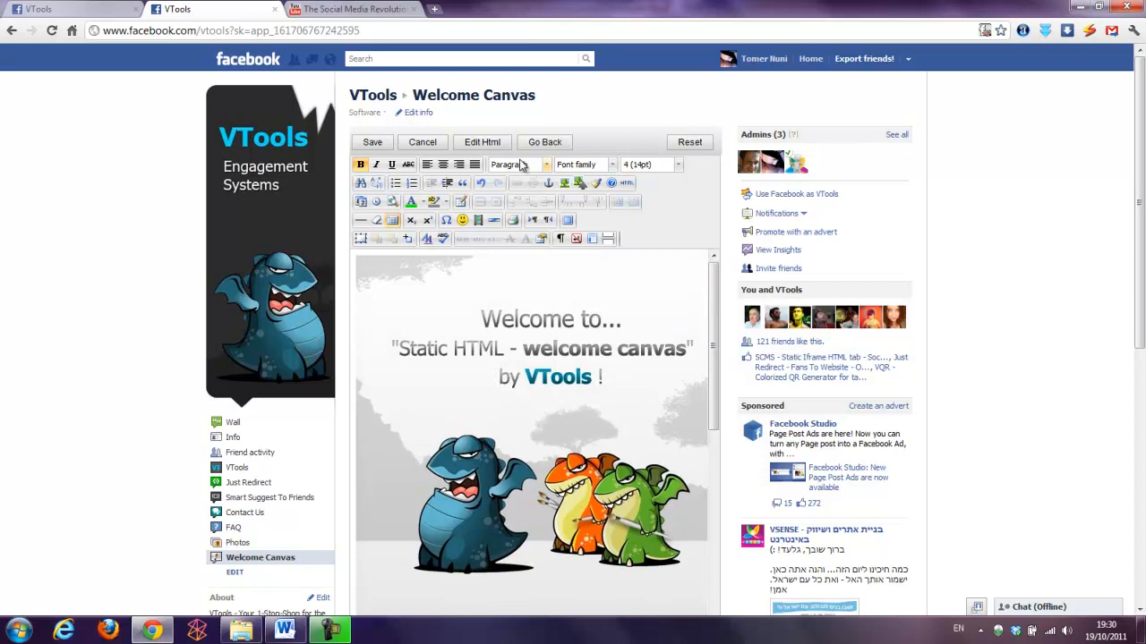
Check the main page's HTML source, then return to visual editing
click(481, 141)
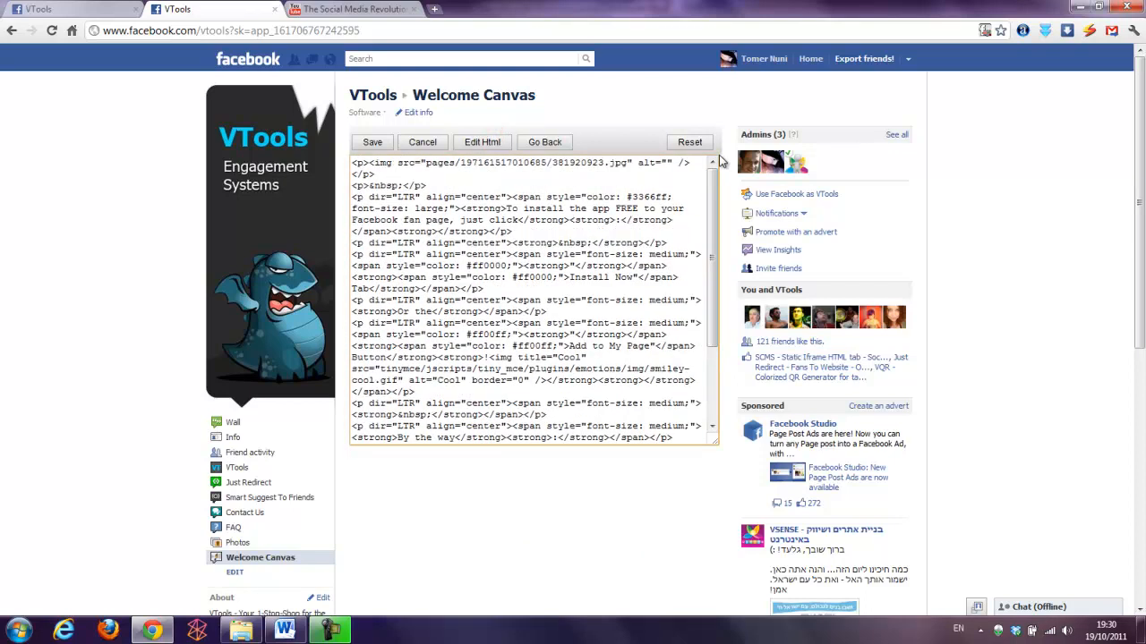
click(482, 141)
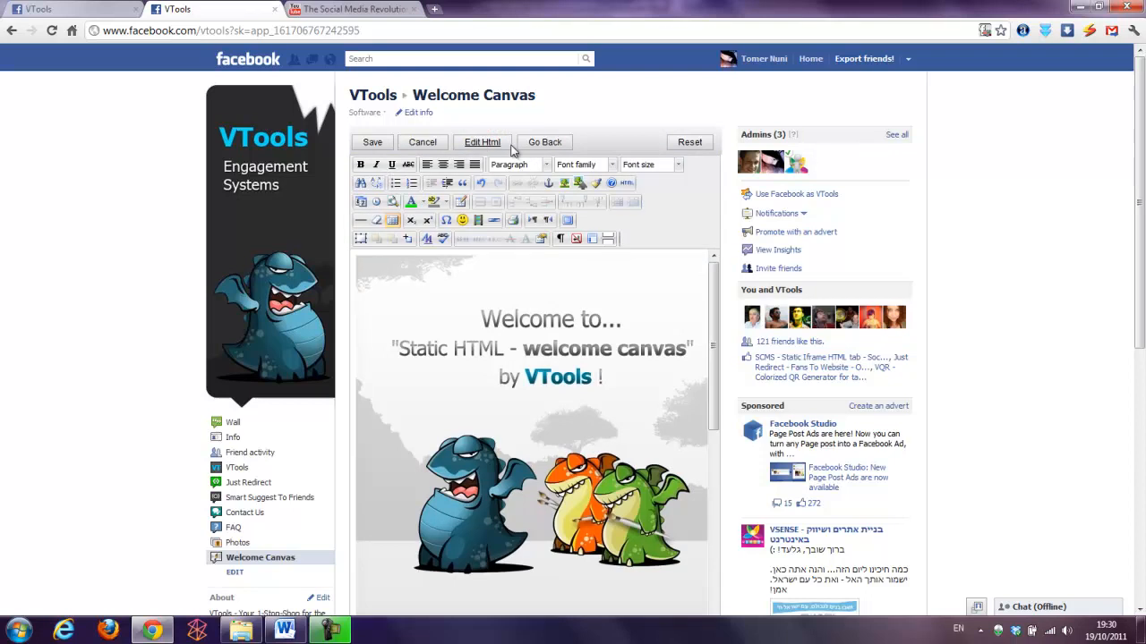
scroll(down, 3)
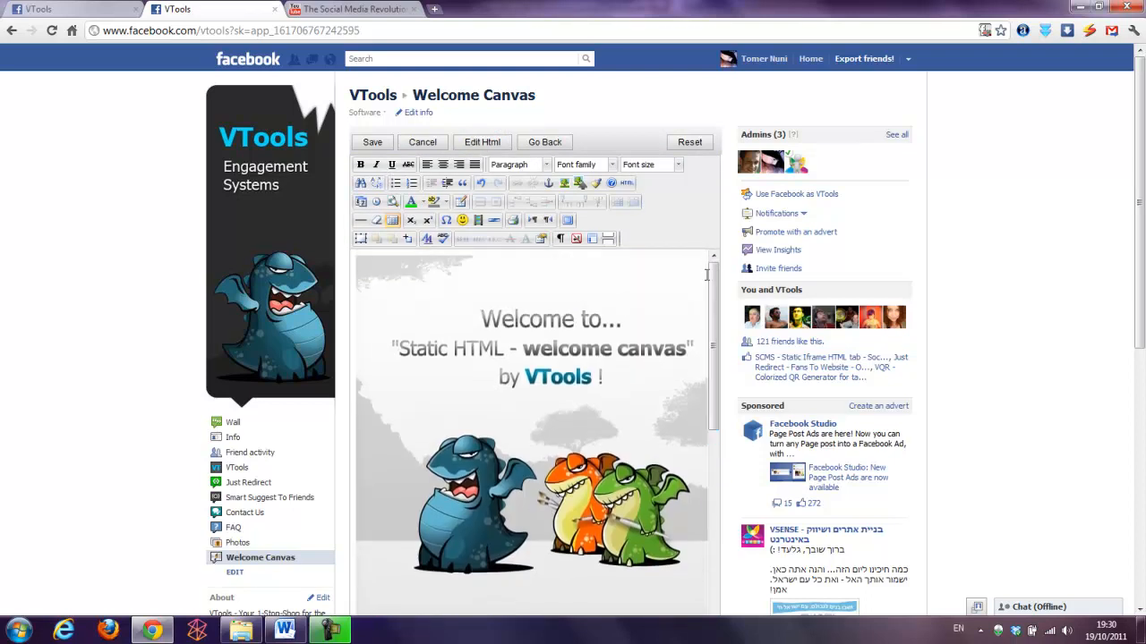
Save the main page, dismiss the update notice, and return to admin options
click(372, 141)
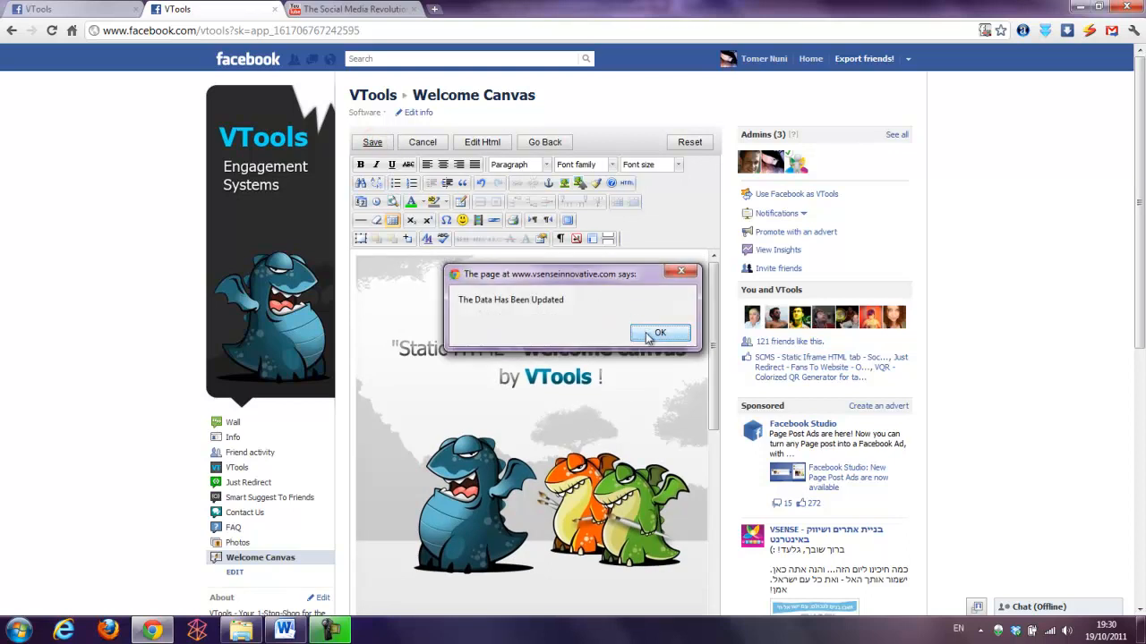
click(659, 332)
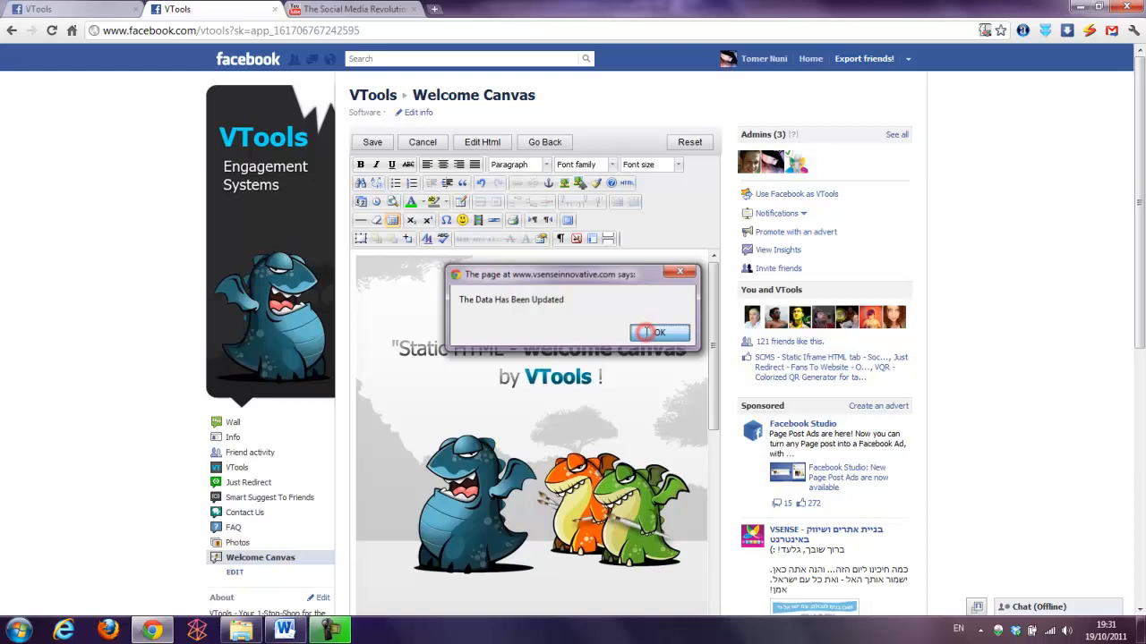
click(659, 332)
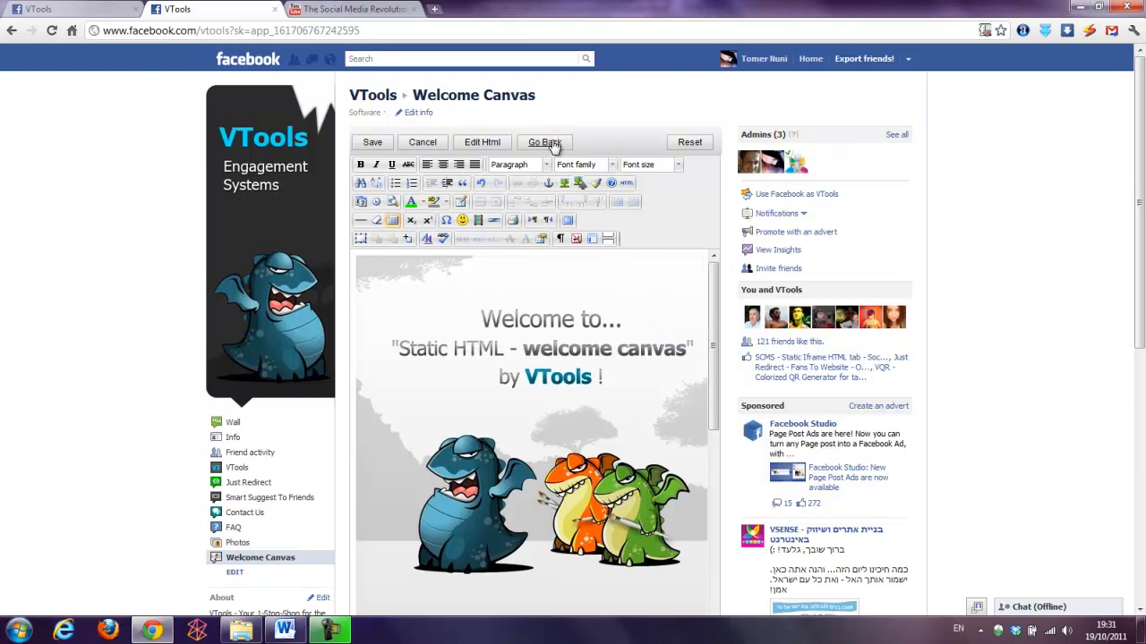
click(543, 142)
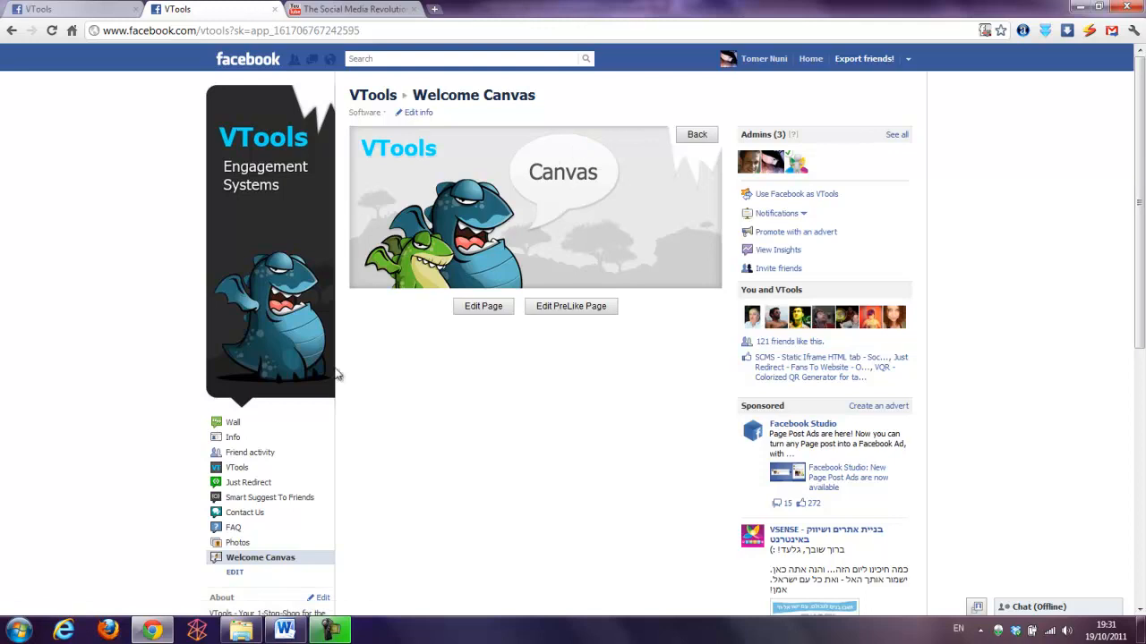
Open the live Welcome Canvas tab and scroll down through the page
click(261, 557)
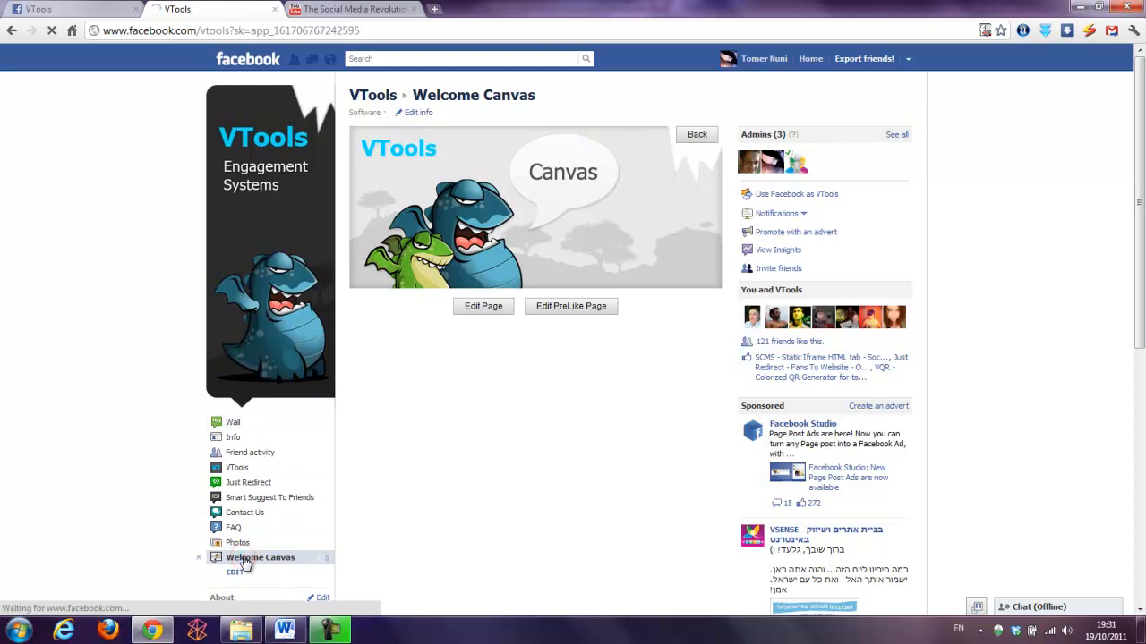
click(261, 556)
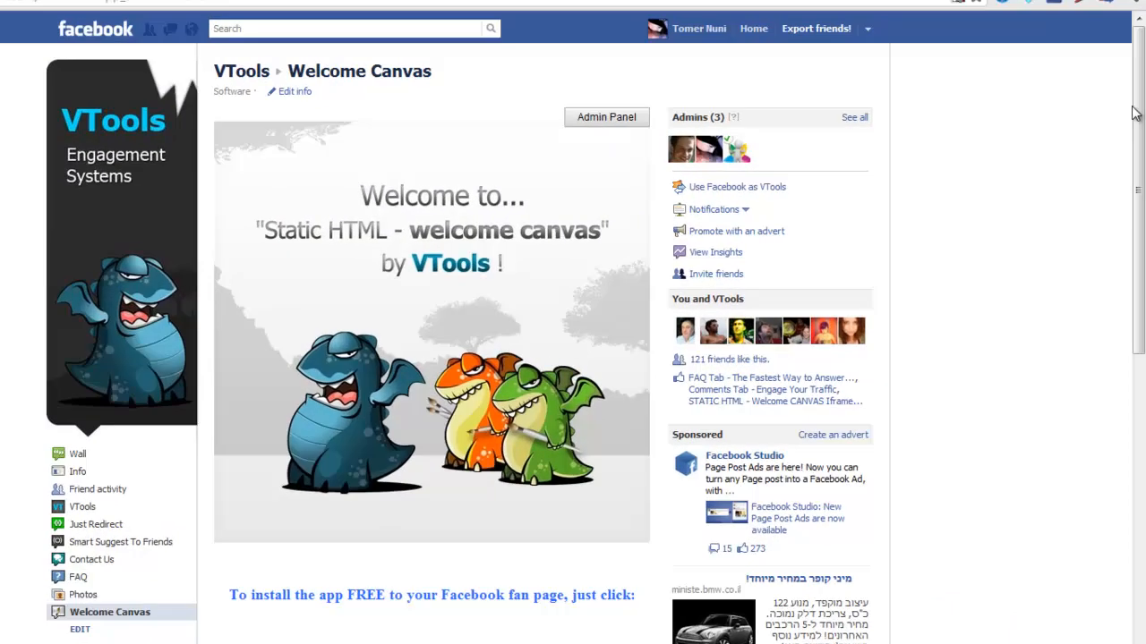
scroll(down, 3)
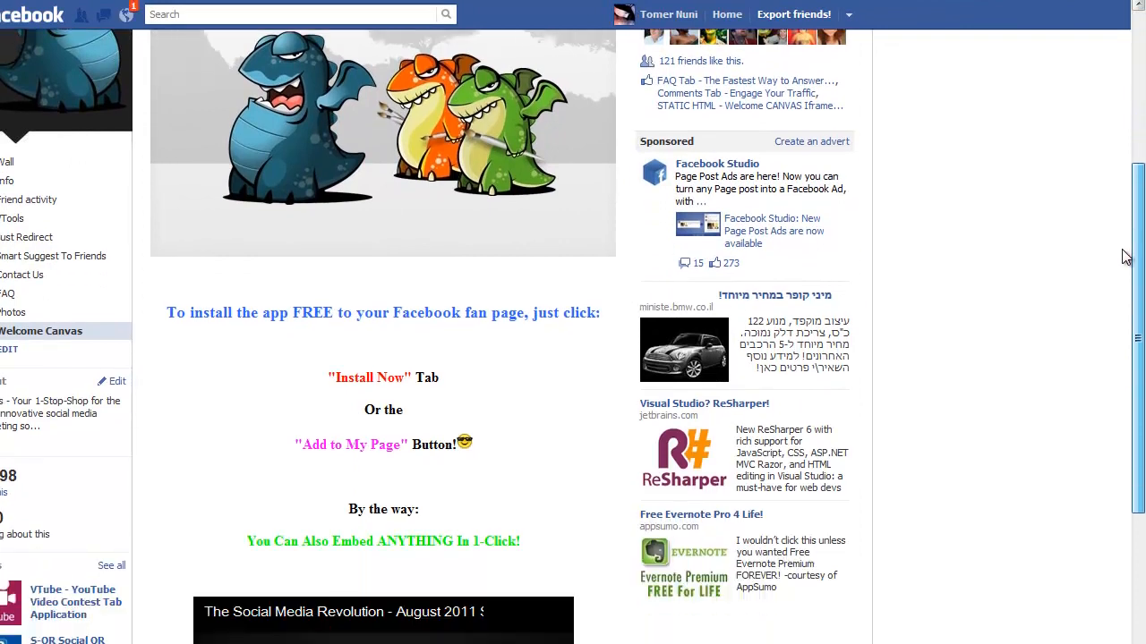
scroll(down, 3)
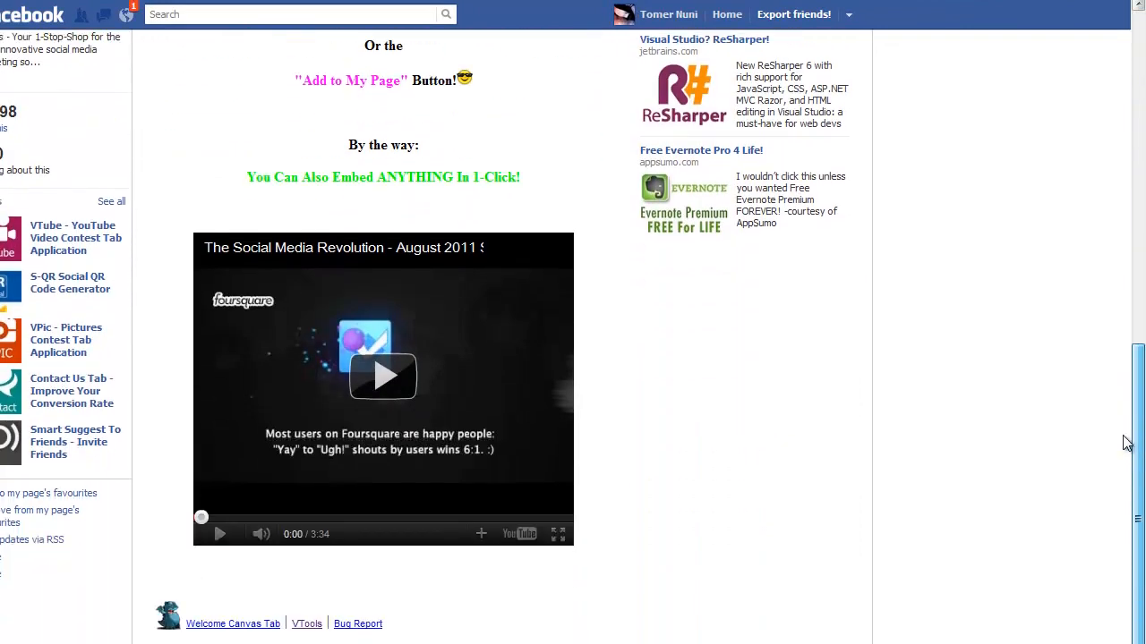
Play and pause the embedded YouTube video, scrolling to review the page
click(383, 375)
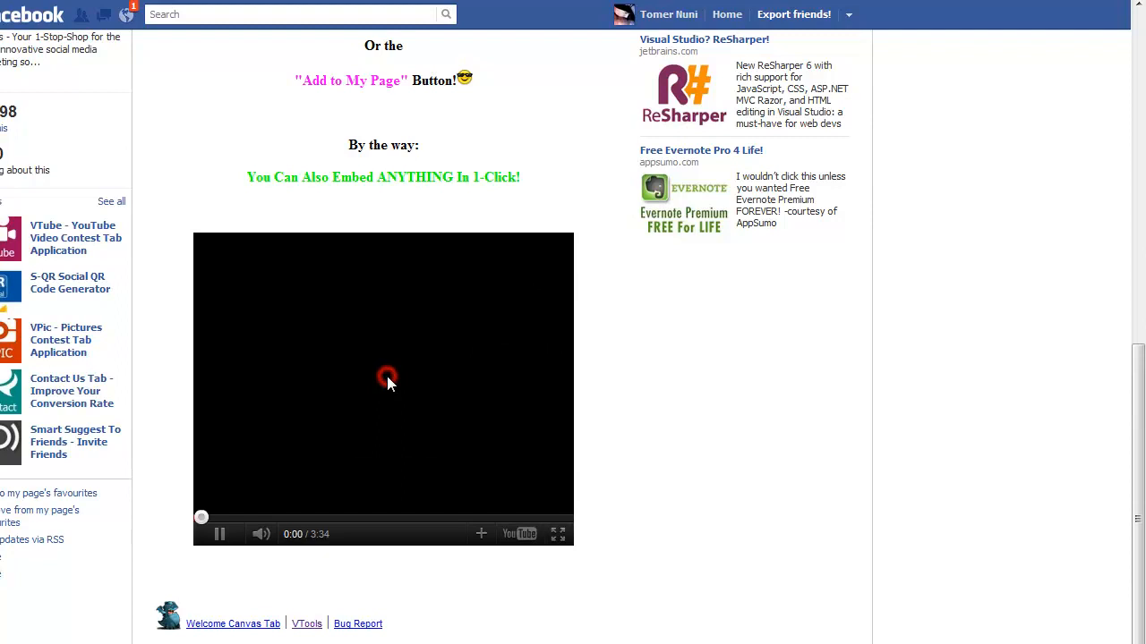
click(387, 376)
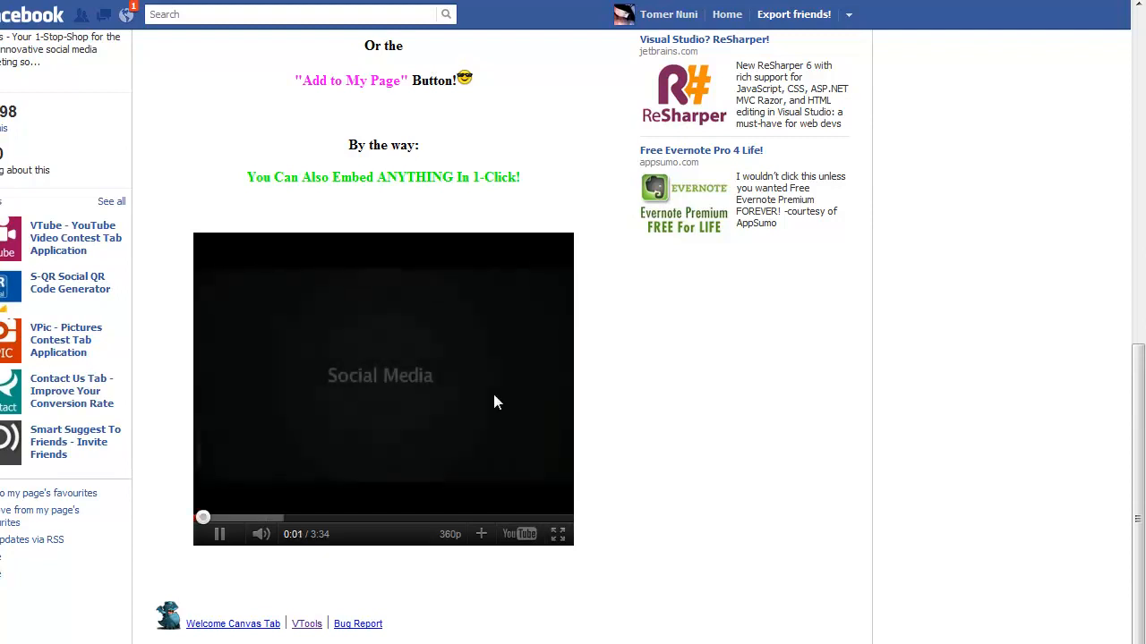
scroll(down, 3)
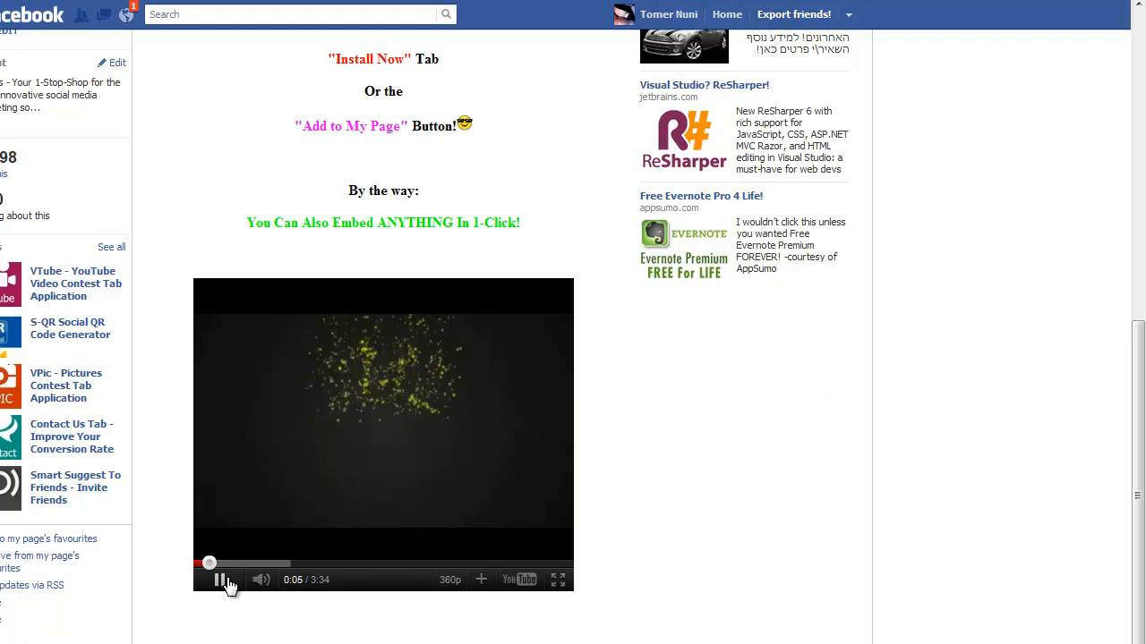
click(219, 579)
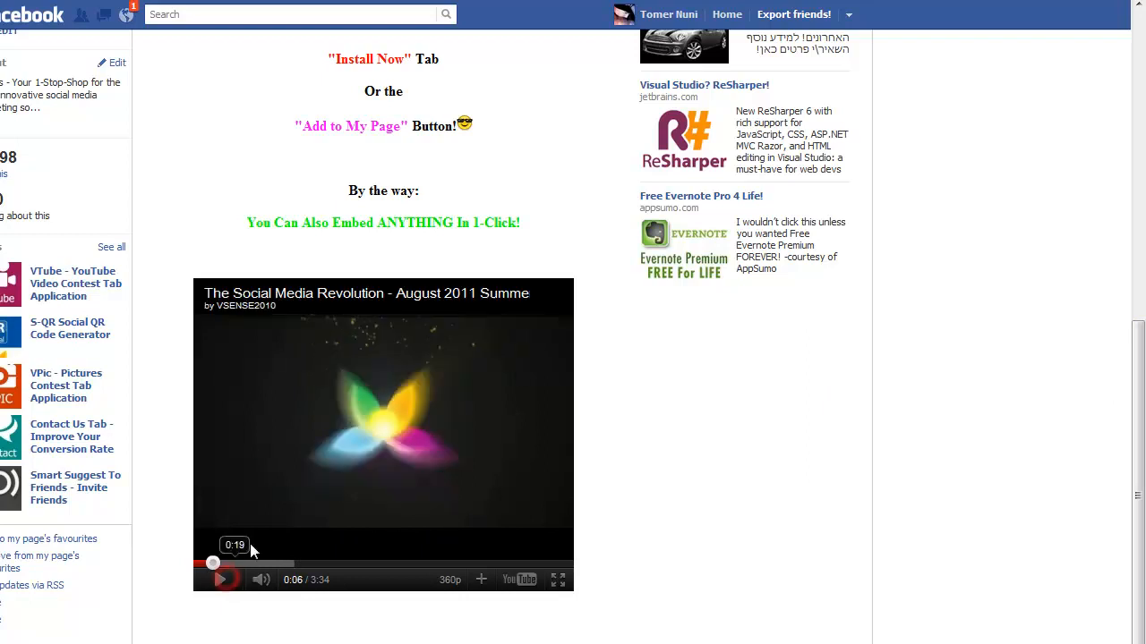
scroll(up, 3)
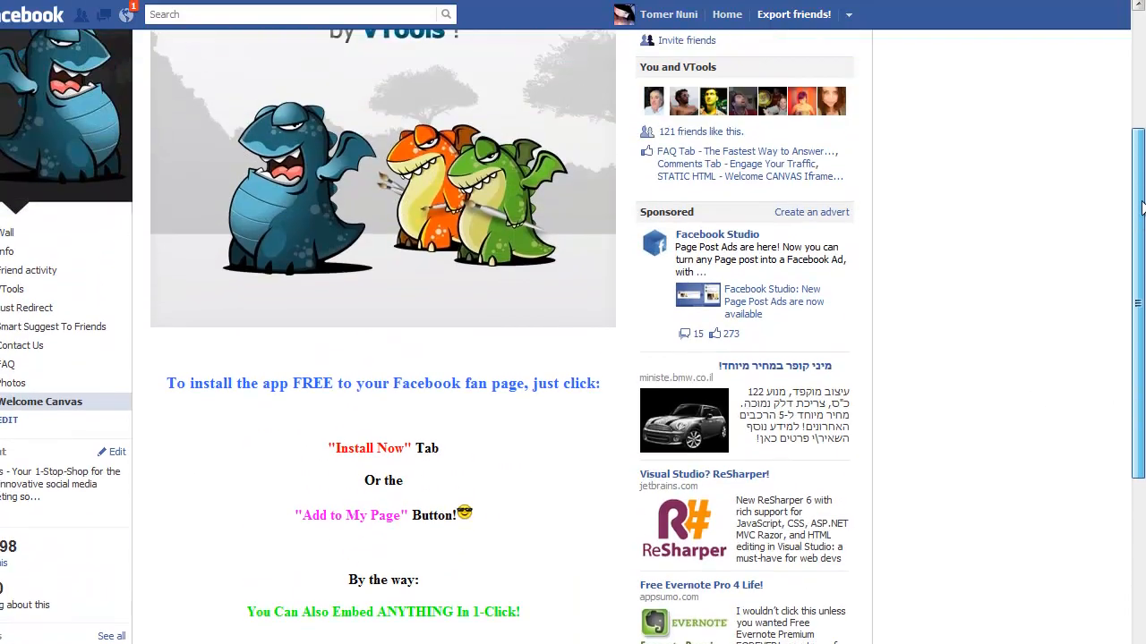
scroll(up, 3)
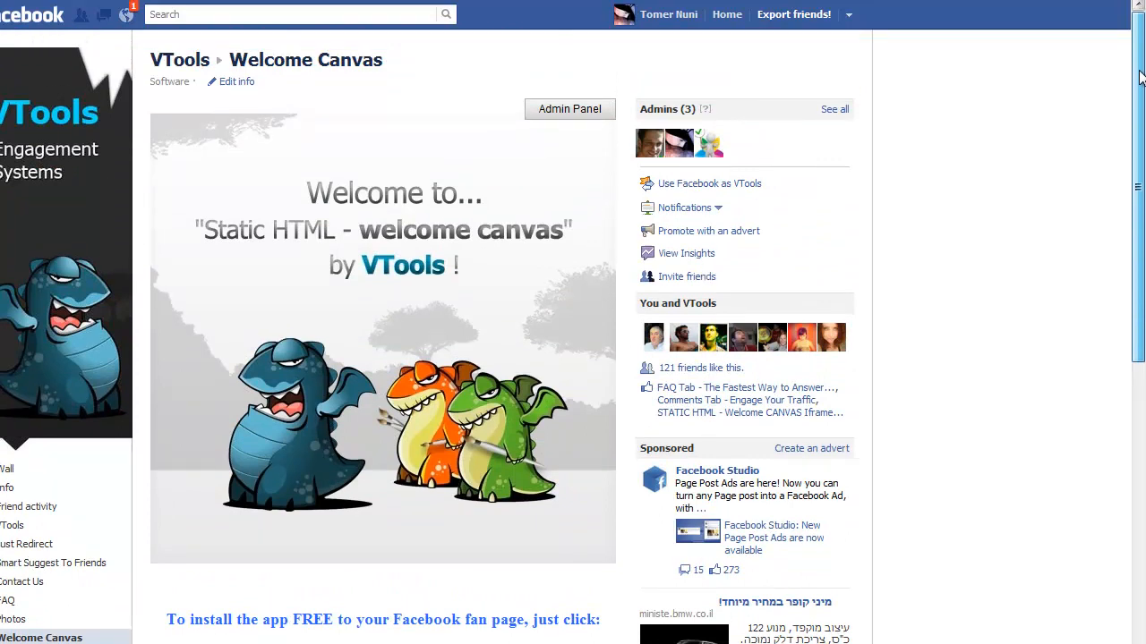
scroll(down, 3)
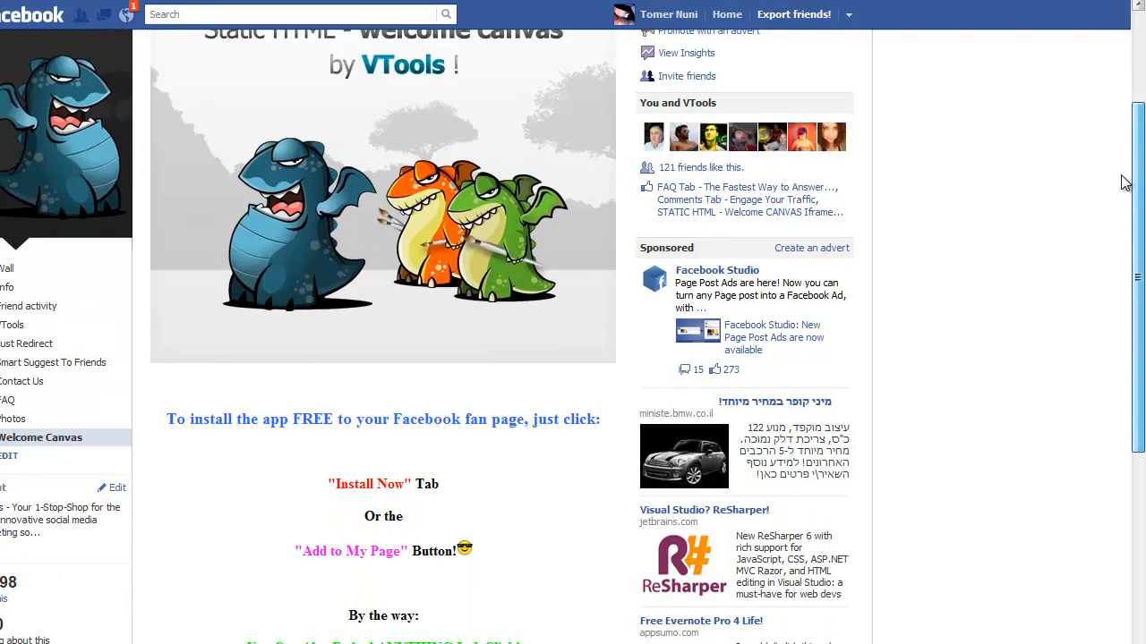
scroll(down, 3)
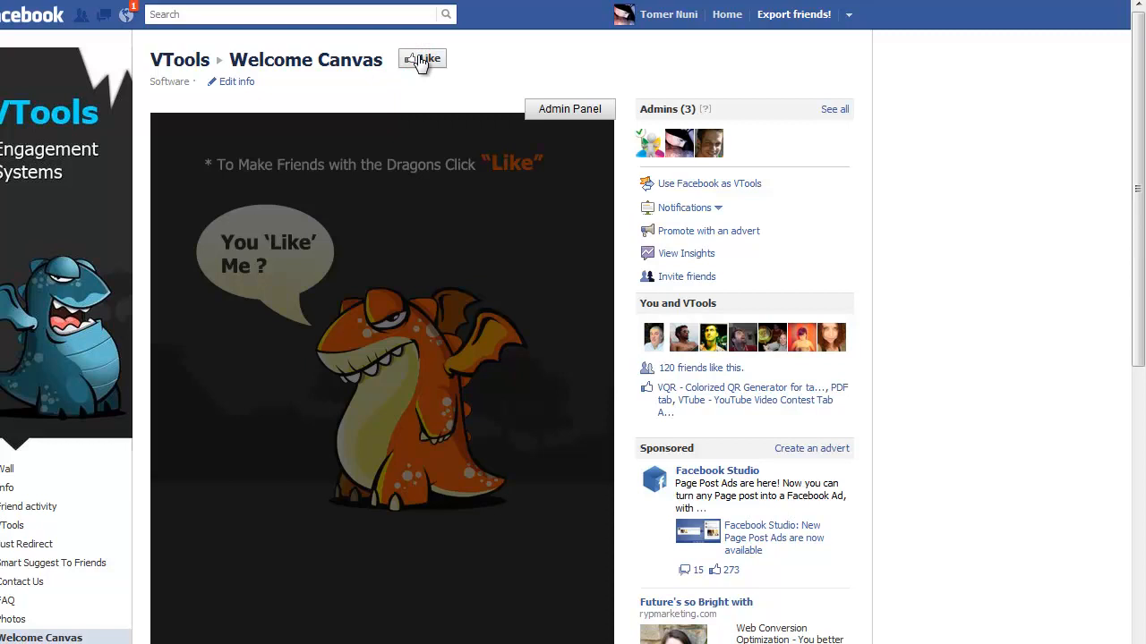
click(422, 59)
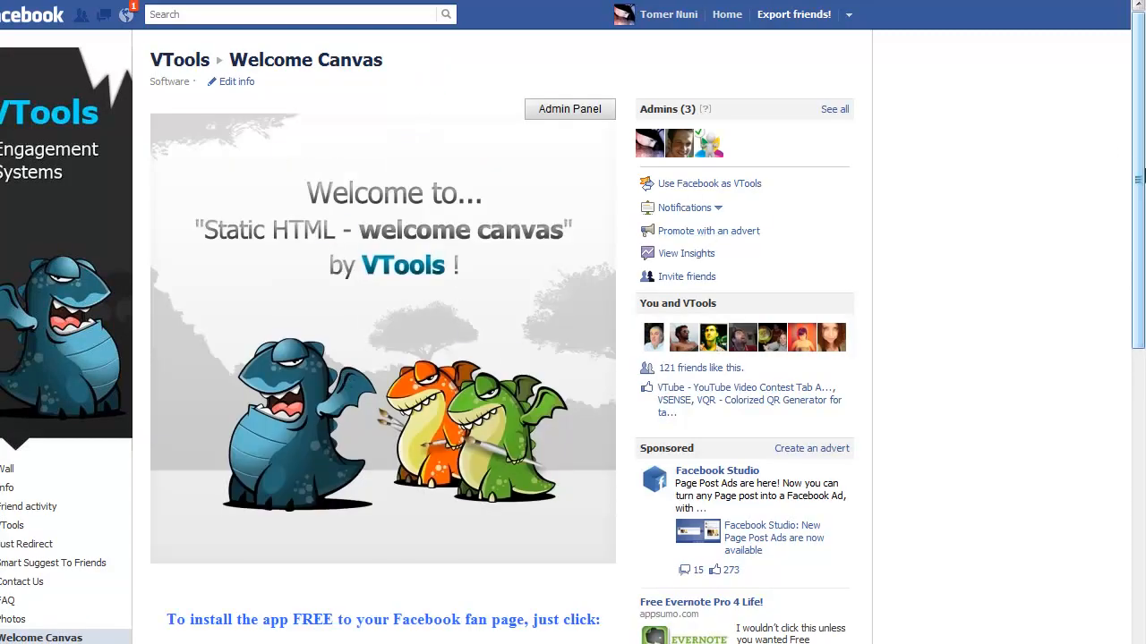
scroll(down, 3)
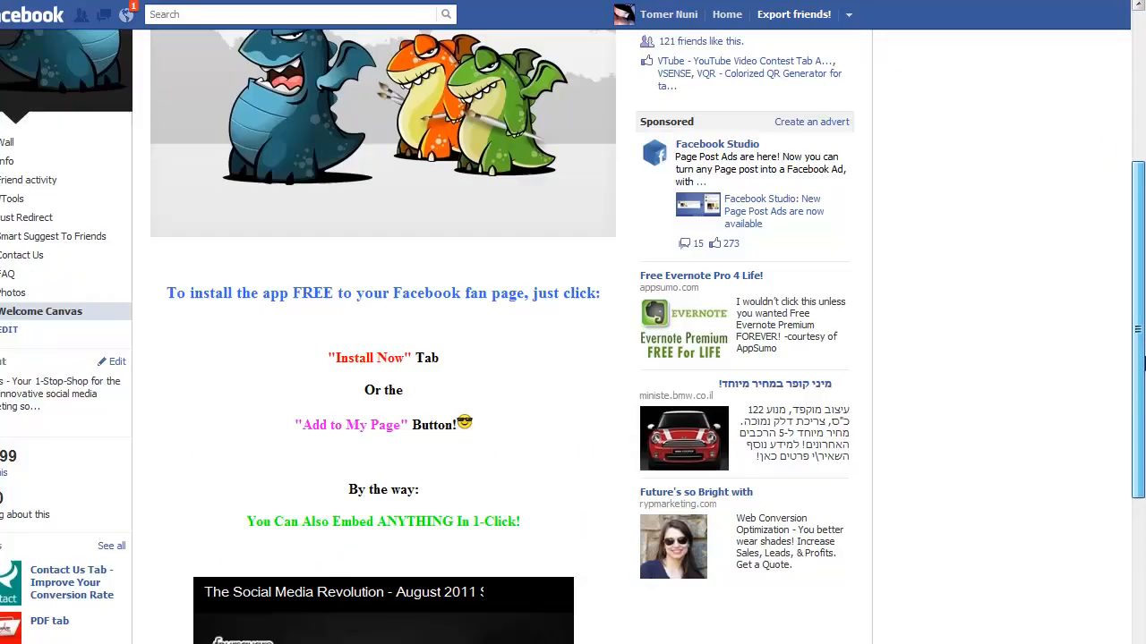
scroll(down, 3)
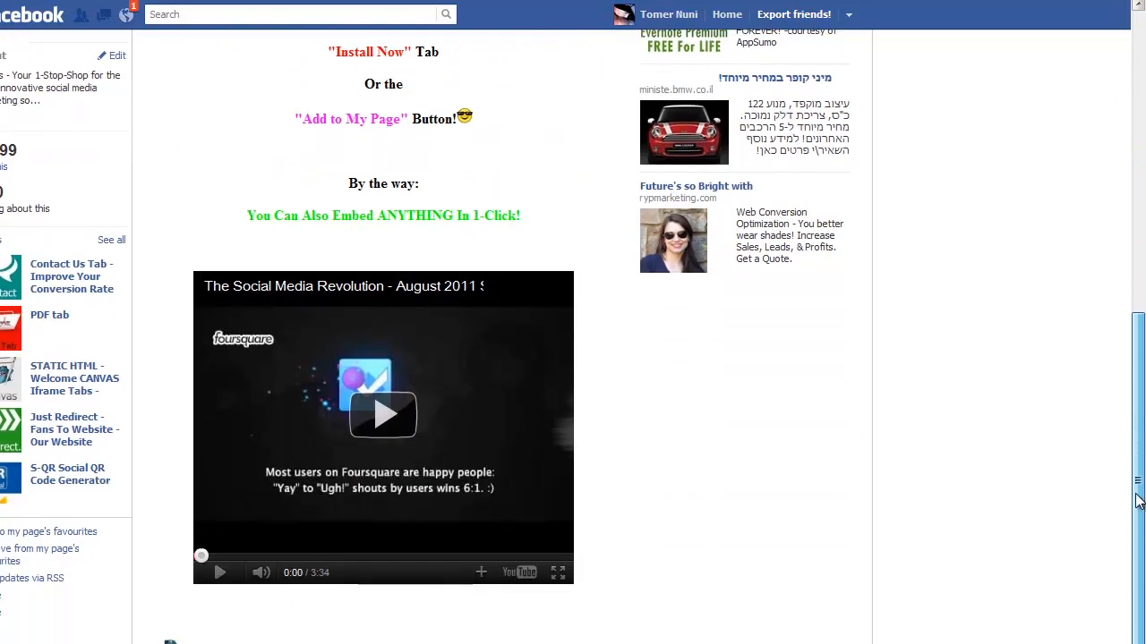
scroll(up, 3)
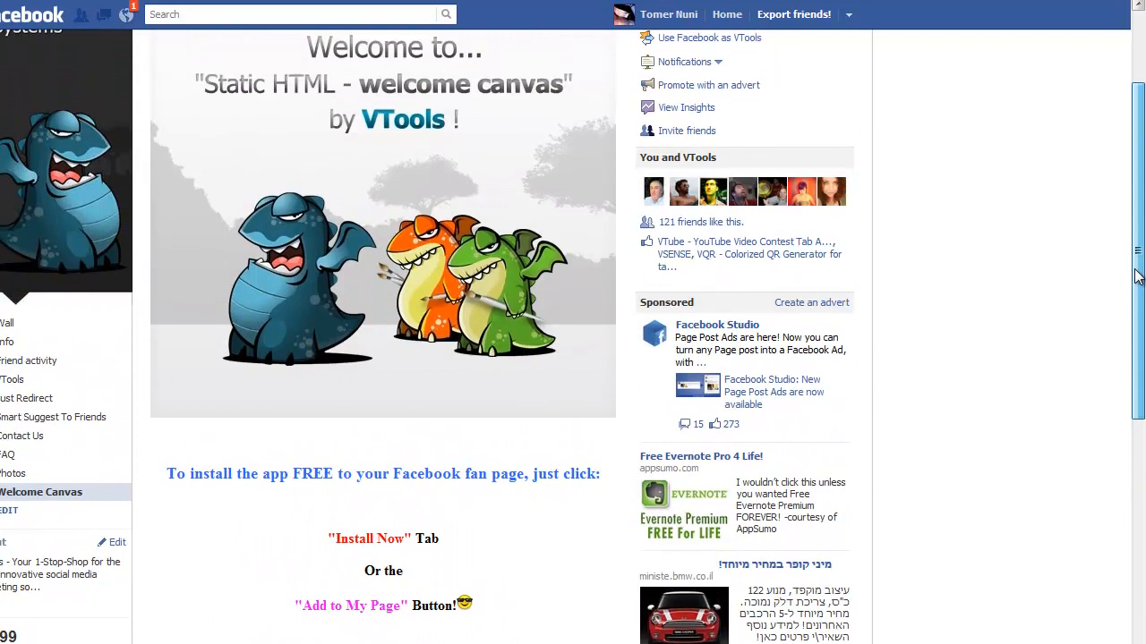
scroll(up, 3)
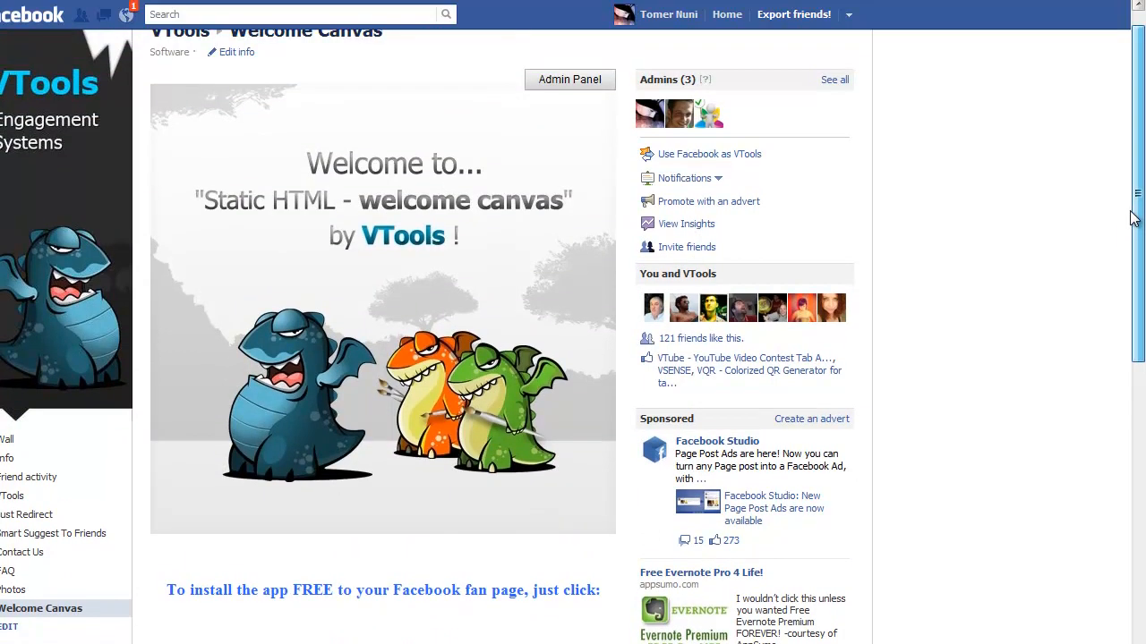
scroll(up, 3)
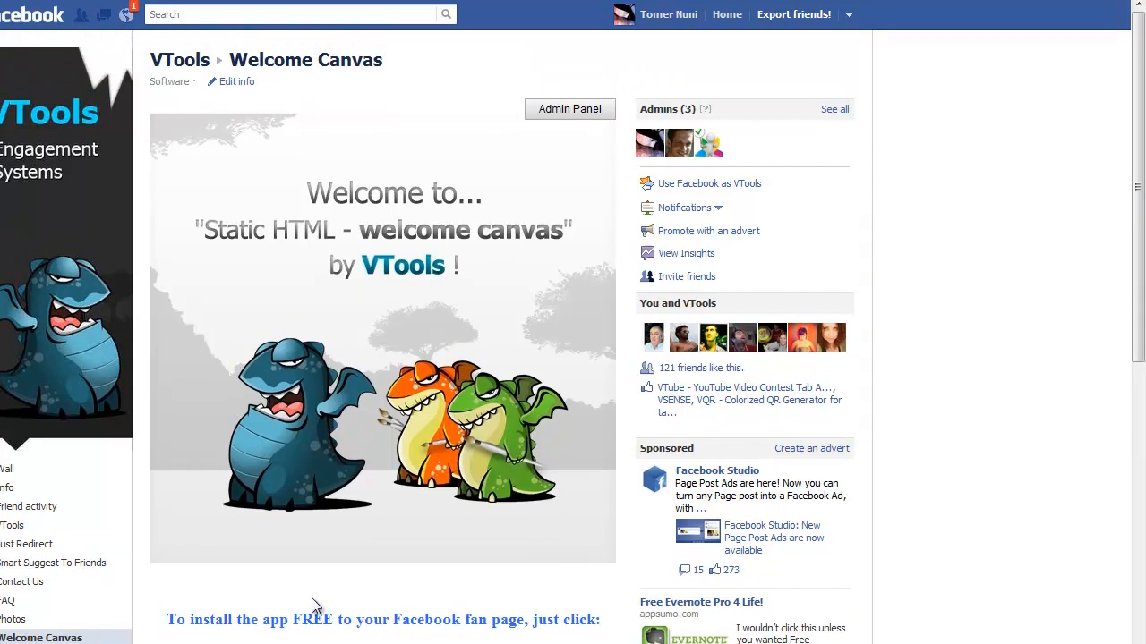
mouse_move(304, 615)
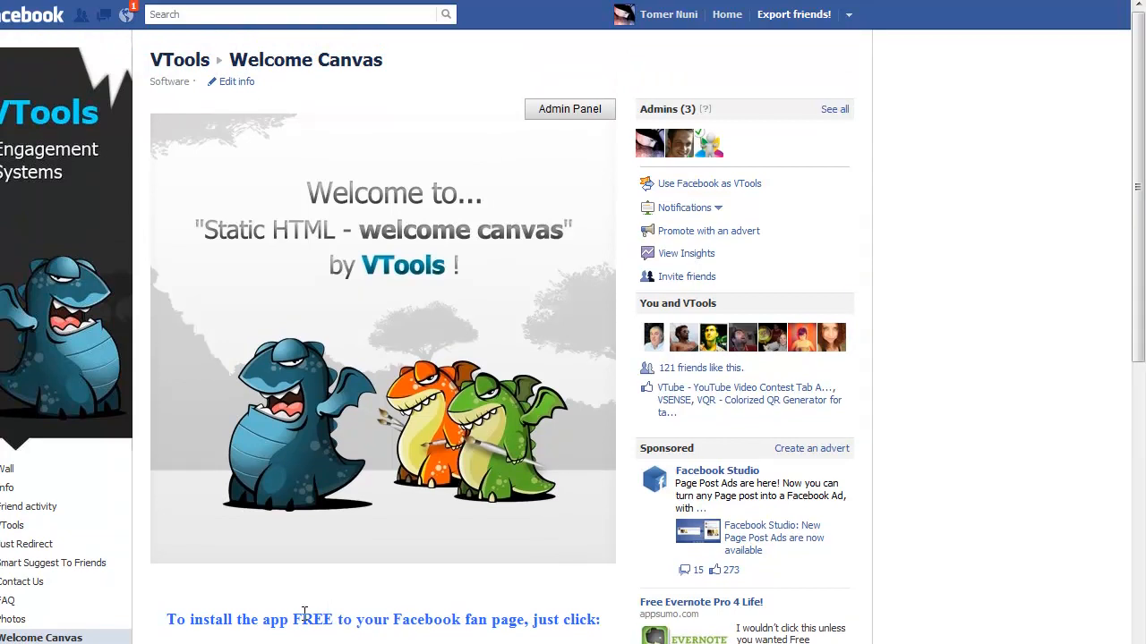